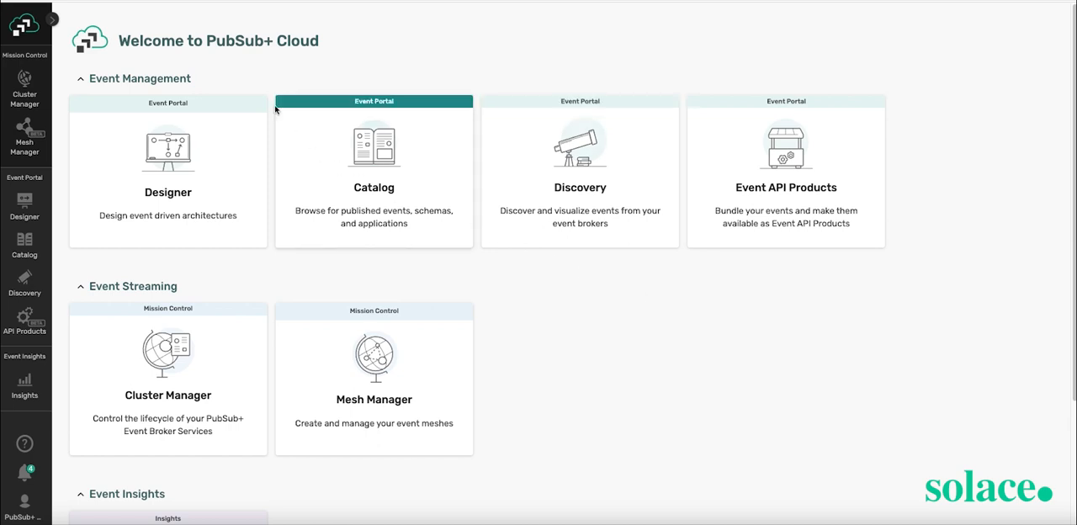
mouse_move(183, 292)
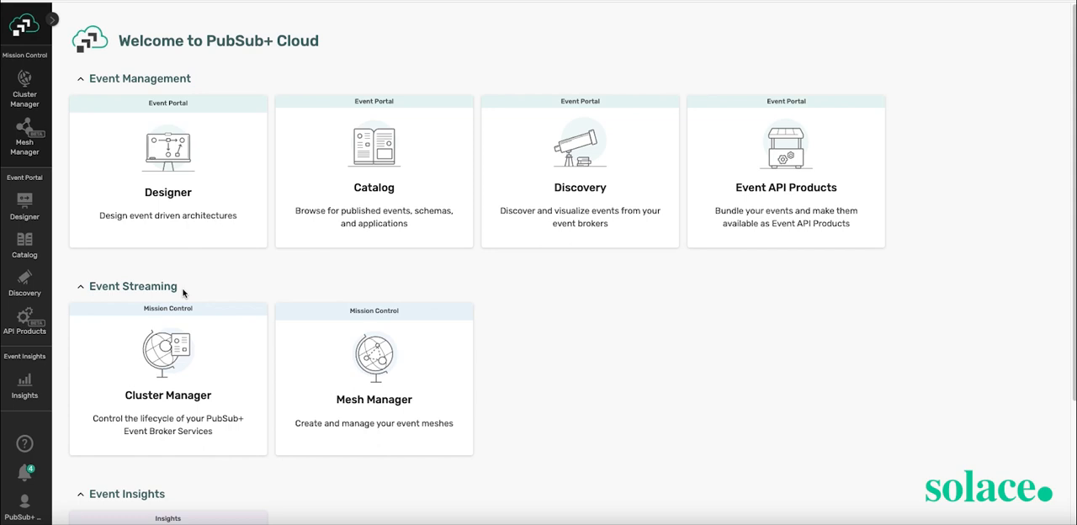
mouse_move(124, 289)
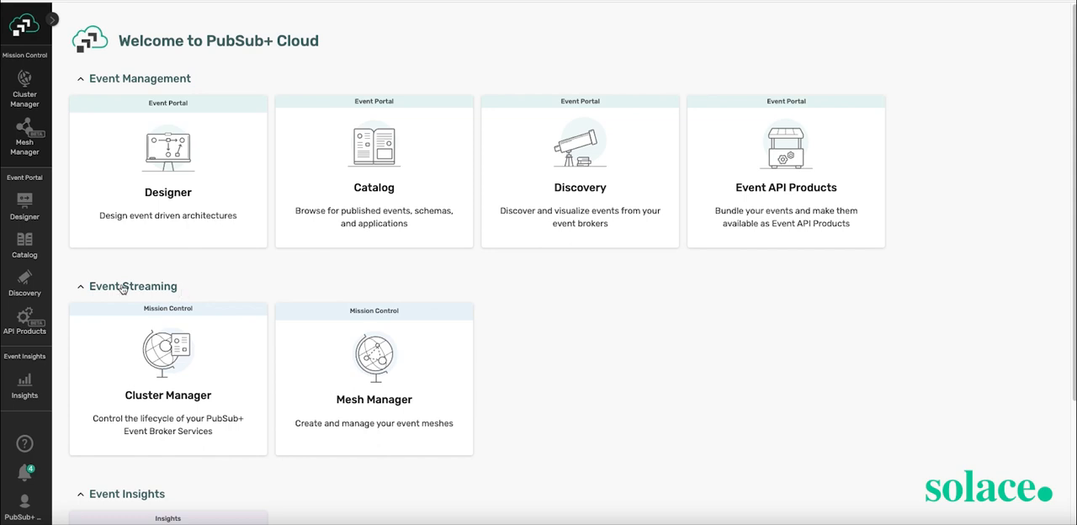
- Collapse the Event Streaming section so Event Insights shows on the welcome page
left_click(81, 286)
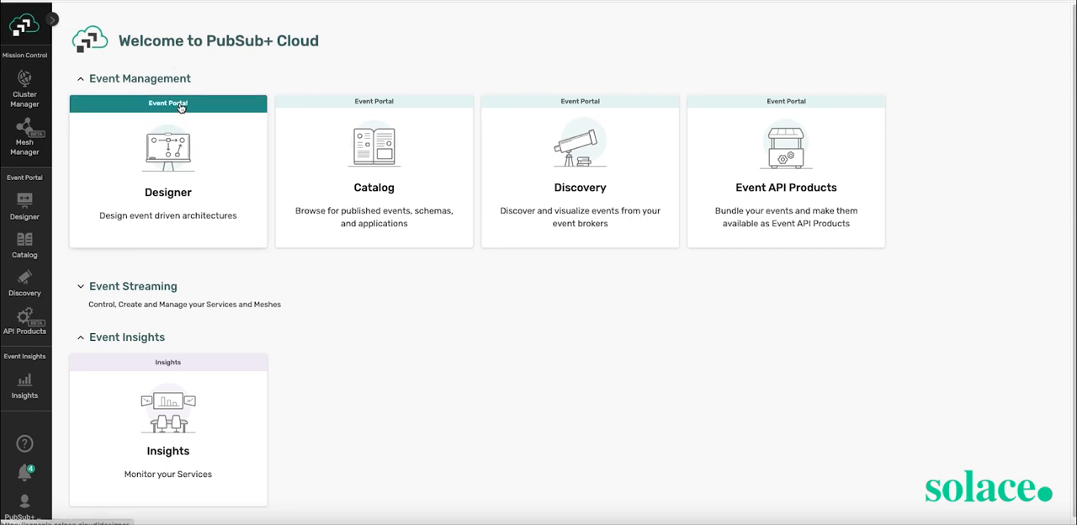
mouse_move(203, 176)
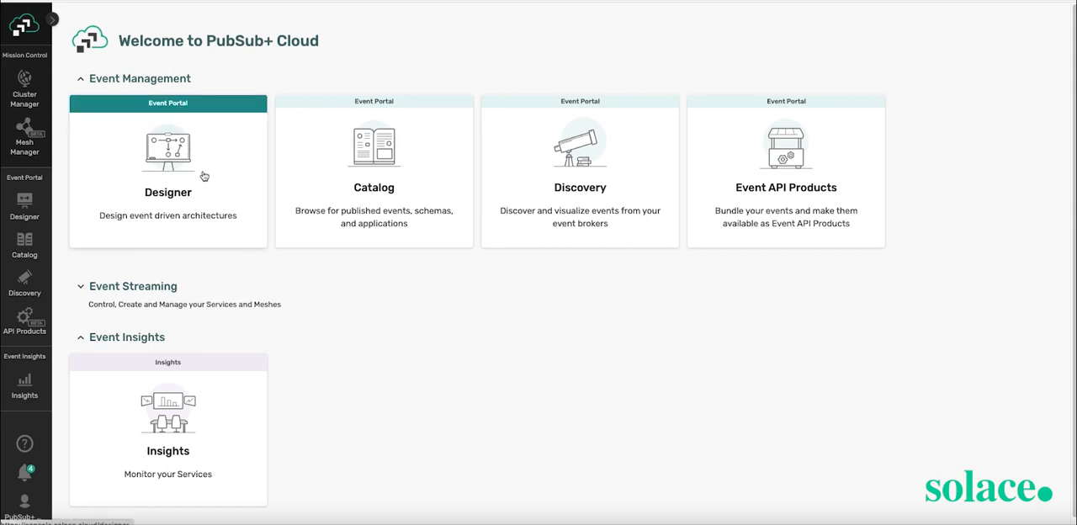
mouse_move(492, 176)
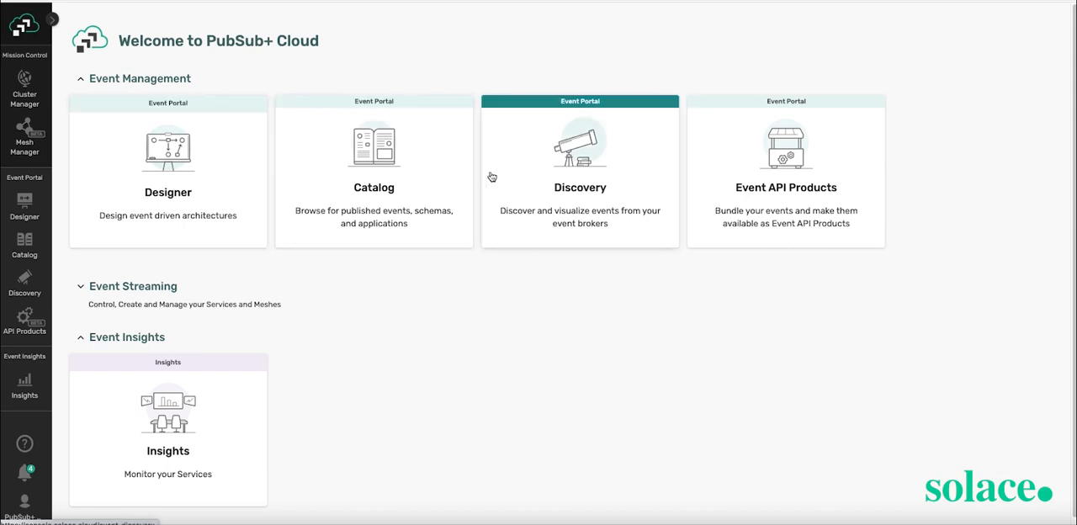
mouse_move(727, 164)
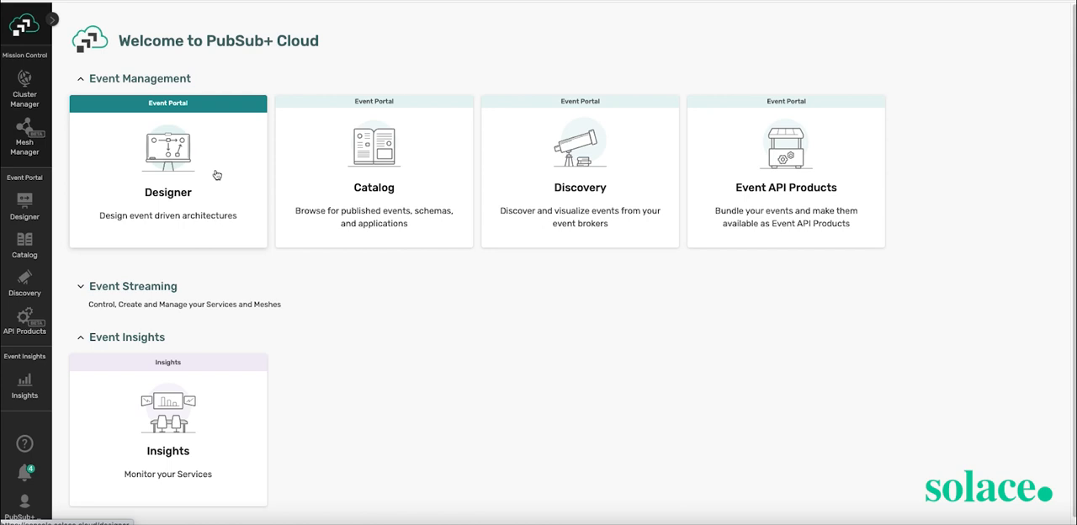
mouse_move(418, 170)
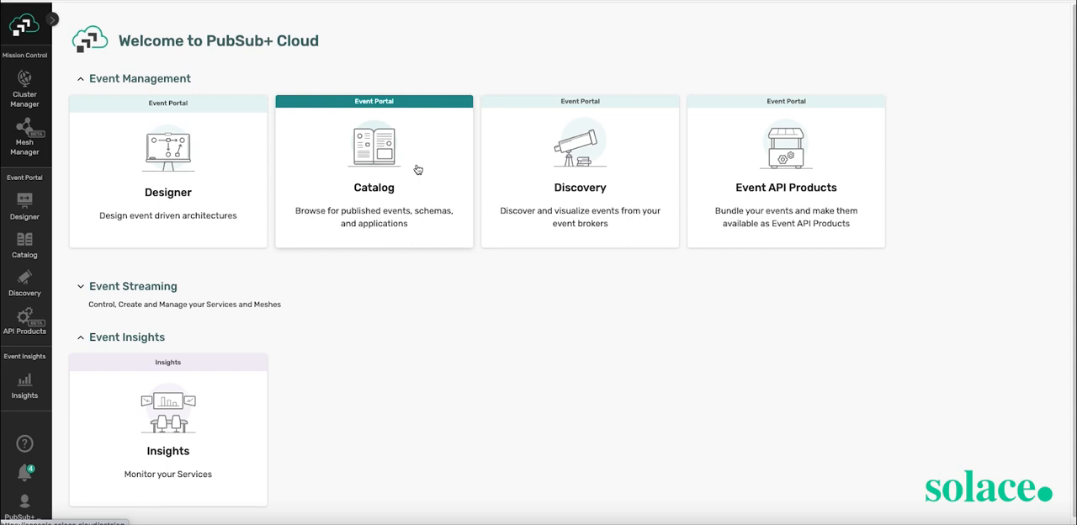
mouse_move(641, 235)
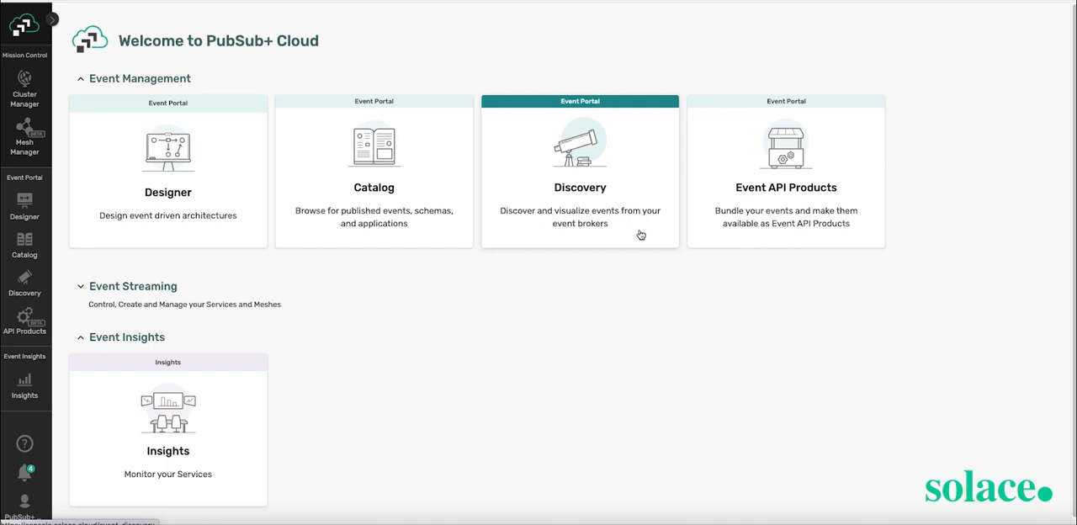
mouse_move(641, 244)
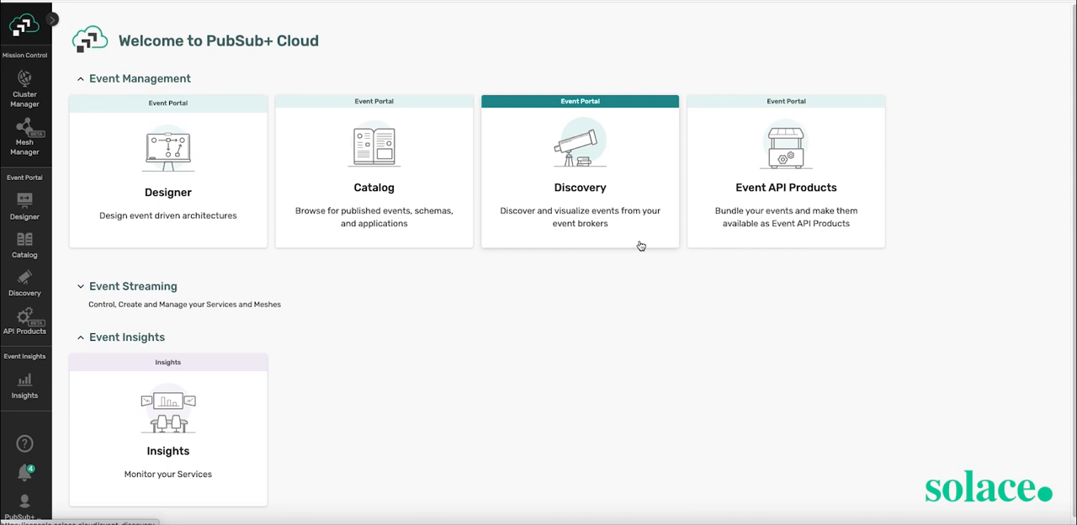
mouse_move(574, 225)
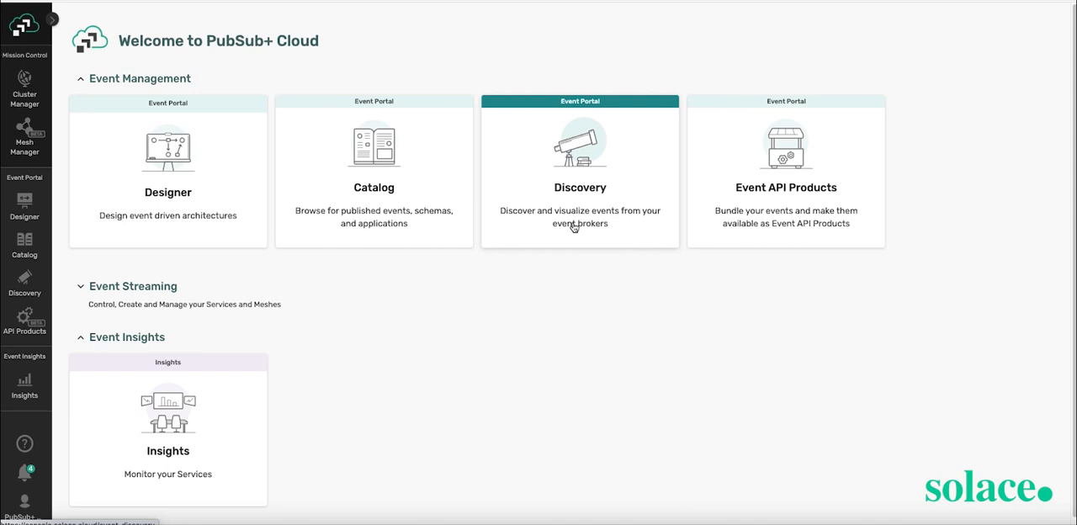
left_click(580, 168)
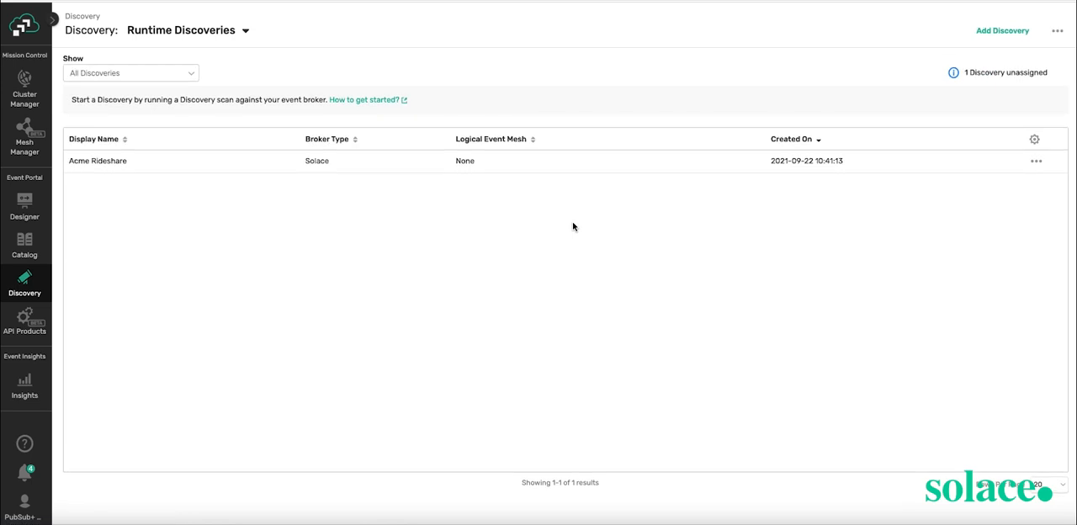
mouse_move(379, 99)
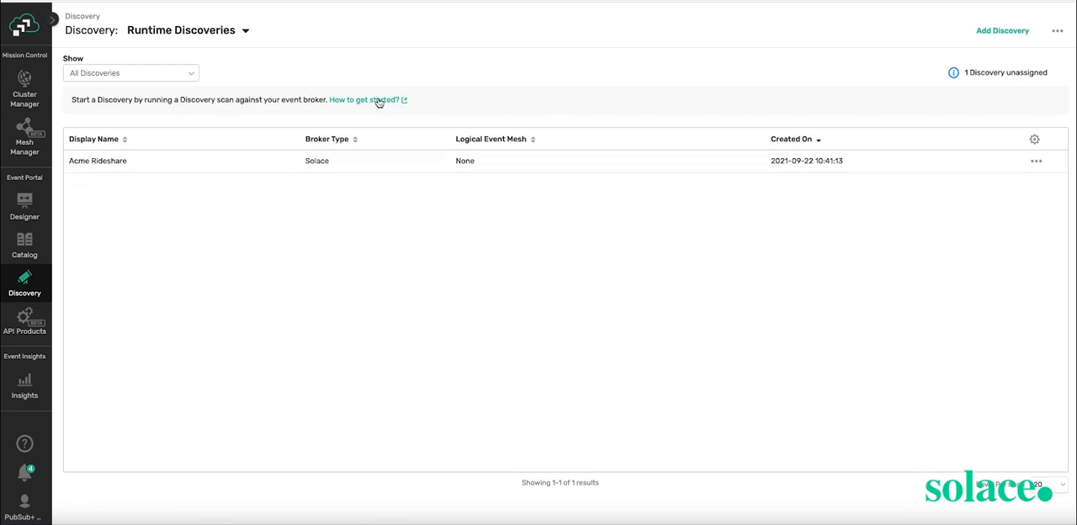
left_click(364, 99)
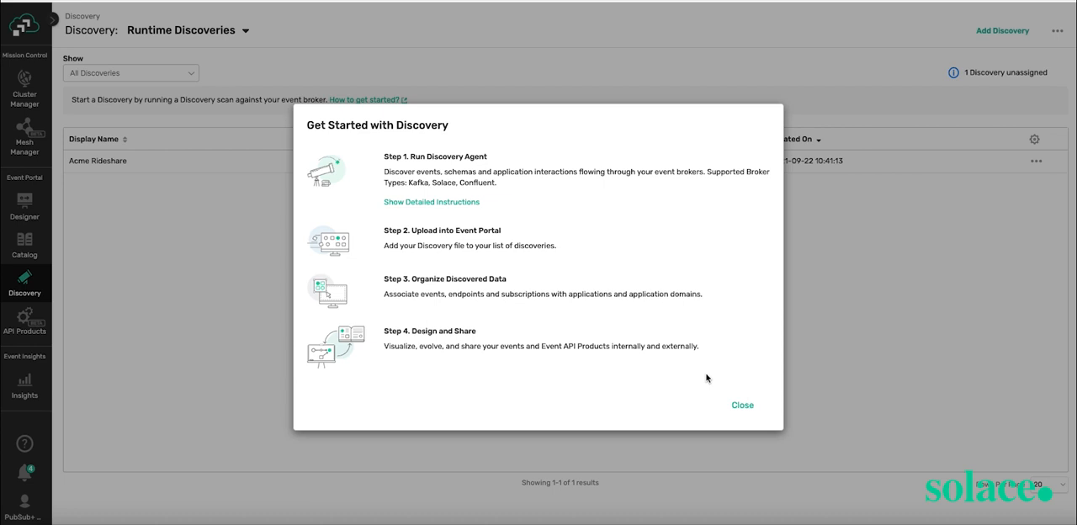
left_click(742, 405)
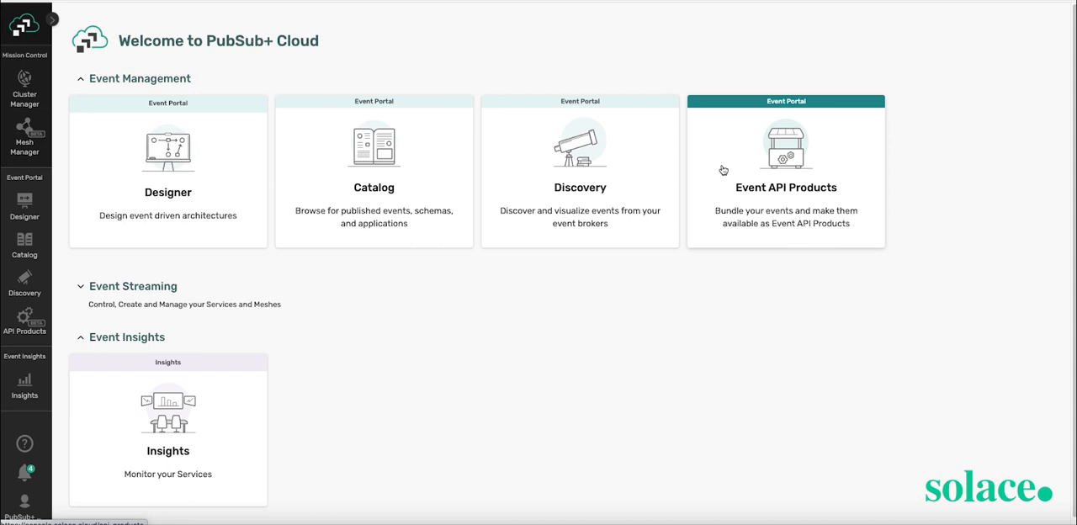
mouse_move(753, 204)
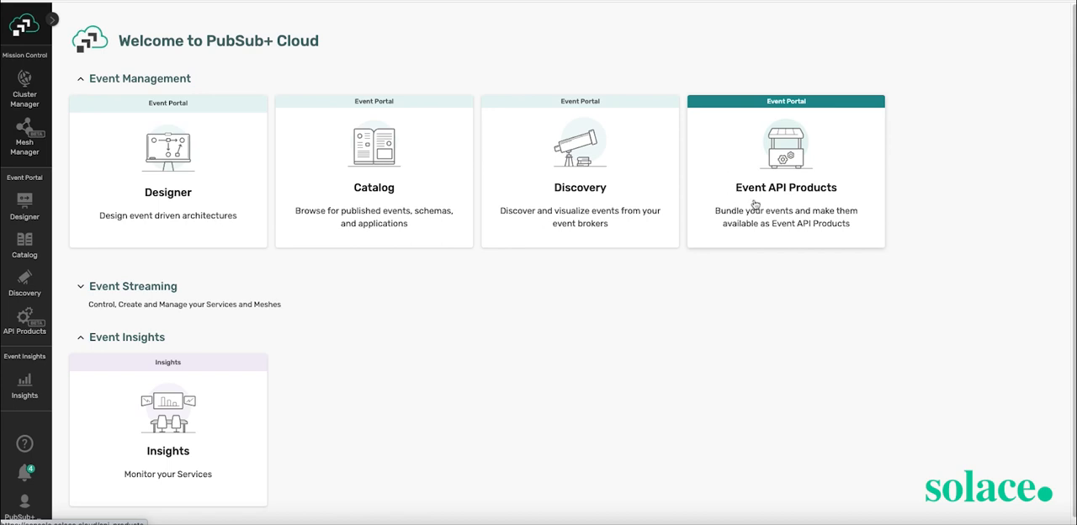
- Open the Ride Event API Product from the Event API Products area
left_click(785, 168)
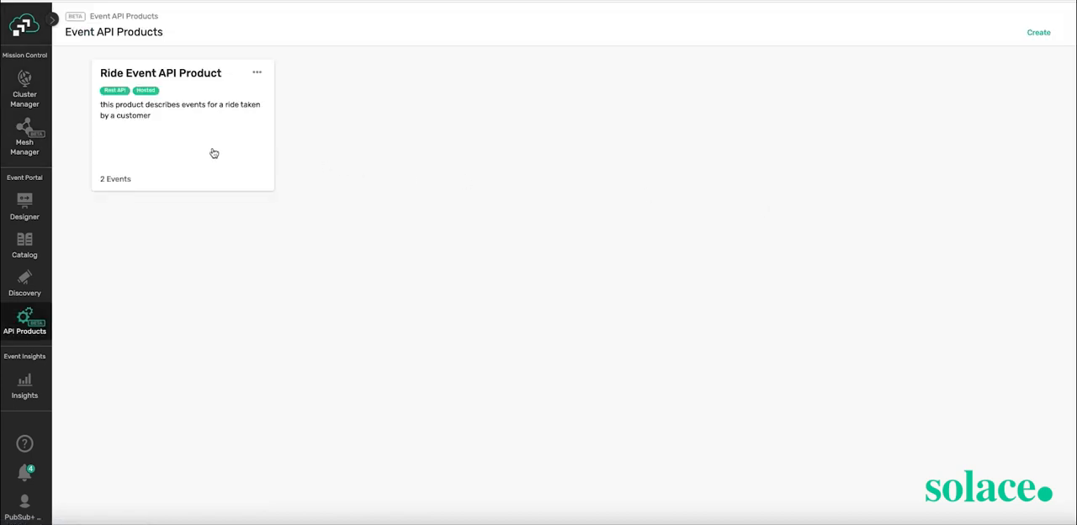
mouse_move(213, 149)
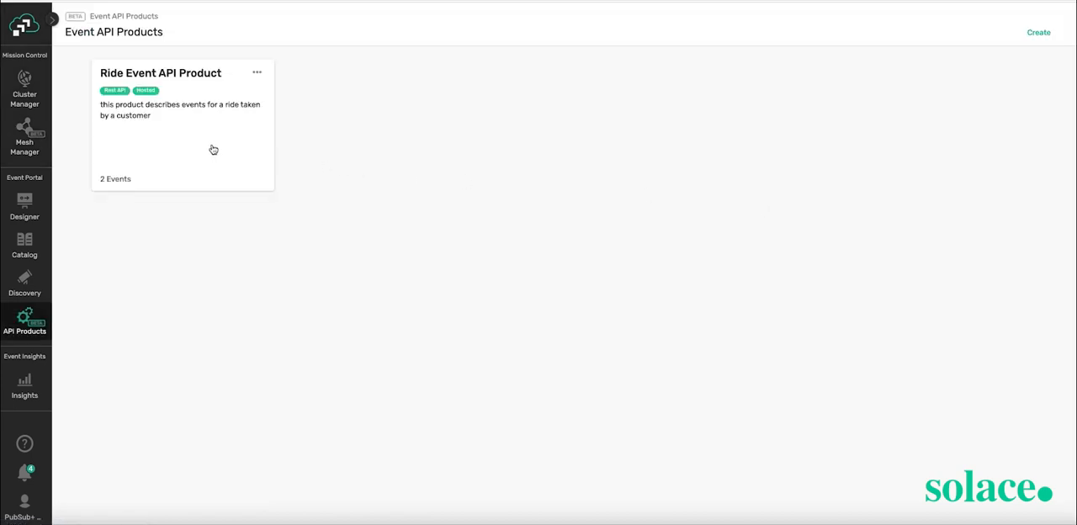
left_click(160, 73)
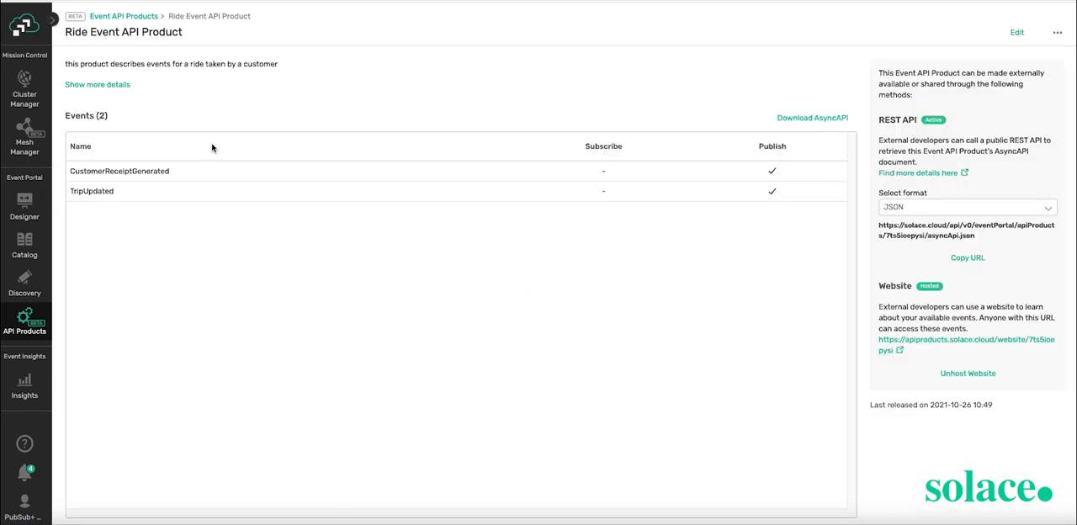
mouse_move(200, 166)
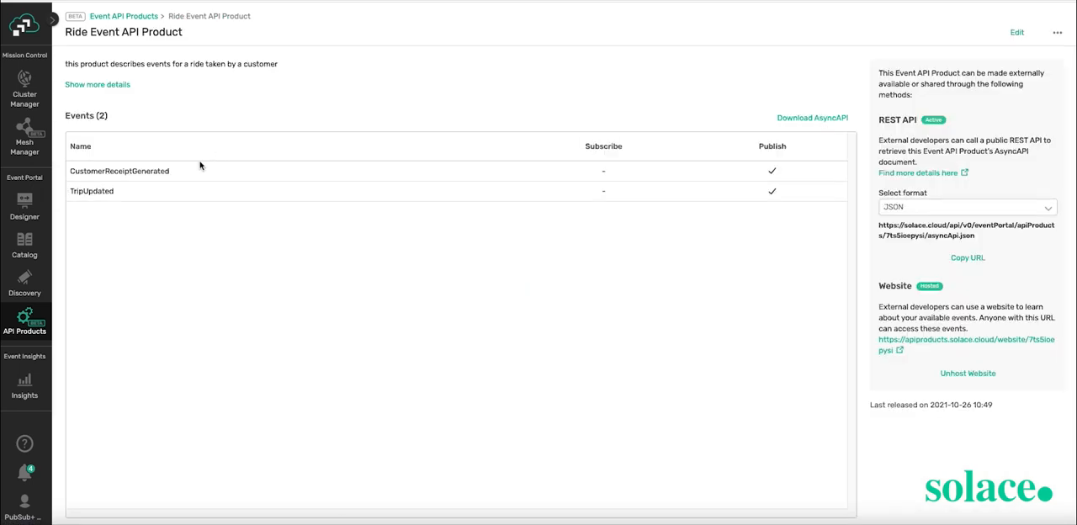
mouse_move(177, 187)
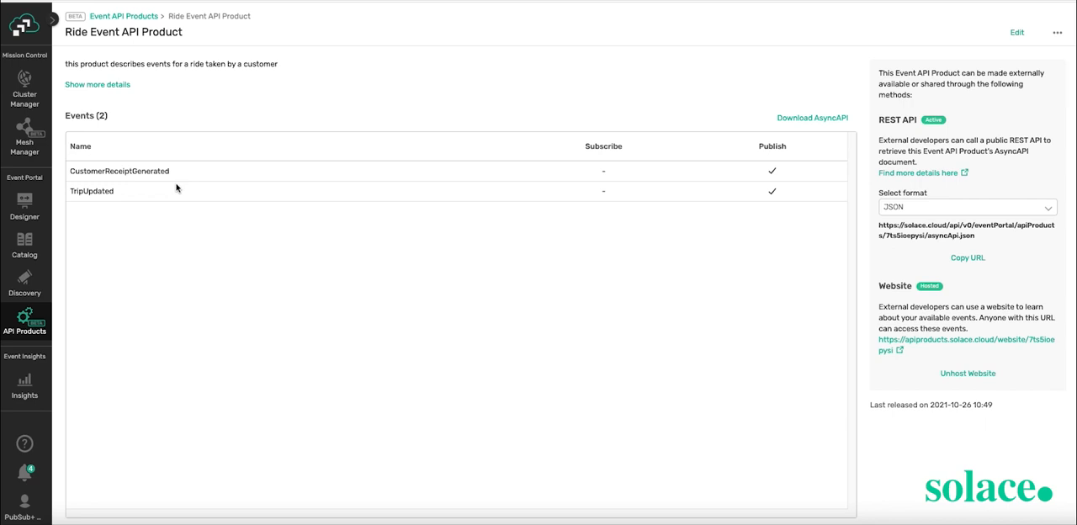
mouse_move(420, 198)
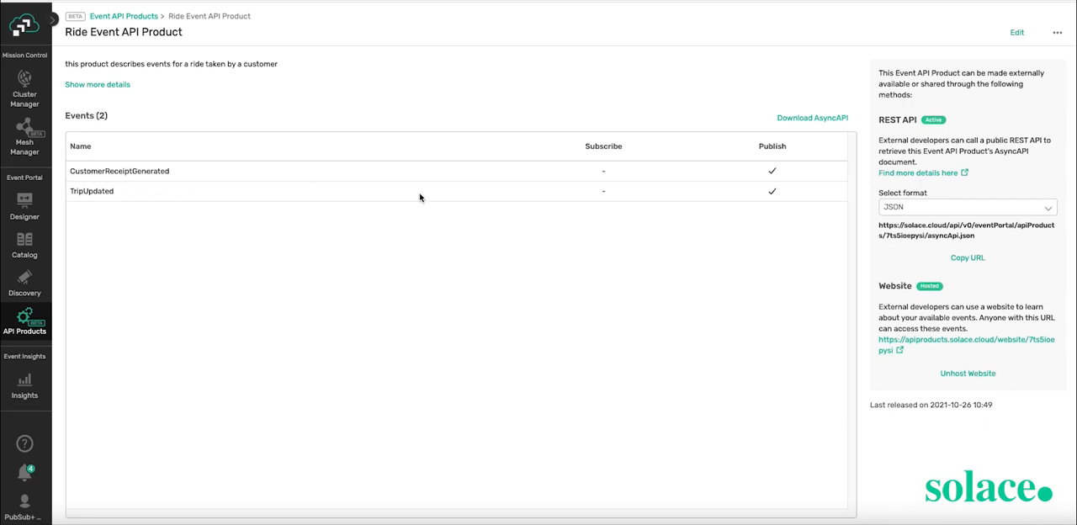
mouse_move(389, 200)
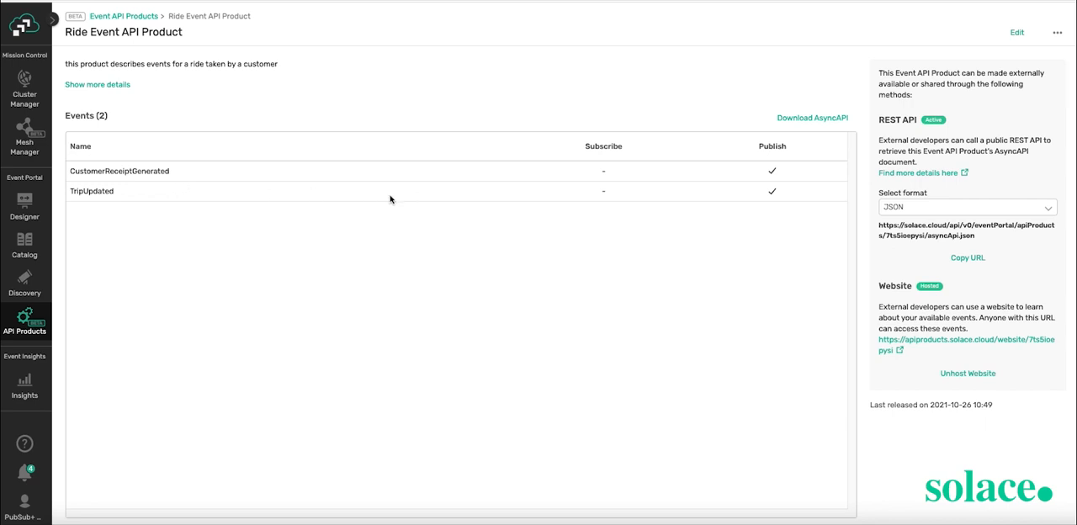
mouse_move(984, 225)
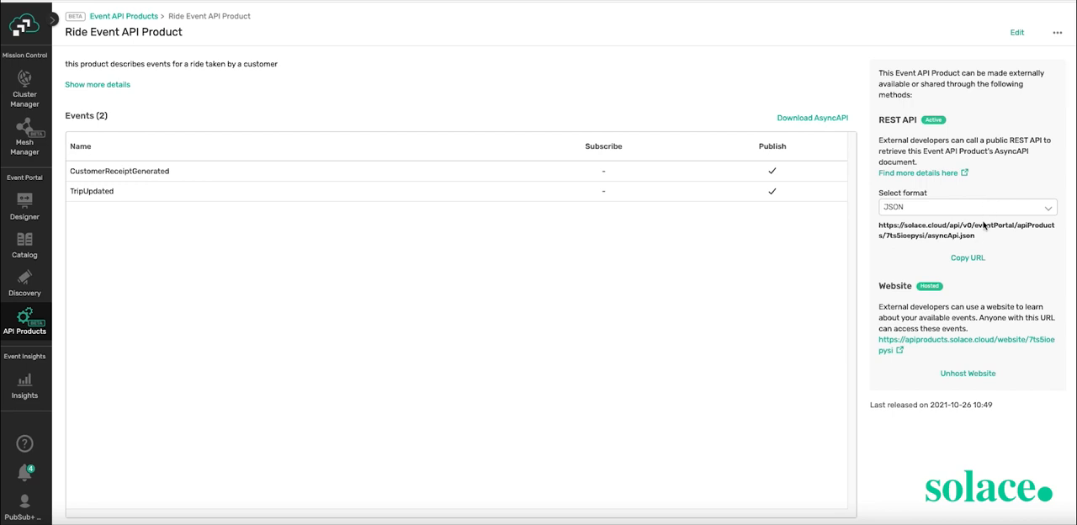
mouse_move(980, 240)
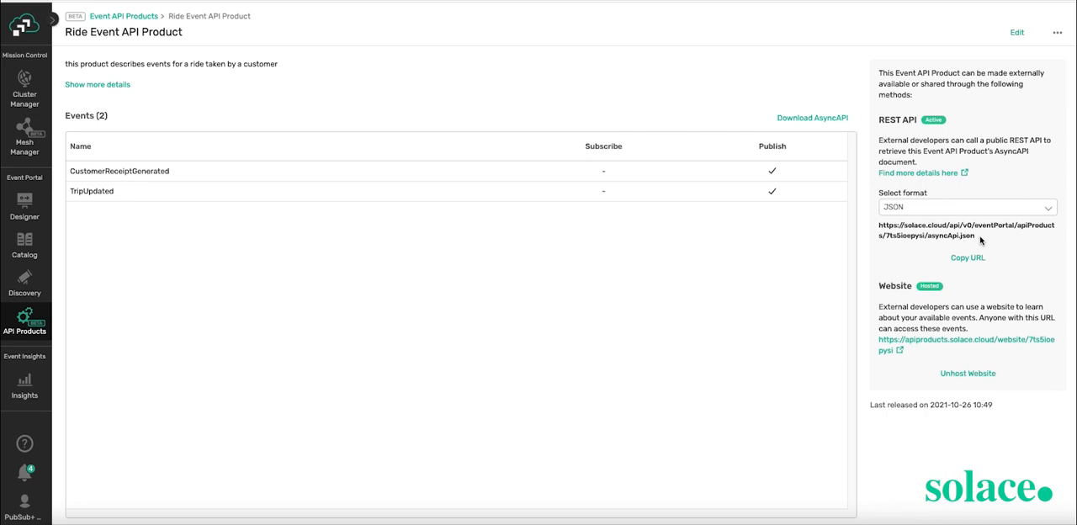
mouse_move(427, 81)
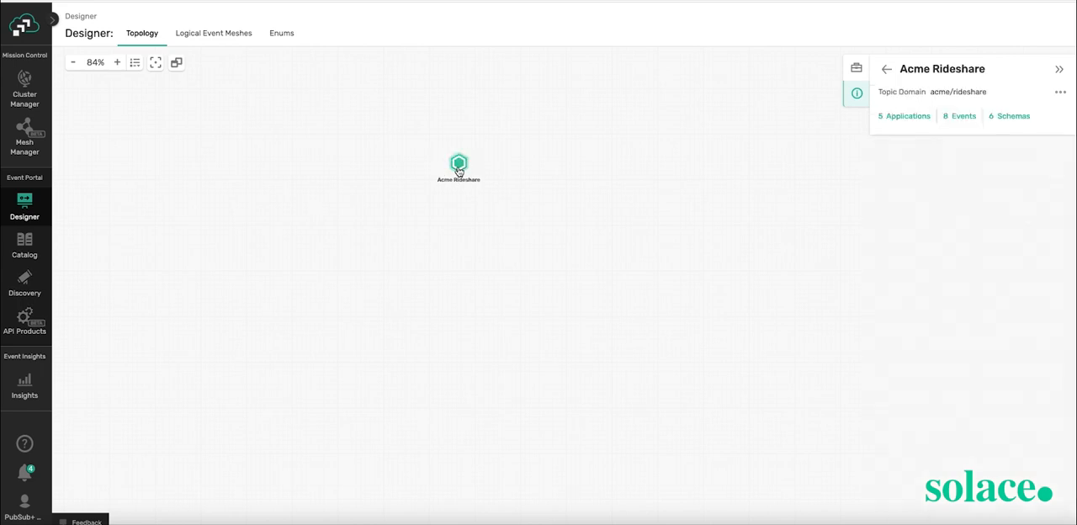
mouse_move(941, 151)
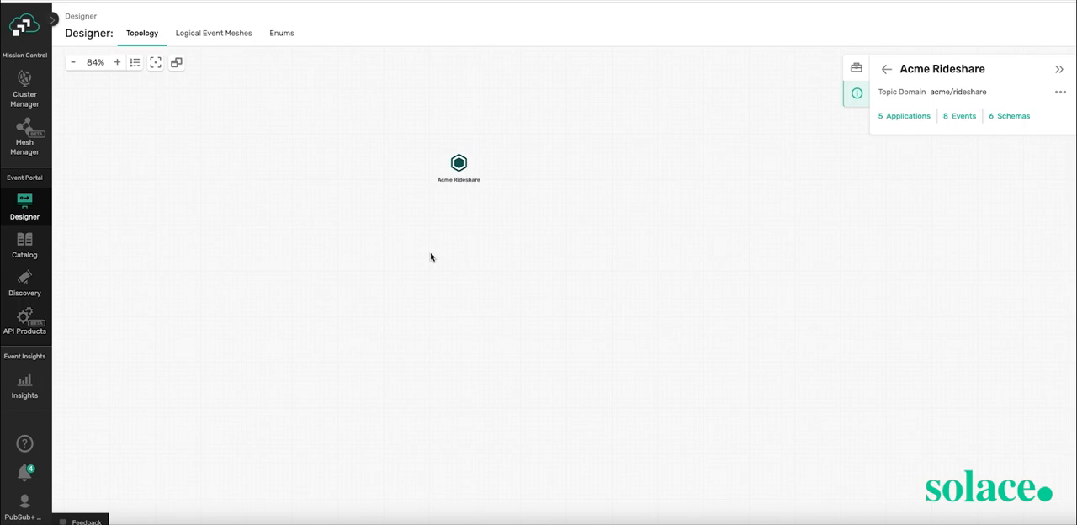
- Save application domain 'Retailer Demo' with topic domain Retailer/products and a product-tracking description
left_click(886, 69)
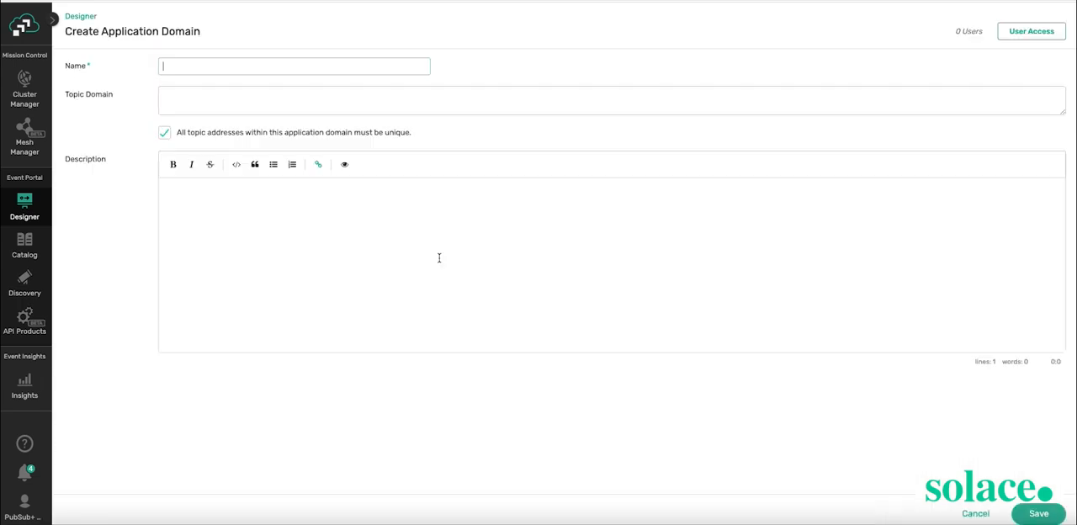
type("R")
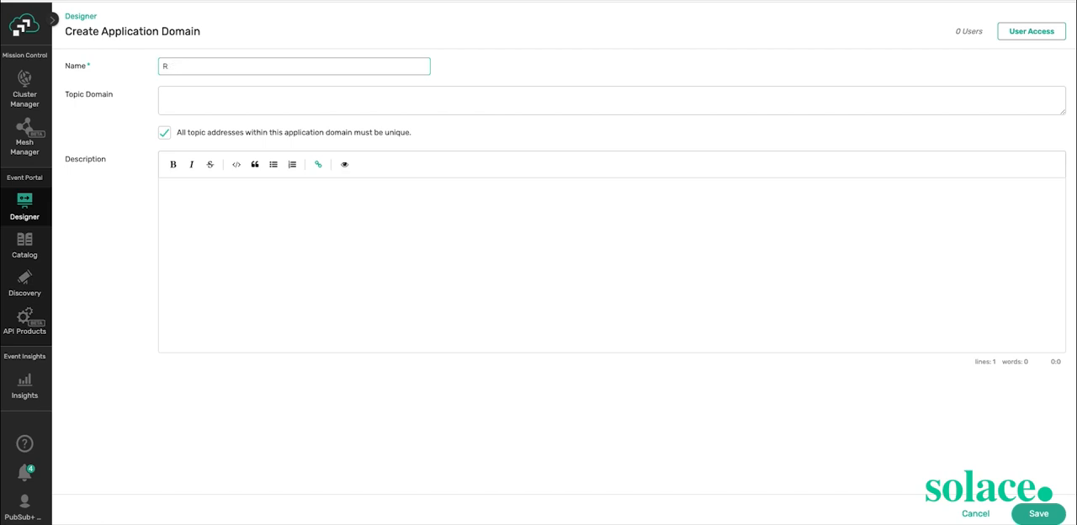
type("etailer De")
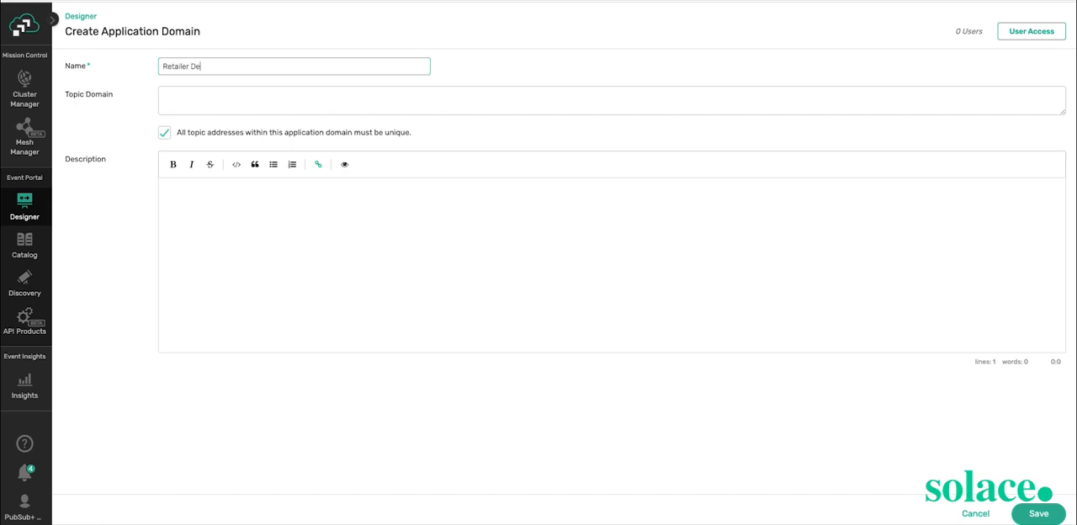
type("mo")
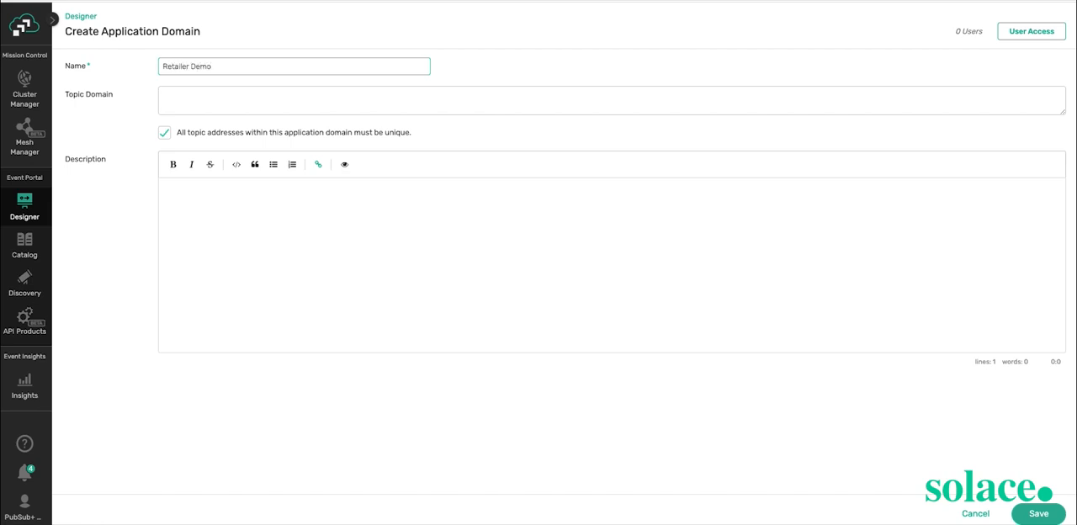
left_click(343, 100)
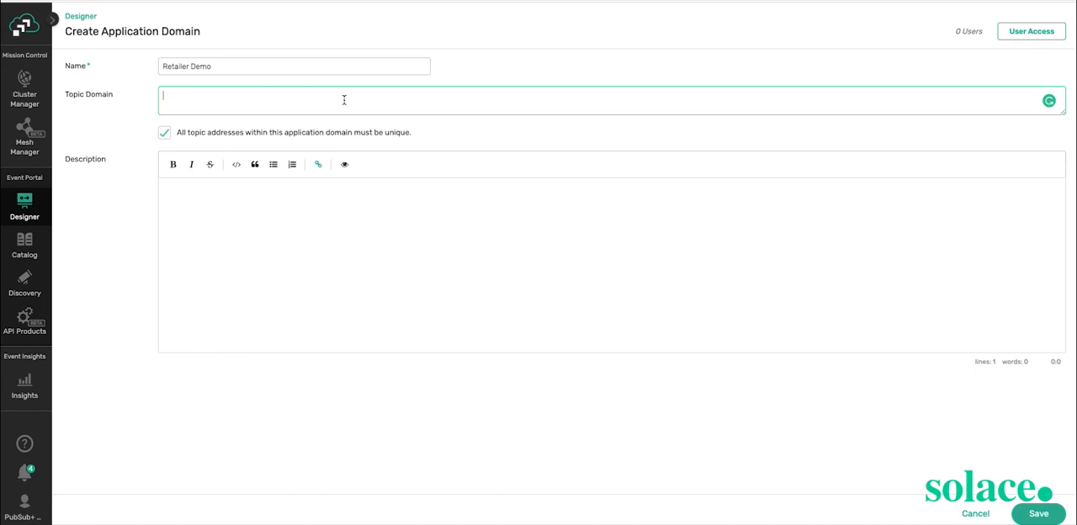
type("Retailer/")
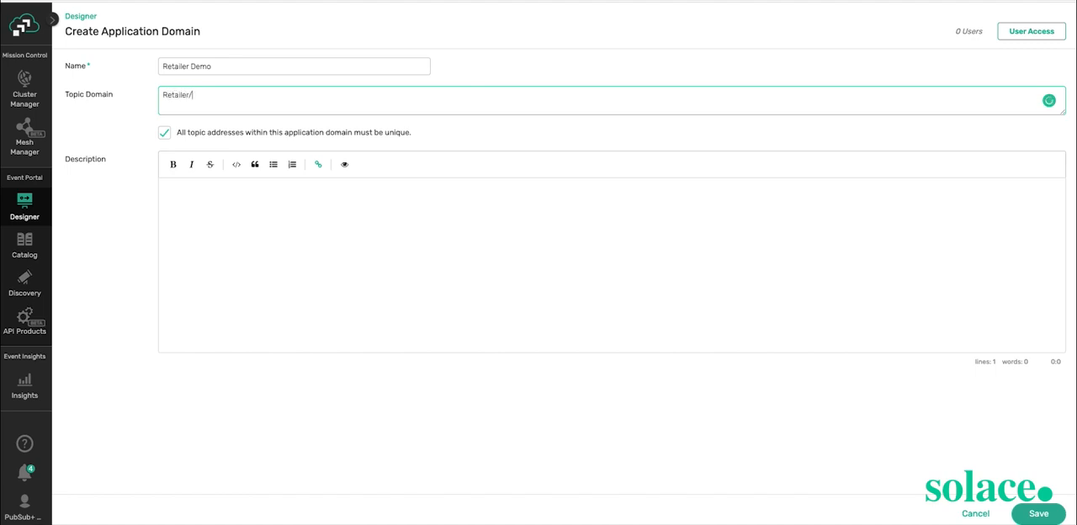
type("products")
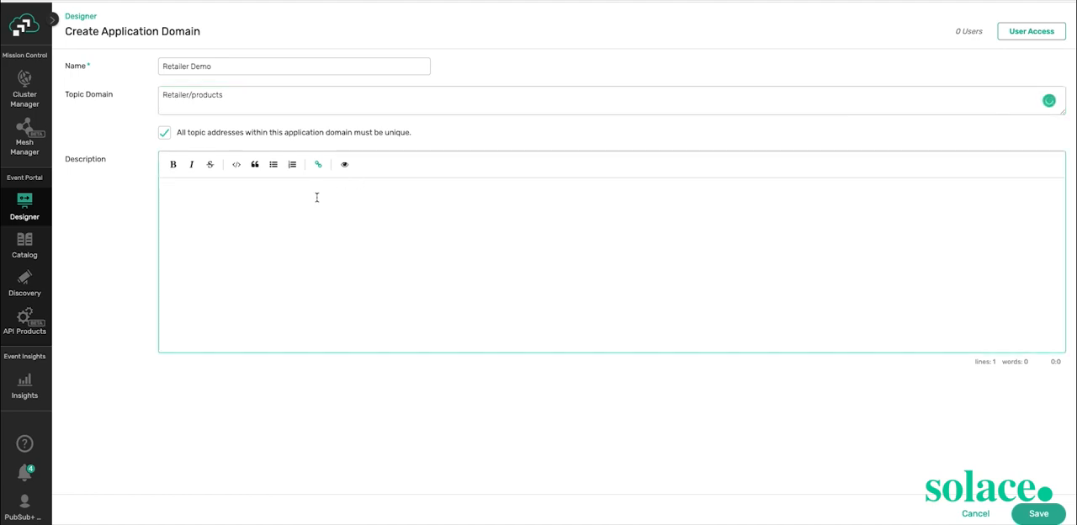
type("Contains the applications involved in keeping track of what products are manufactured by this retailer.")
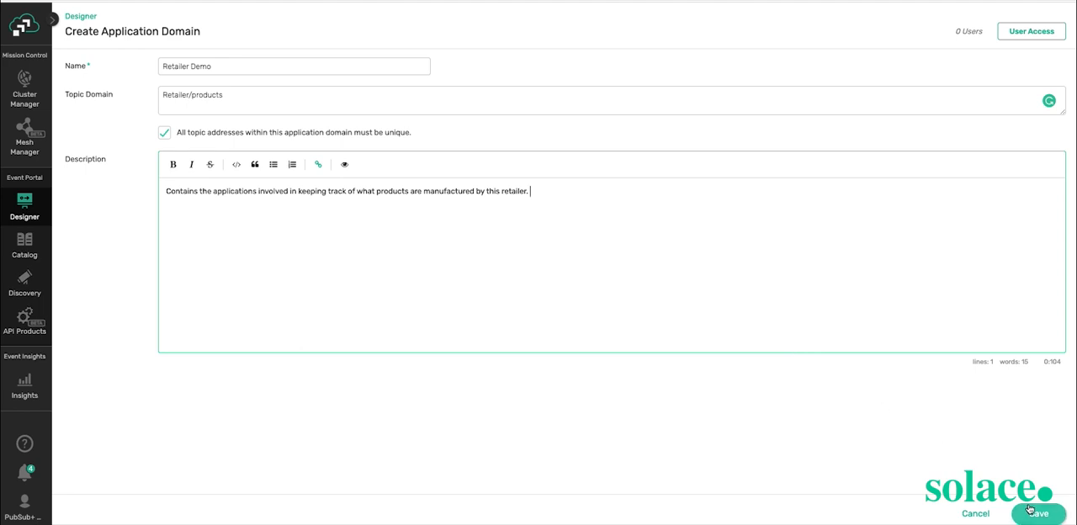
left_click(1037, 513)
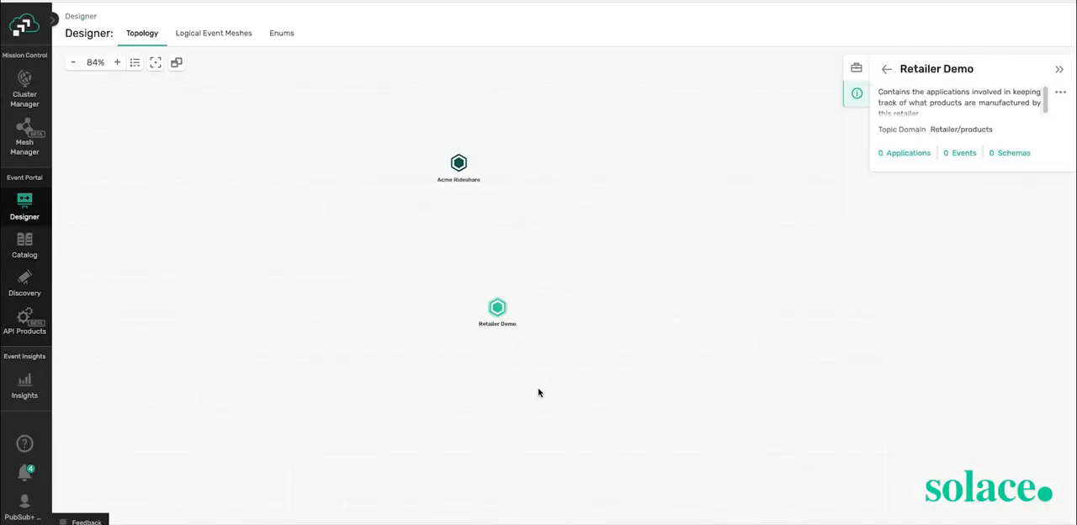
mouse_move(538, 377)
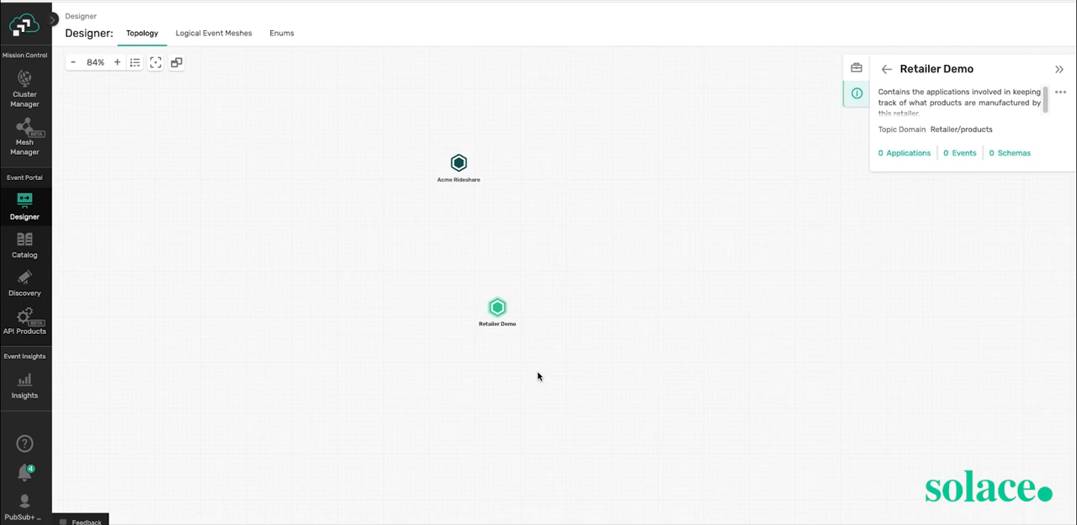
- In Retailer Demo, start a 'Product Catalog' application describing product-added events
left_click(498, 307)
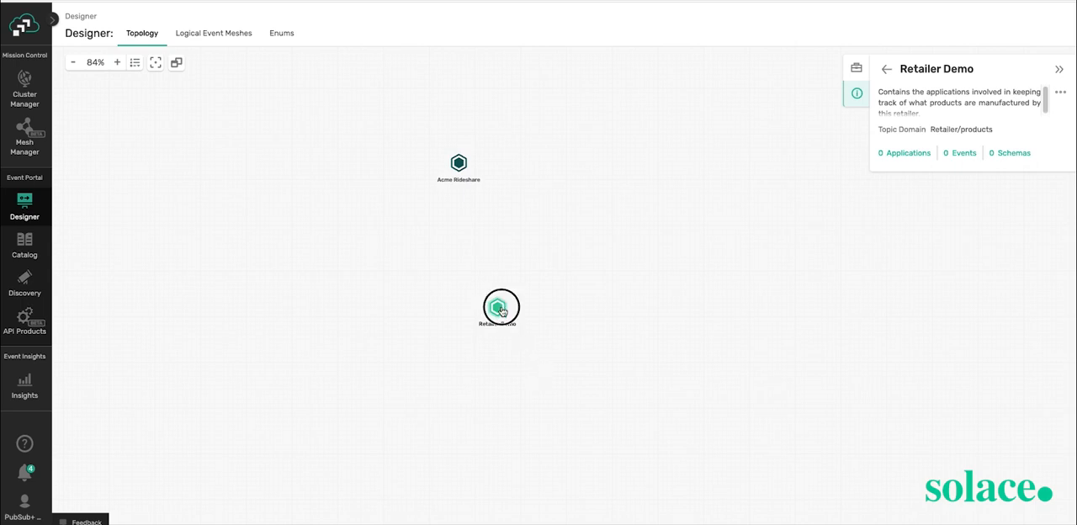
double_click(500, 305)
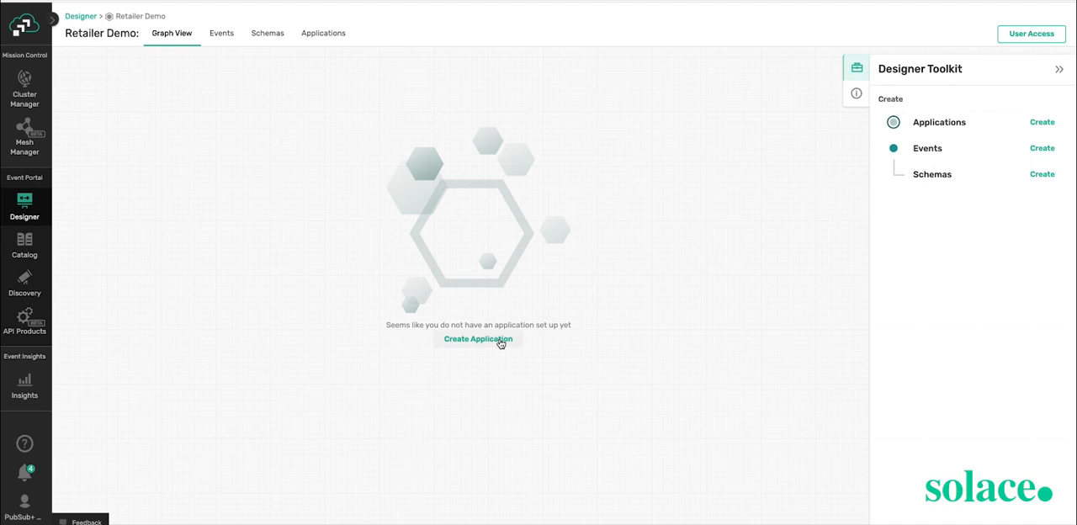
left_click(478, 338)
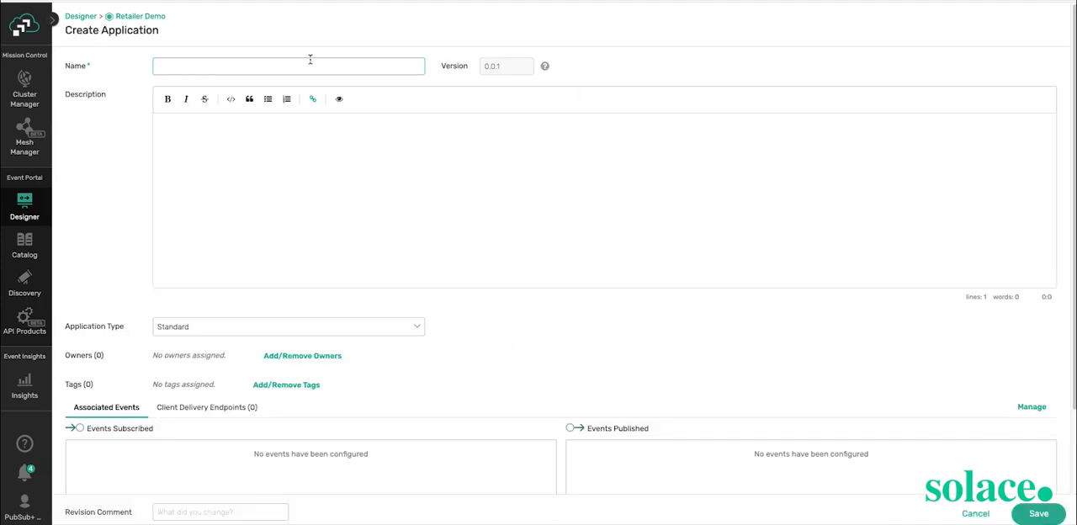
type("Pro")
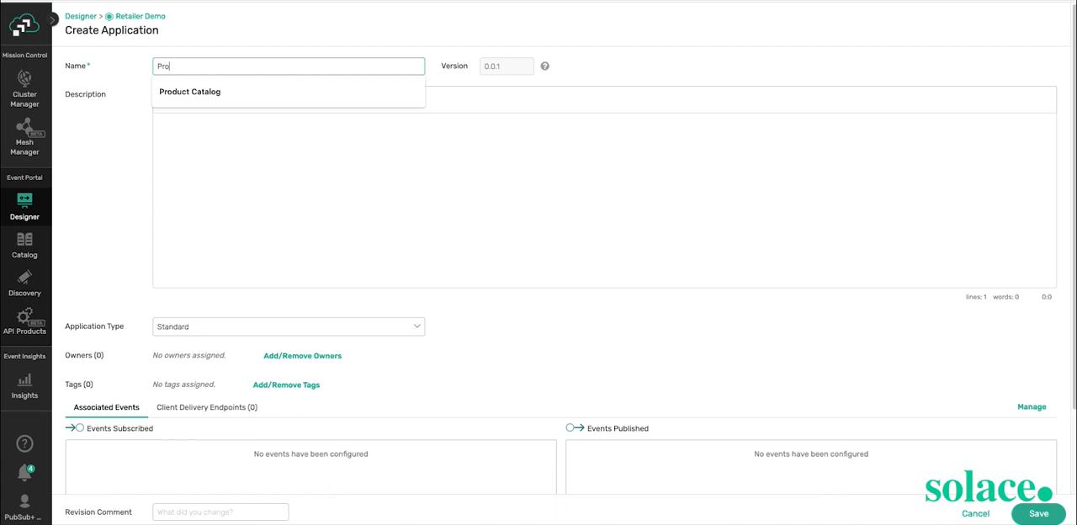
left_click(189, 91)
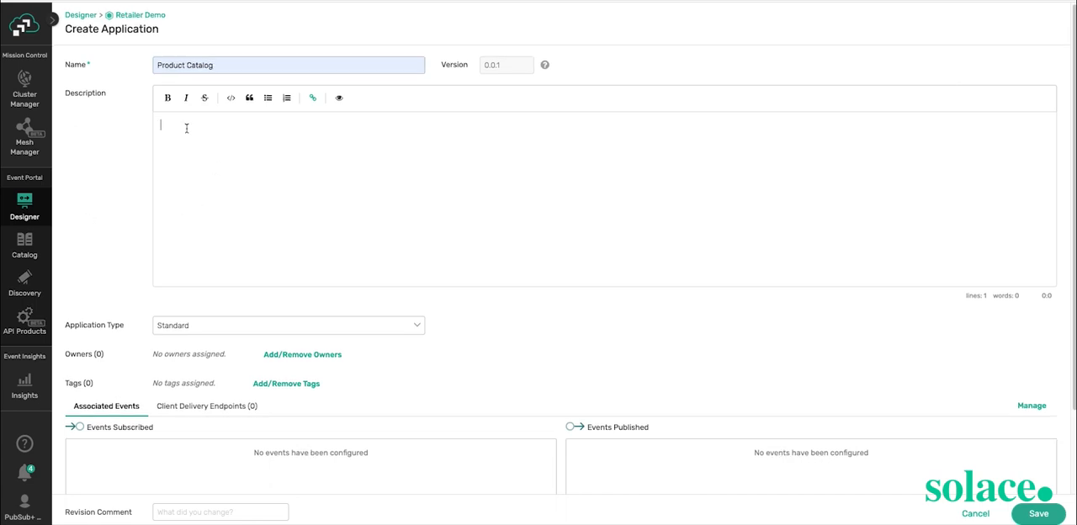
type("An application that produces an event when a product is added to the product catalog.")
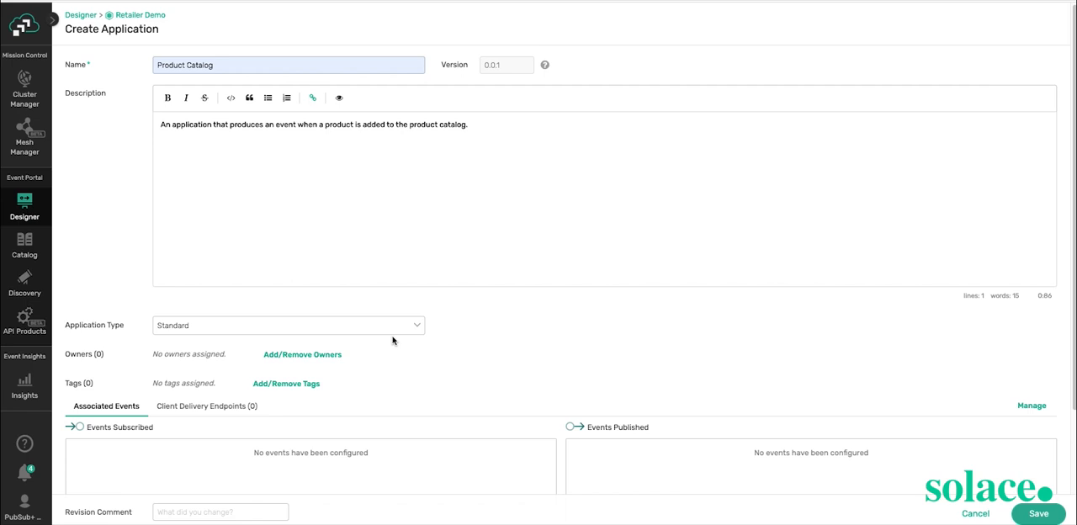
mouse_move(429, 330)
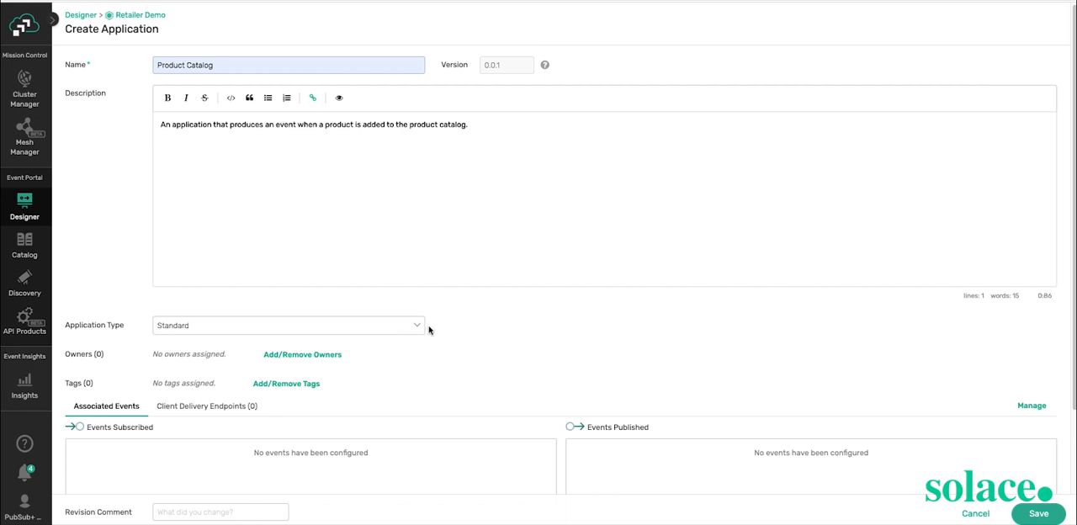
- Keep the application type Standard and add the retailer tag
left_click(288, 325)
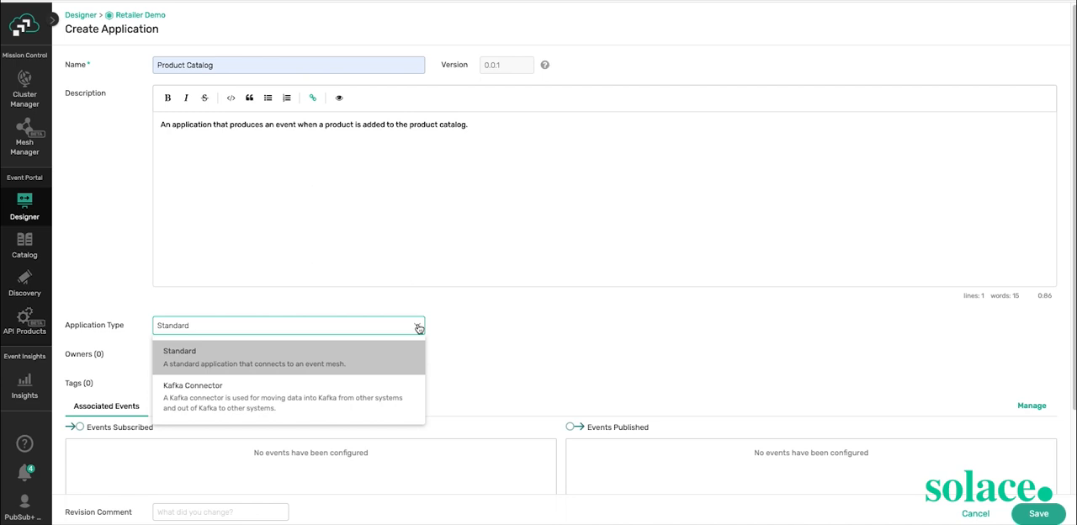
left_click(179, 357)
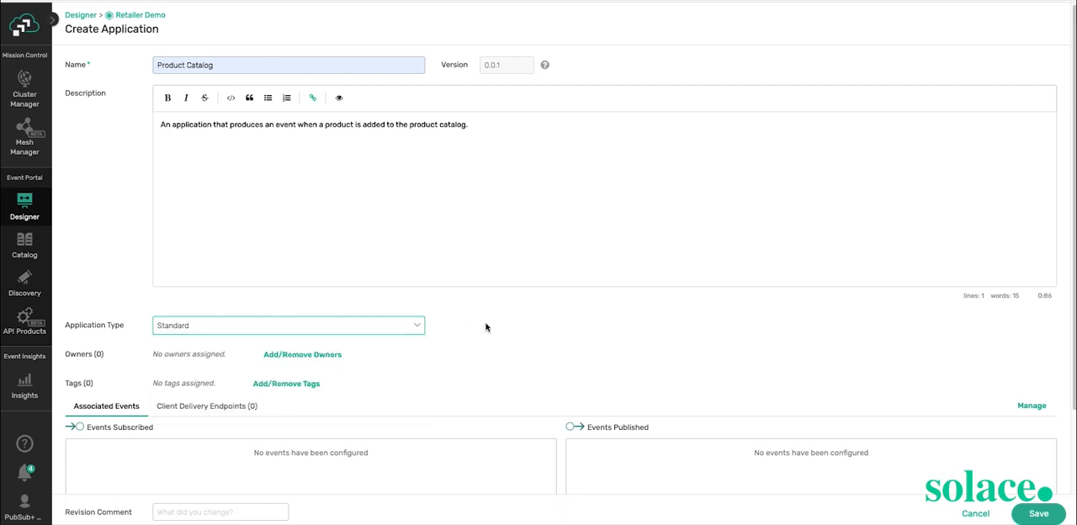
mouse_move(419, 362)
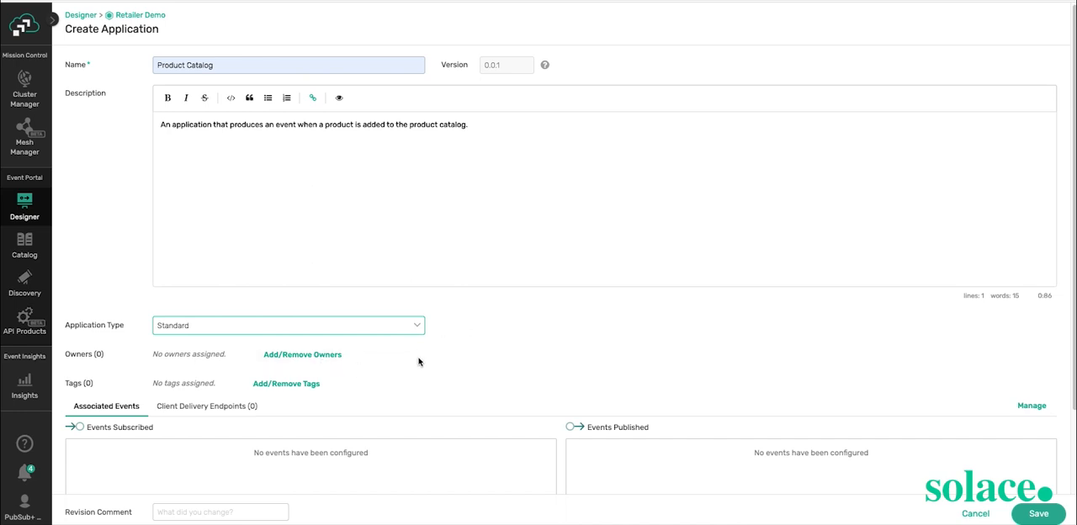
mouse_move(414, 358)
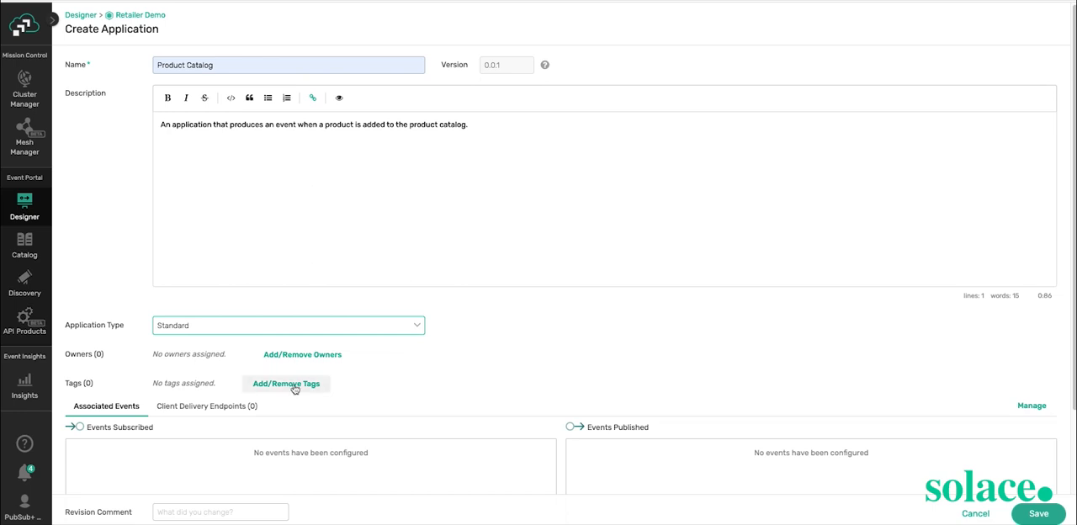
left_click(286, 382)
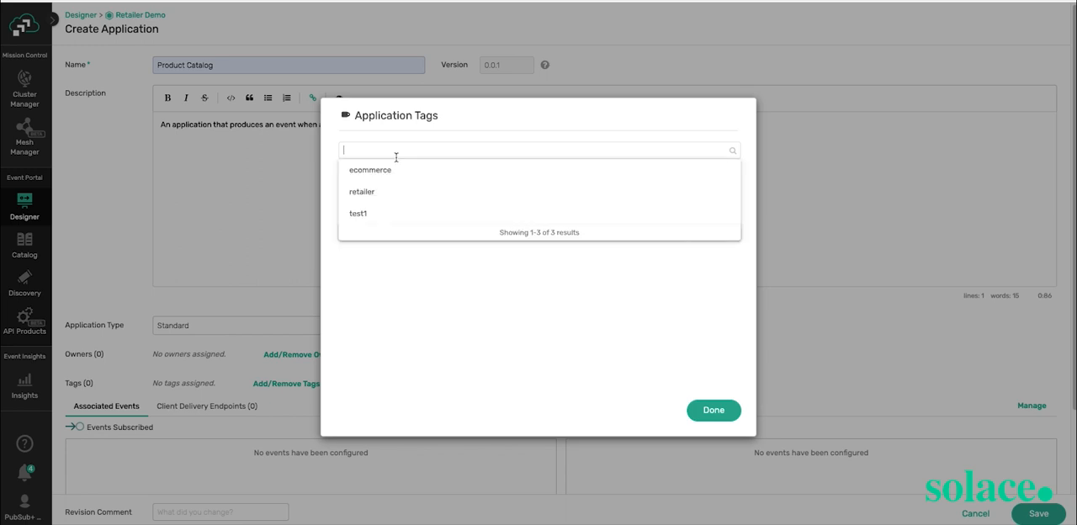
type("reta")
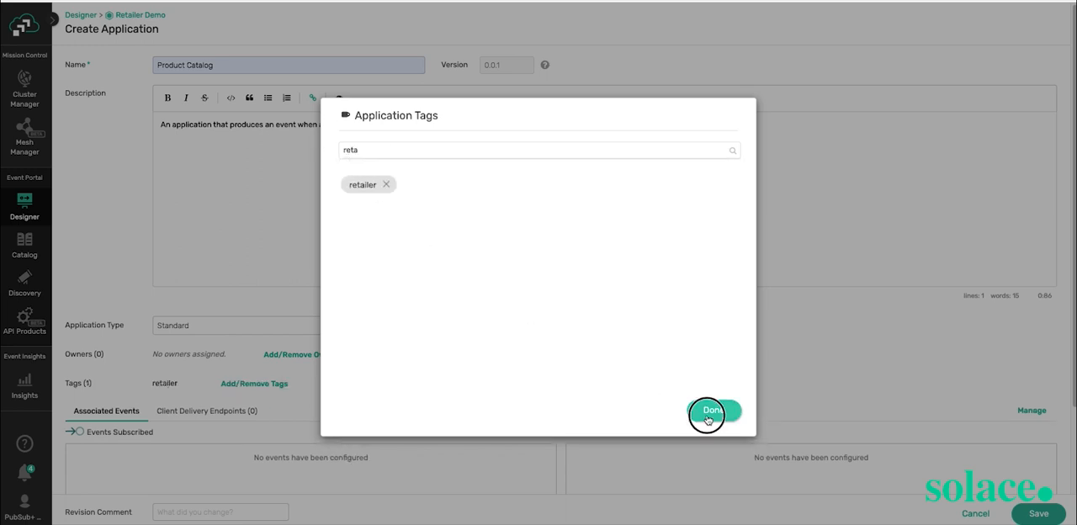
left_click(711, 410)
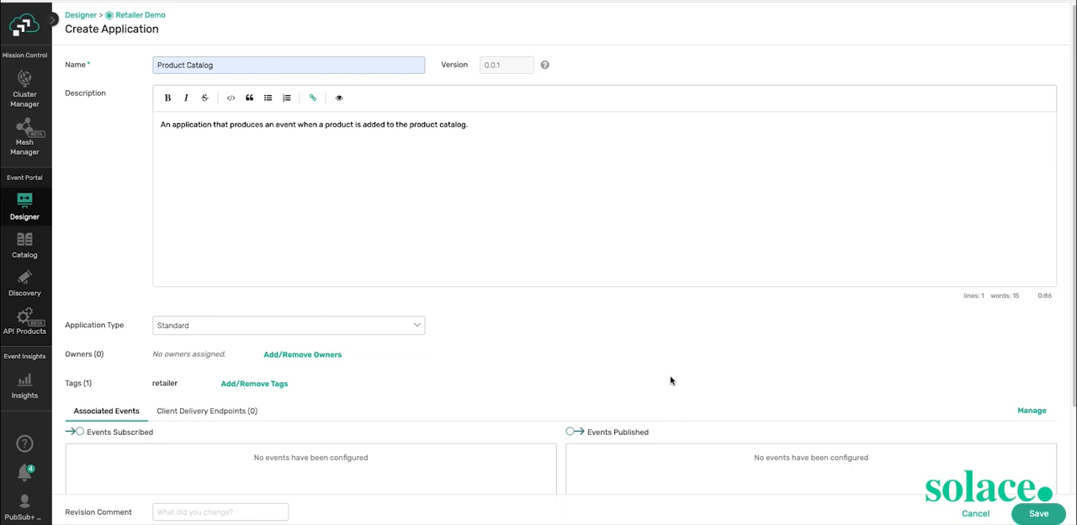
mouse_move(790, 355)
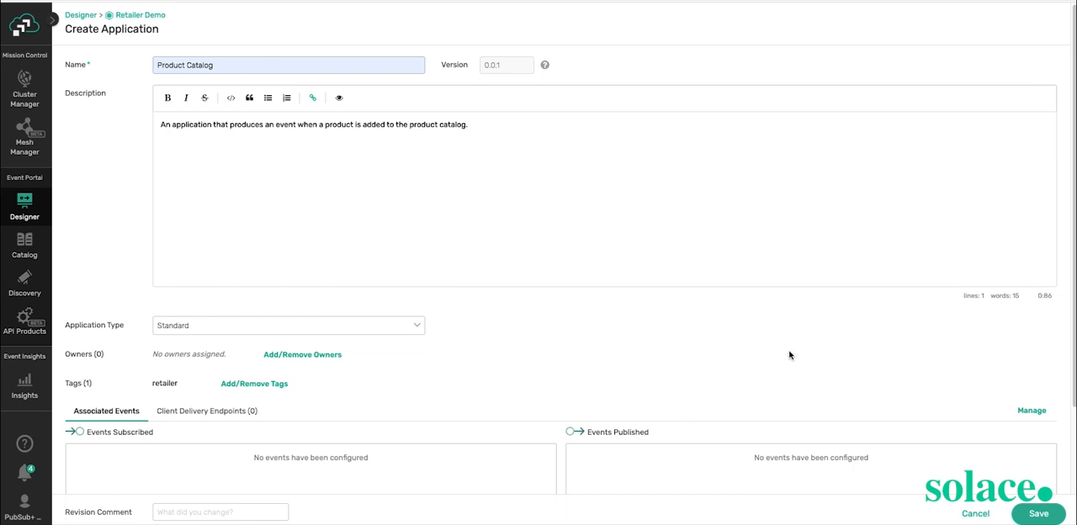
mouse_move(1003, 416)
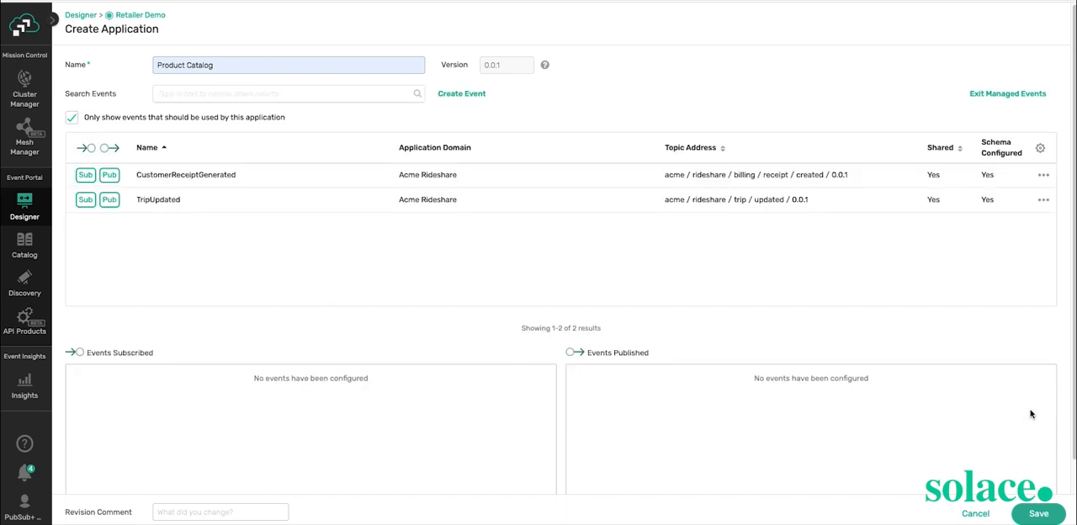
mouse_move(509, 90)
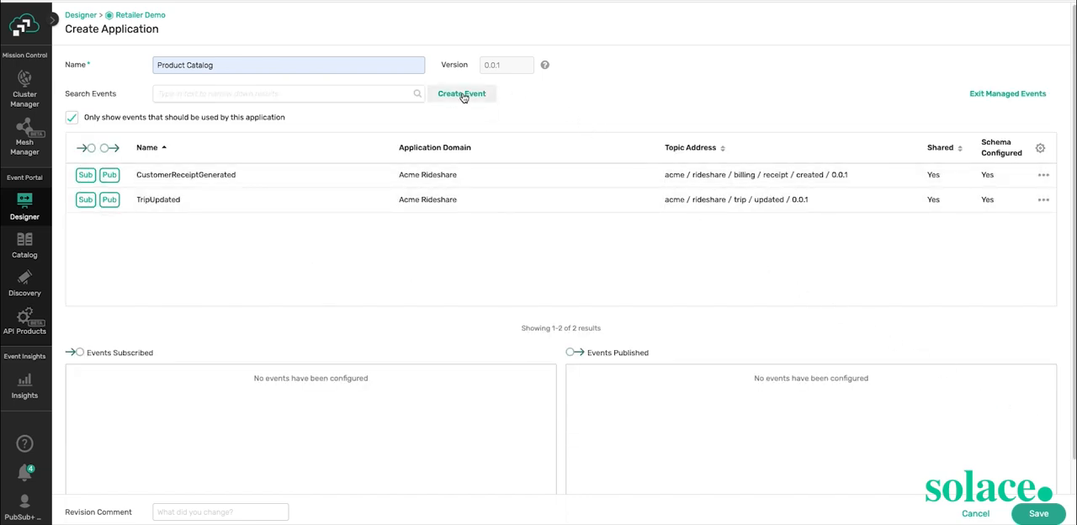
- Draft a new shared event described as signalling a product added to the catalog
left_click(461, 93)
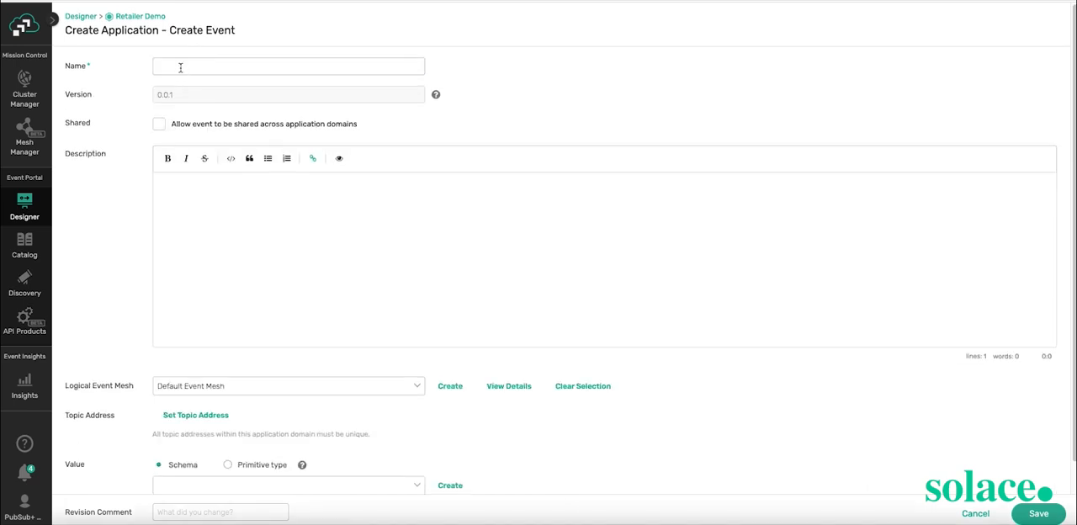
left_click(288, 66)
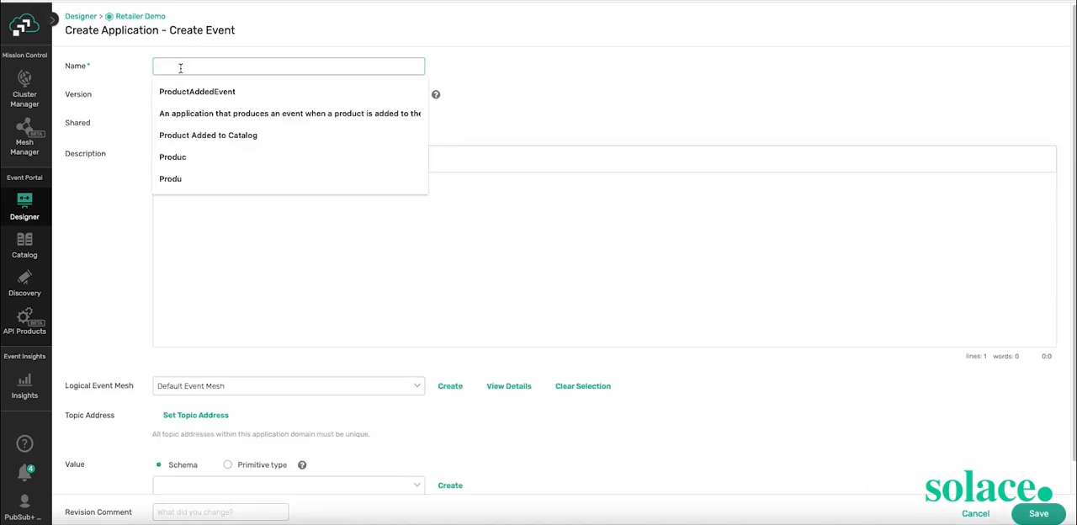
left_click(197, 91)
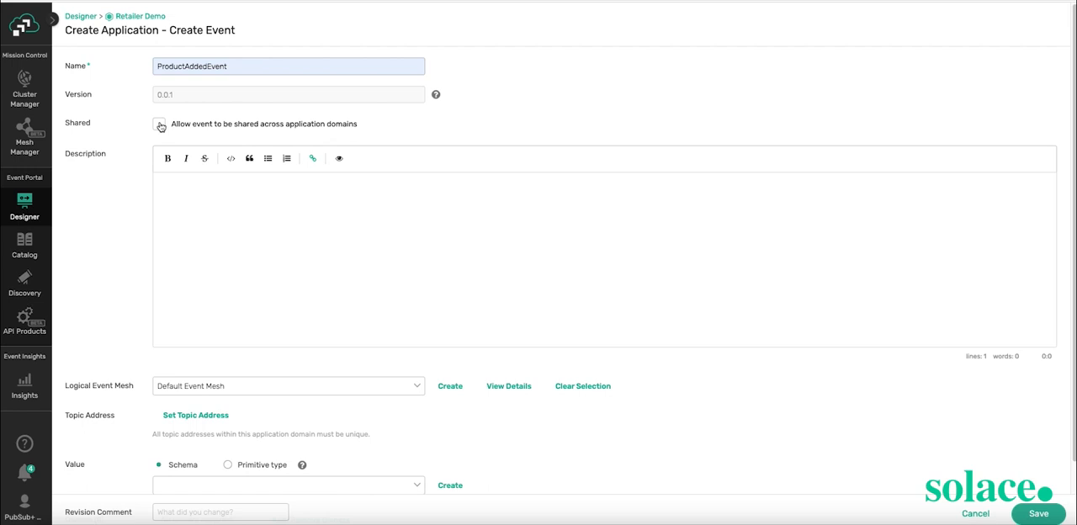
left_click(158, 124)
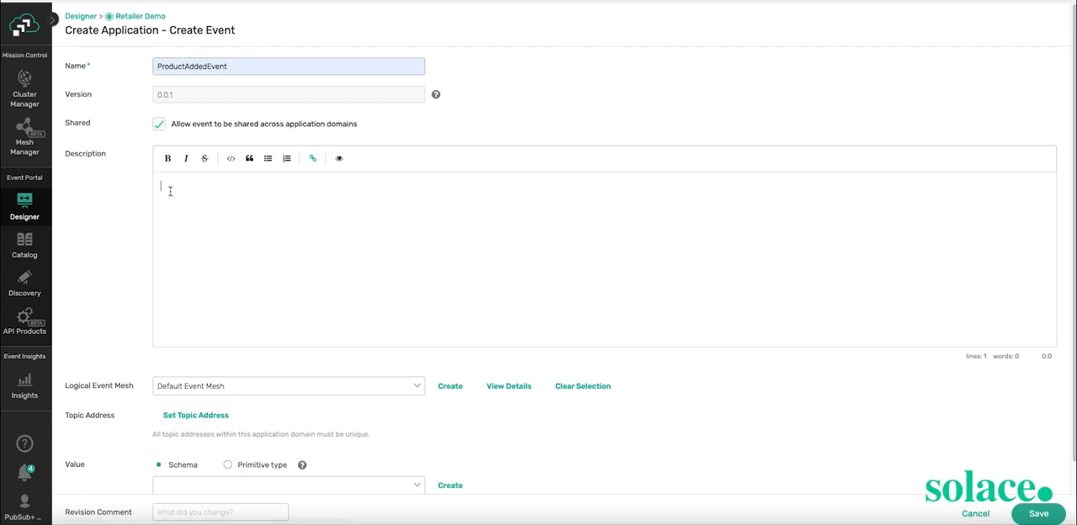
type("Event that signals the addition of a product into the product catalog.")
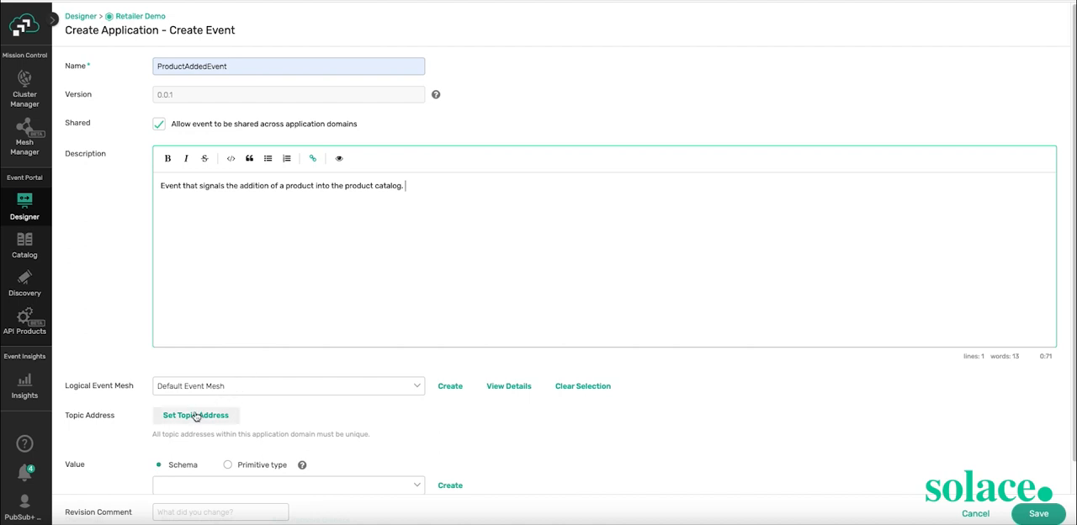
- Build topic address Retailer/products/{Product Id}, auto-creating levels and adding variable Product Id
left_click(196, 415)
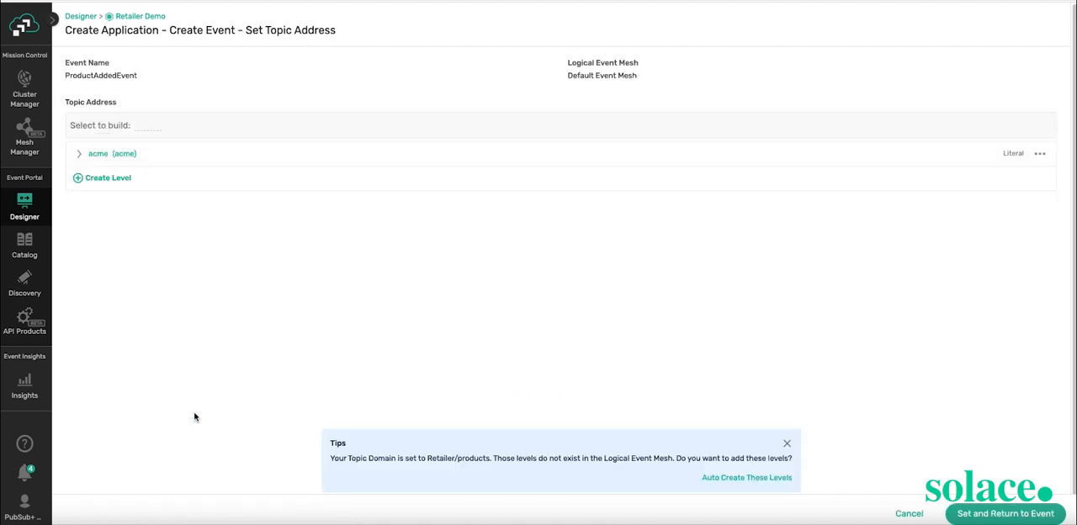
mouse_move(244, 293)
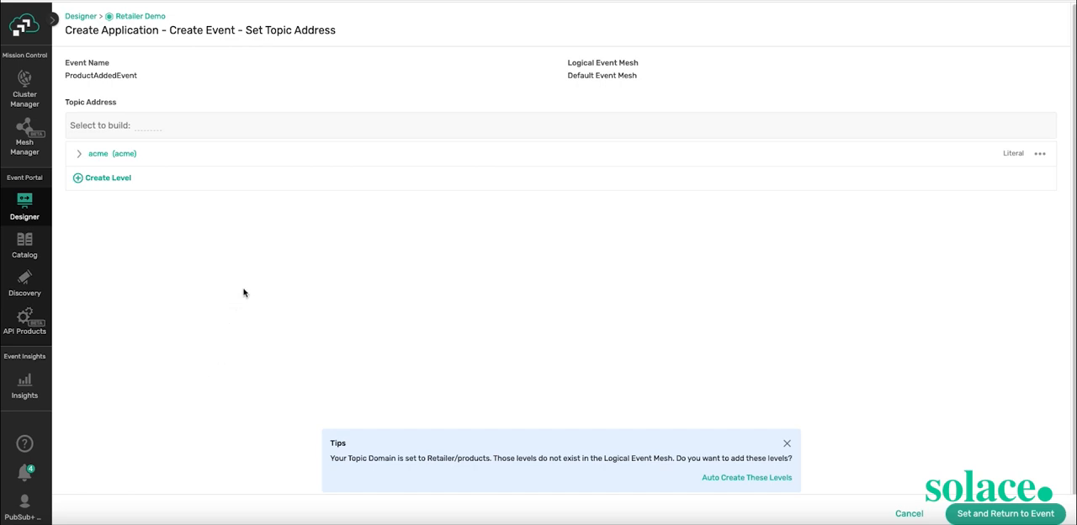
mouse_move(248, 301)
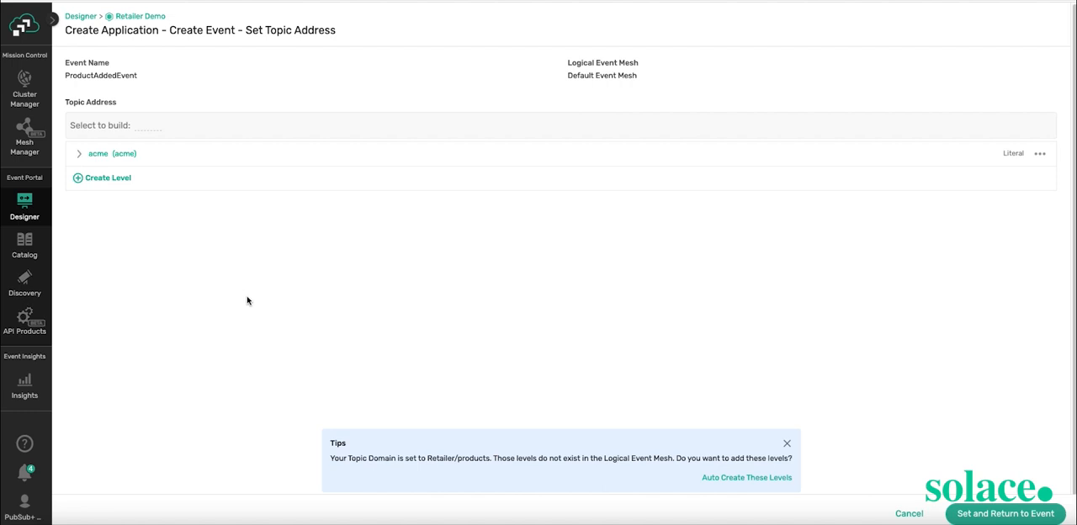
mouse_move(719, 484)
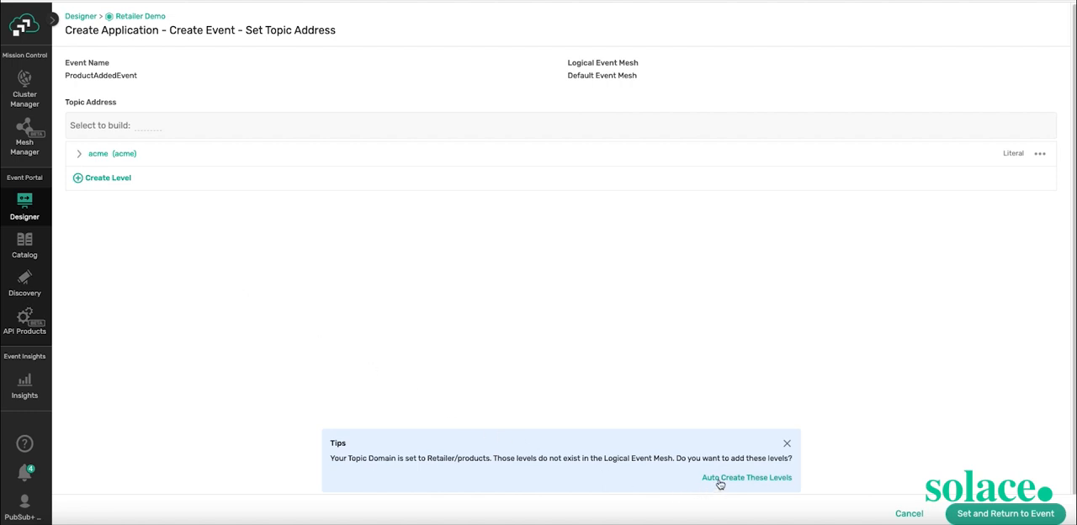
left_click(746, 477)
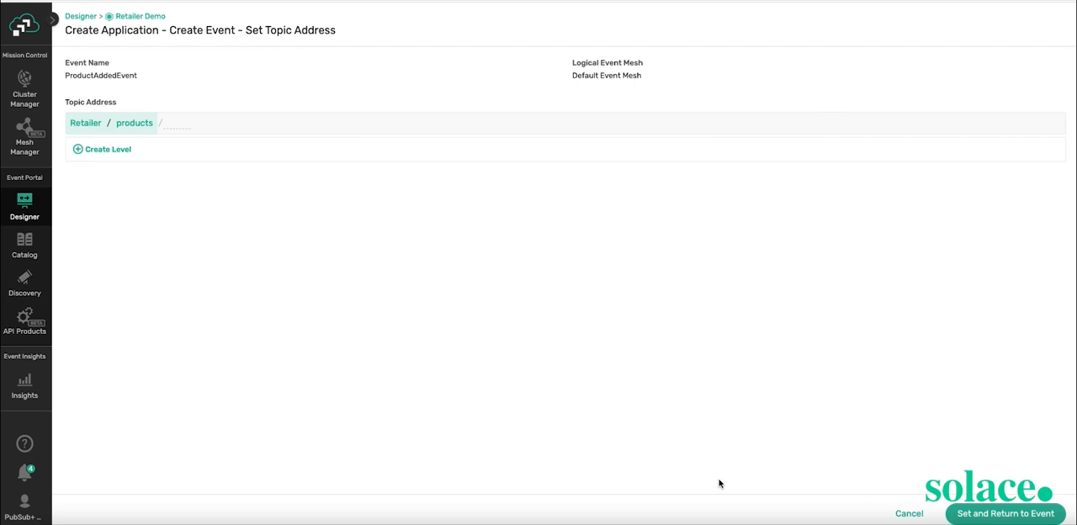
mouse_move(108, 149)
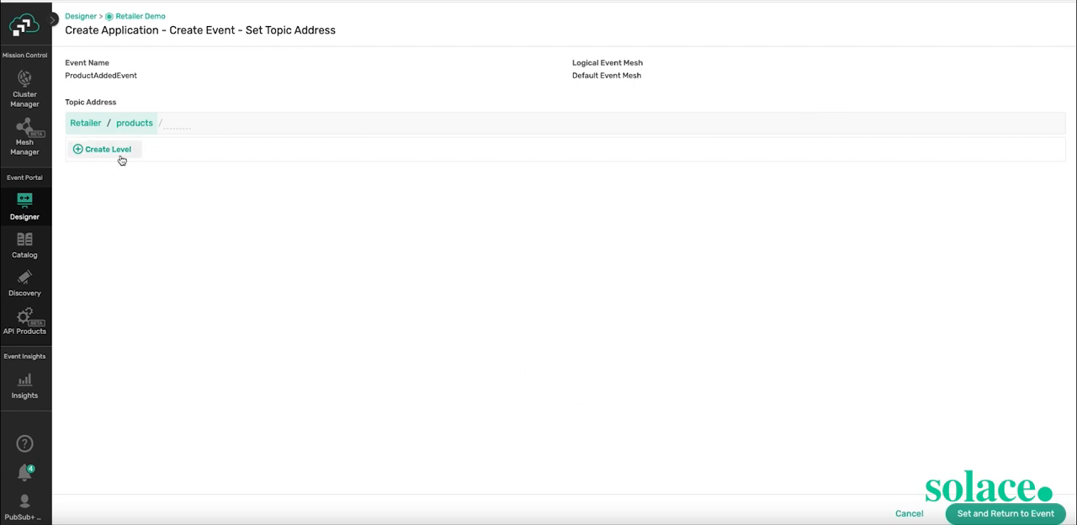
mouse_move(165, 143)
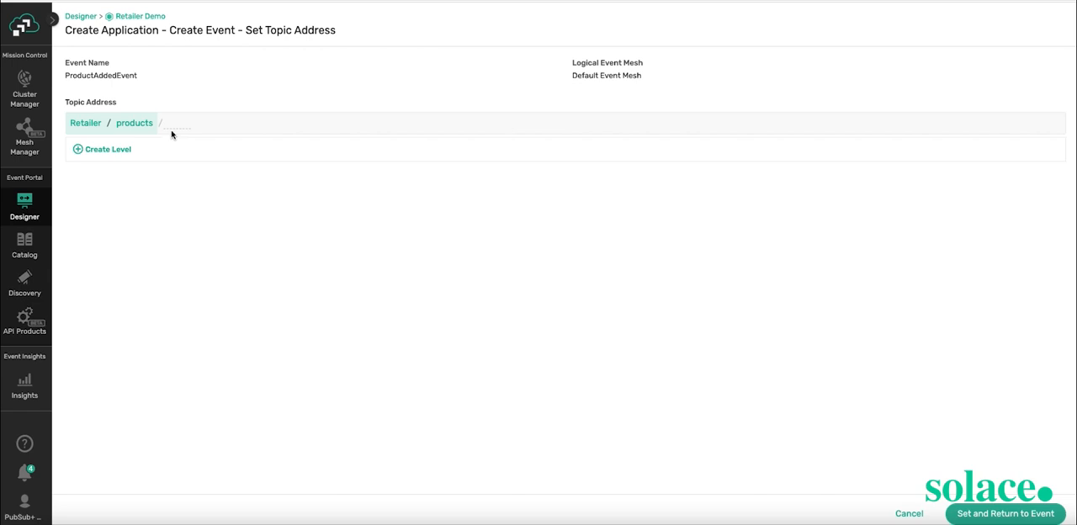
left_click(107, 149)
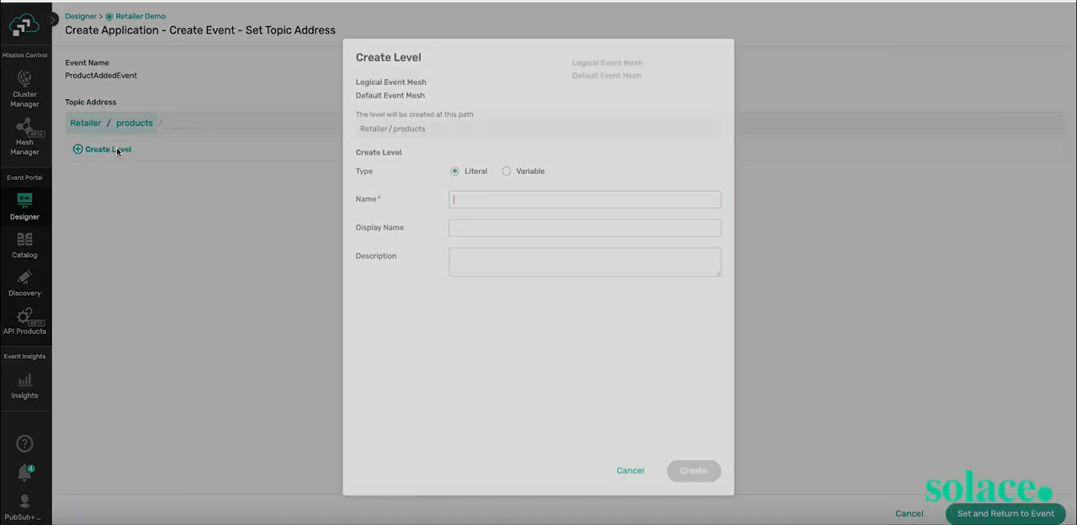
type("Product Id")
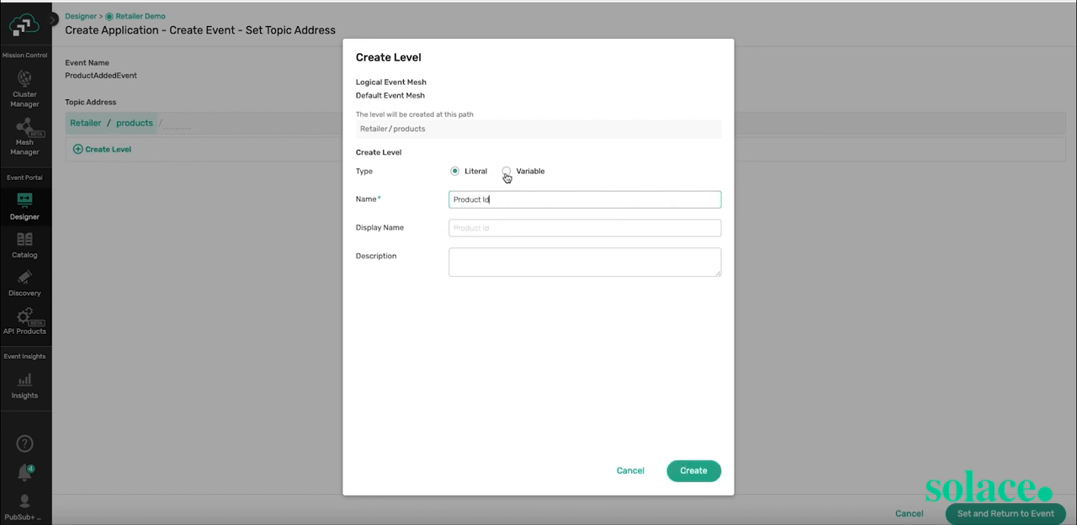
left_click(506, 170)
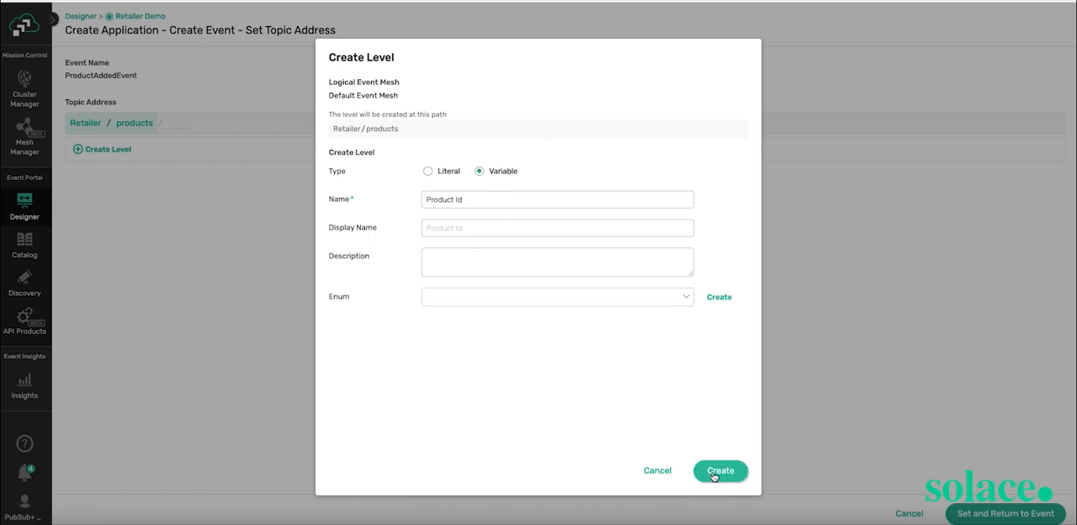
left_click(719, 471)
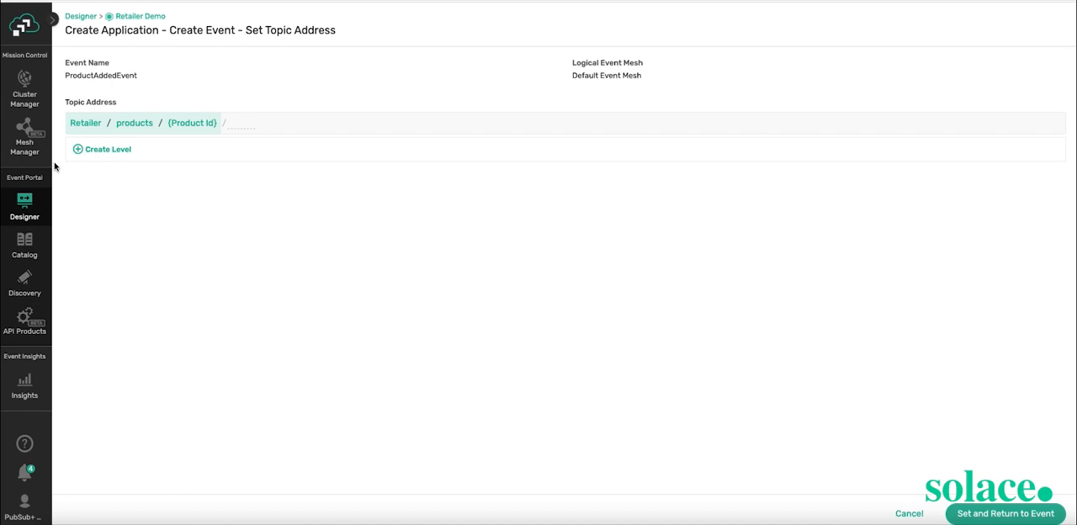
mouse_move(904, 492)
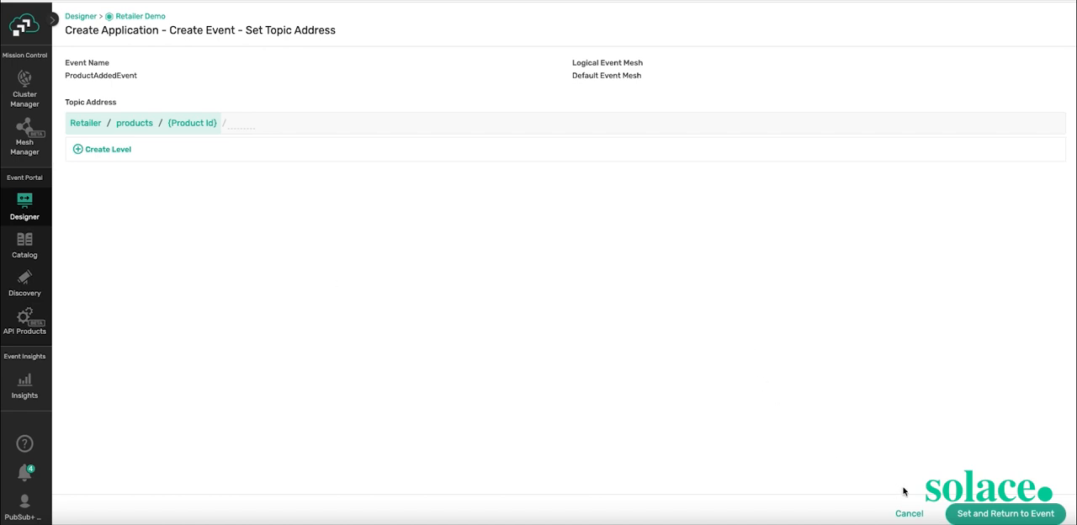
left_click(1004, 513)
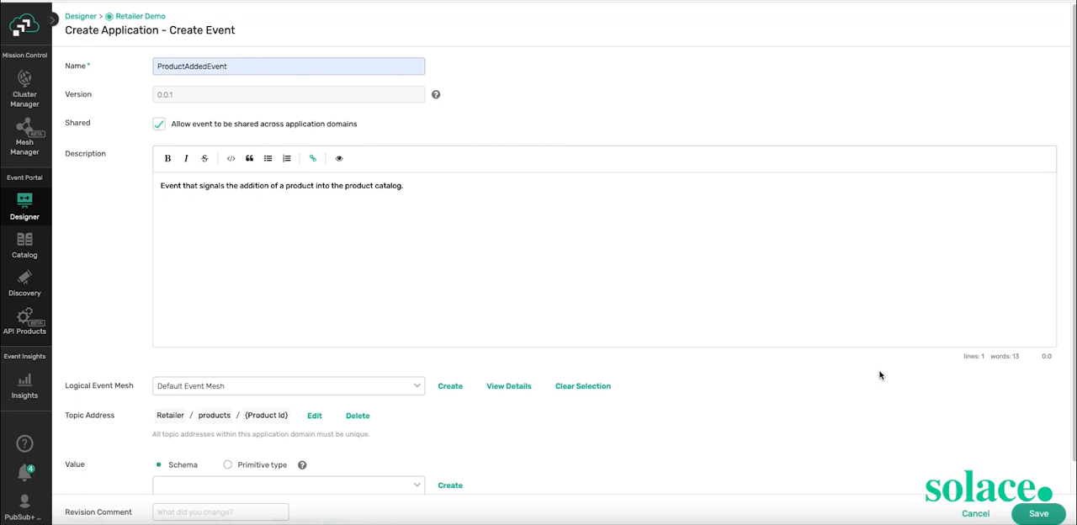
- Create shared, multi-version ProductSchema defining product id, label and serial number
scroll("down", 3)
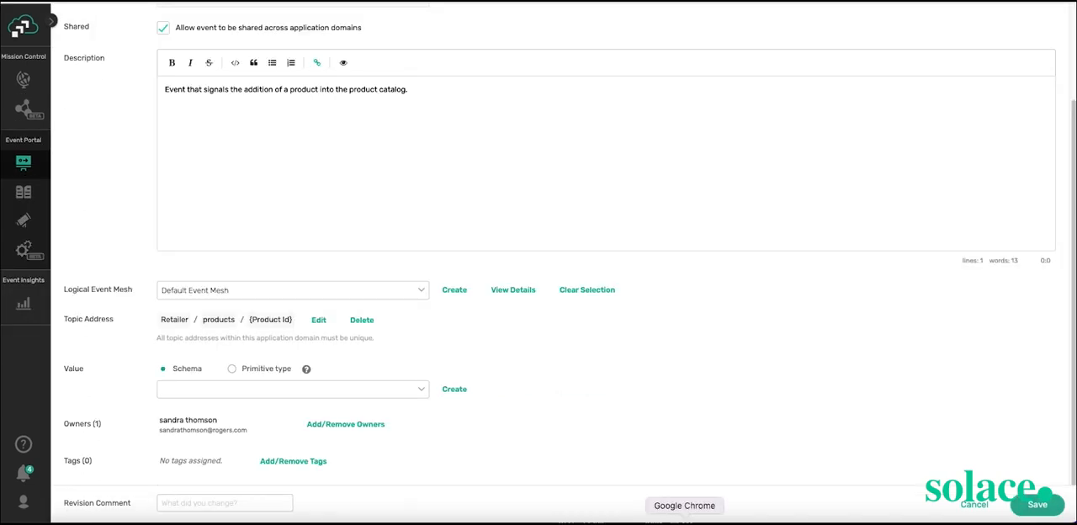
mouse_move(593, 369)
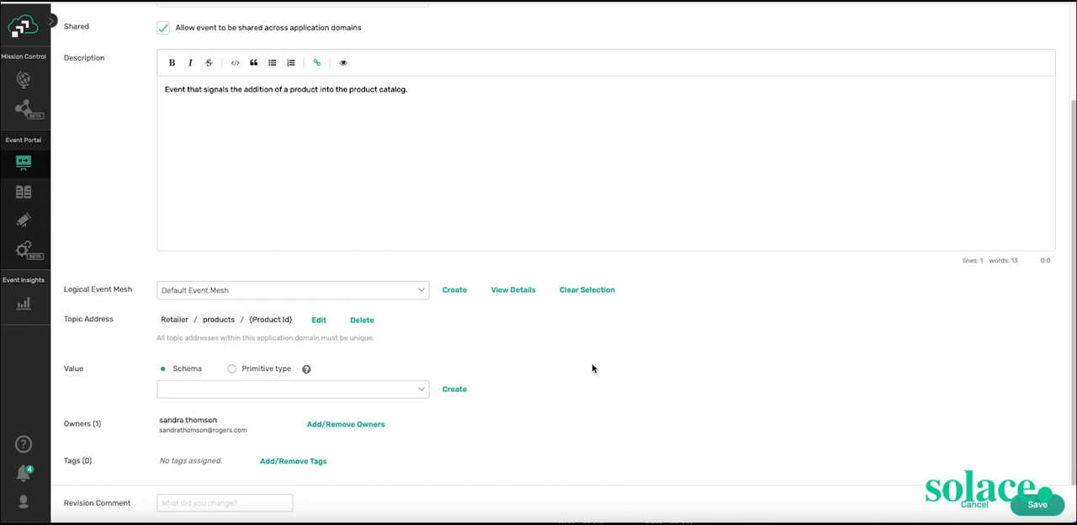
mouse_move(522, 399)
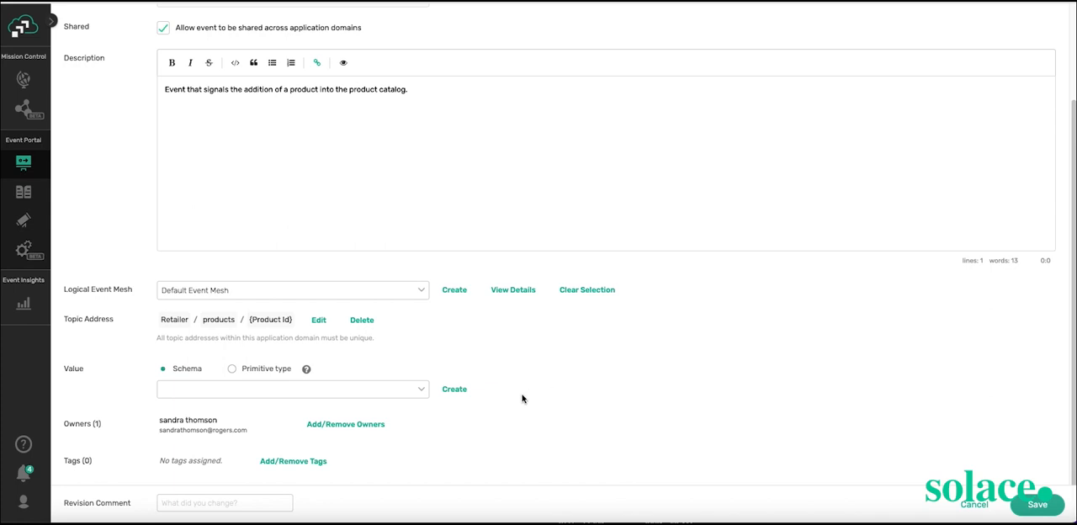
mouse_move(530, 401)
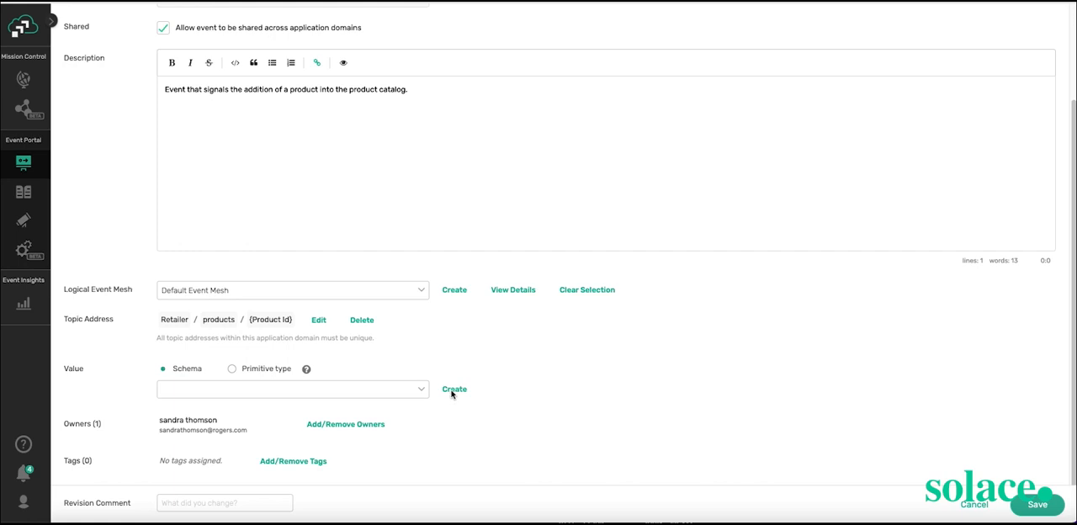
left_click(453, 389)
type("ProductSchema")
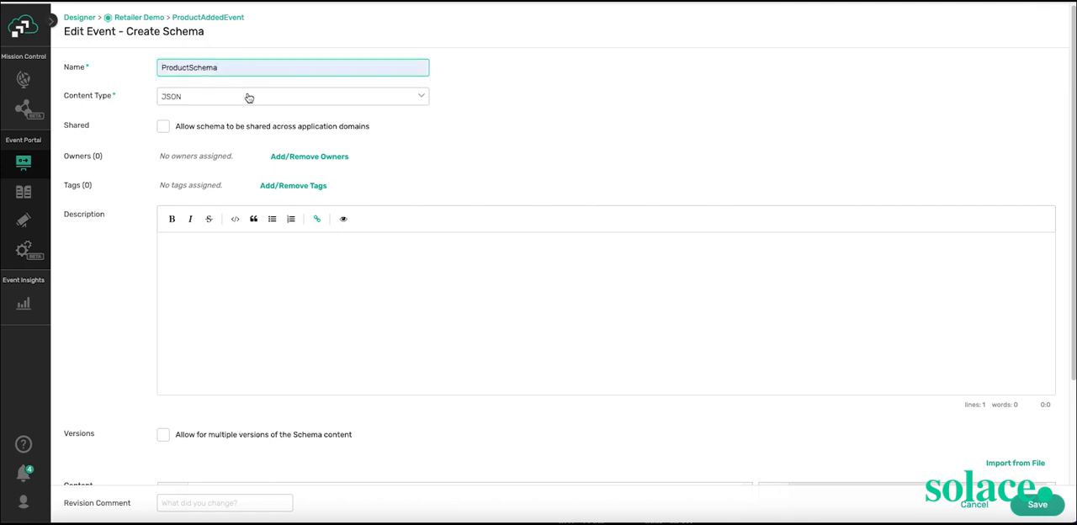
left_click(163, 126)
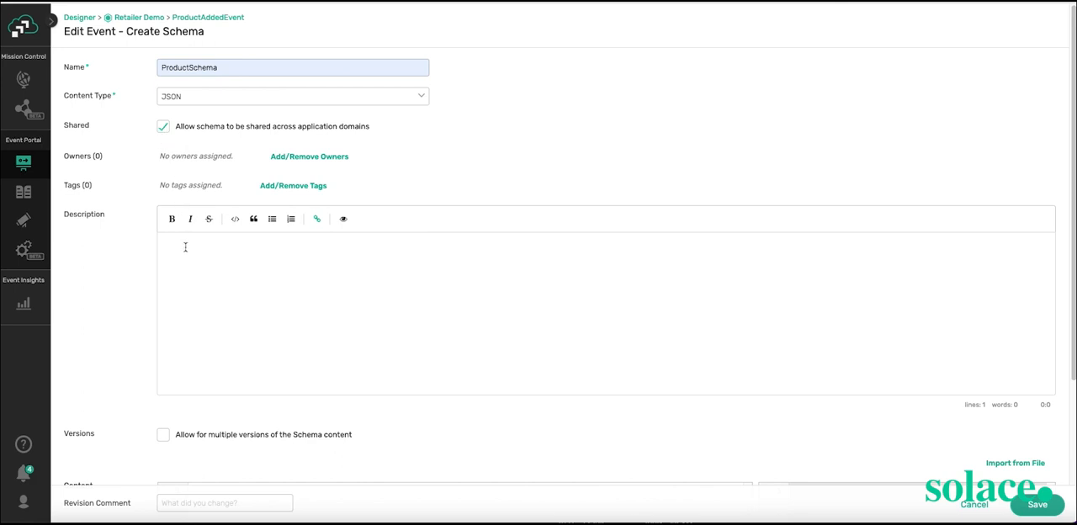
type("a product serial number of this manufactured product.")
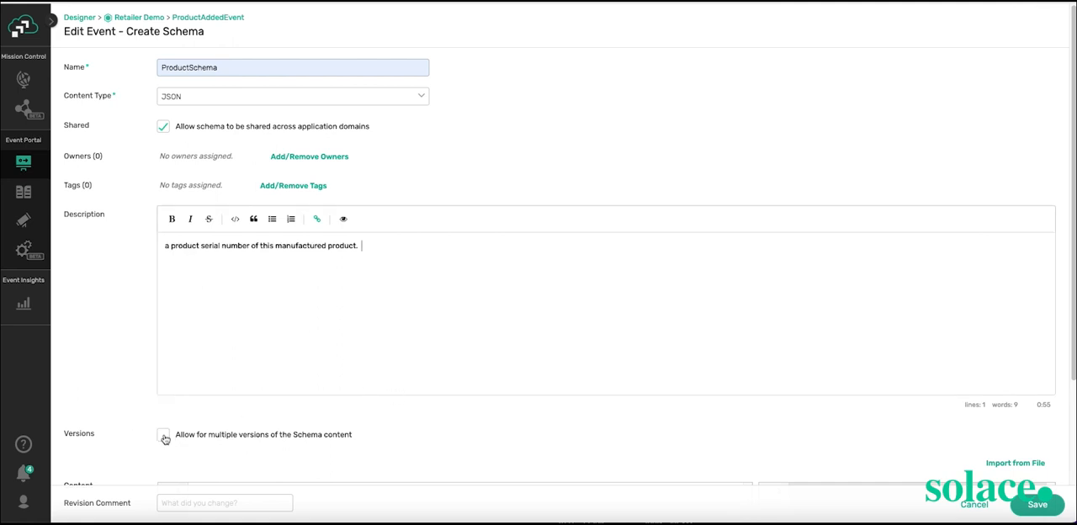
left_click(162, 438)
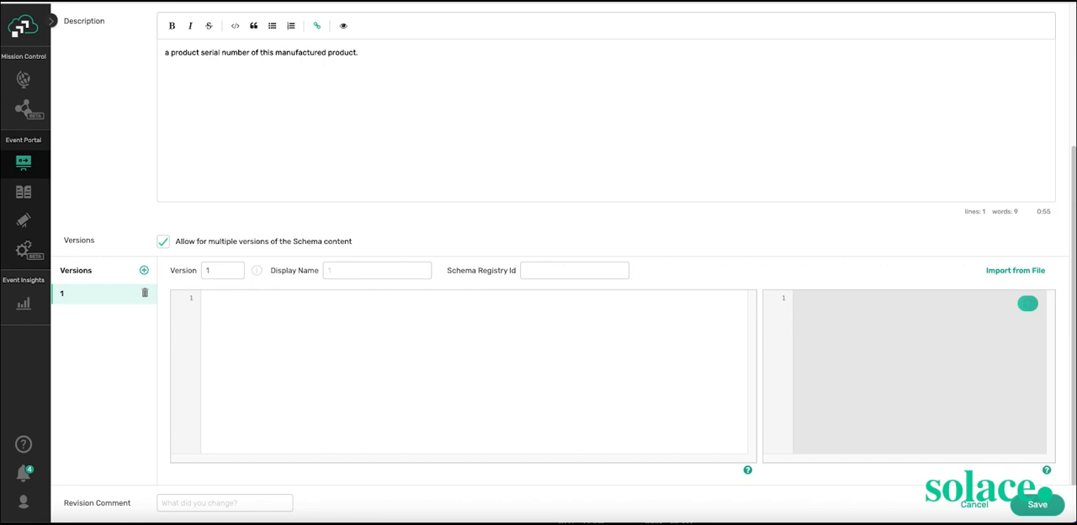
mouse_move(259, 314)
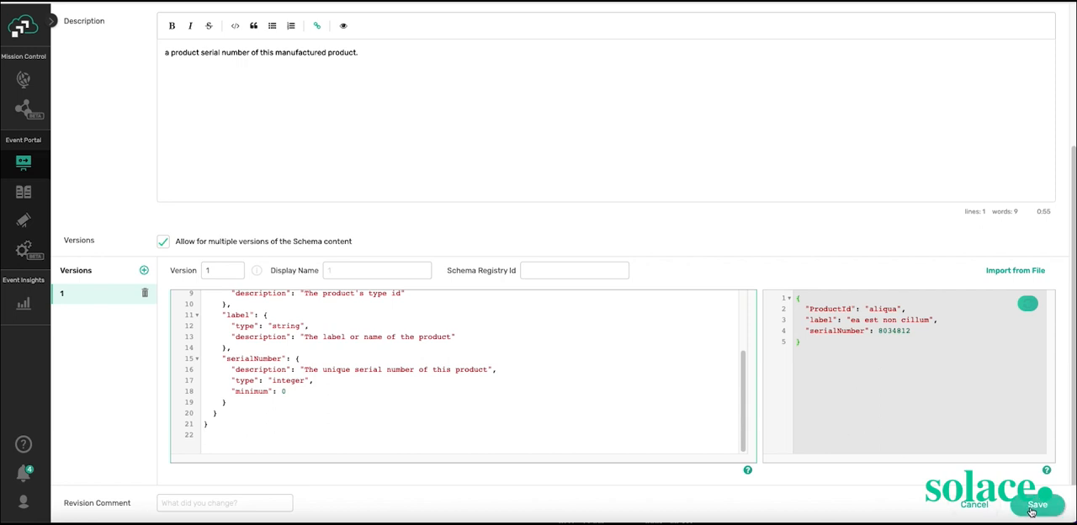
left_click(1037, 504)
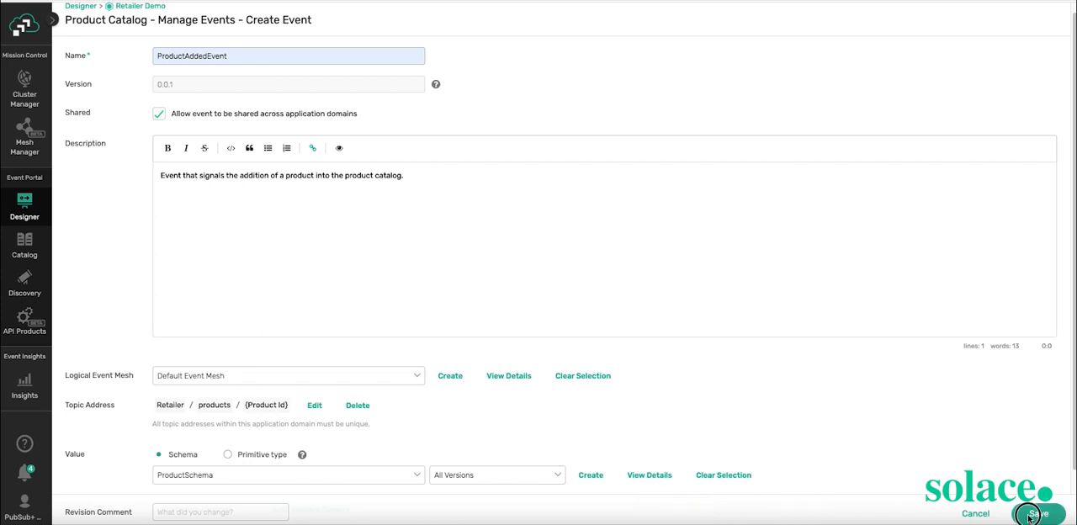
- Save ProductAddedEvent, set Product Catalog to publish it, and save the application
left_click(1037, 513)
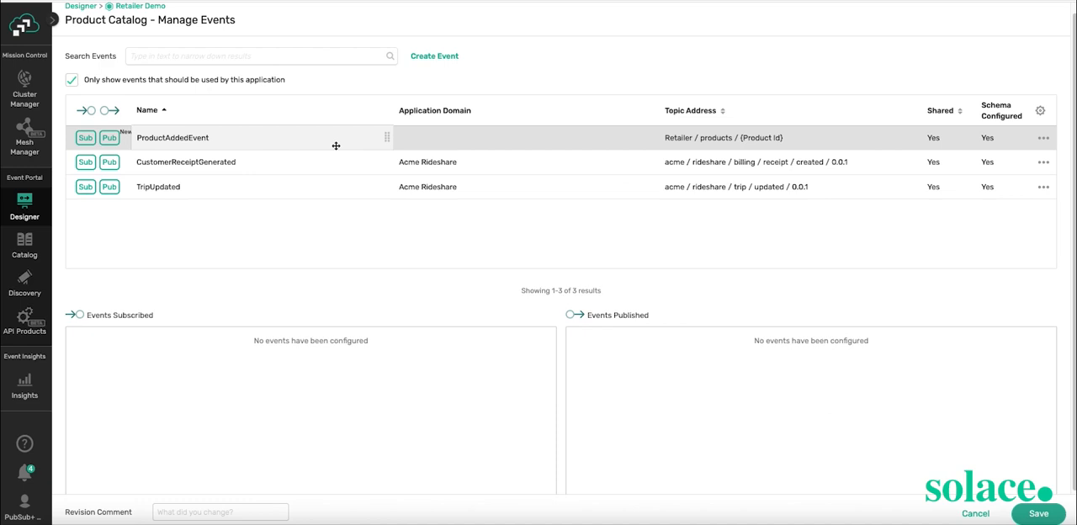
mouse_move(254, 171)
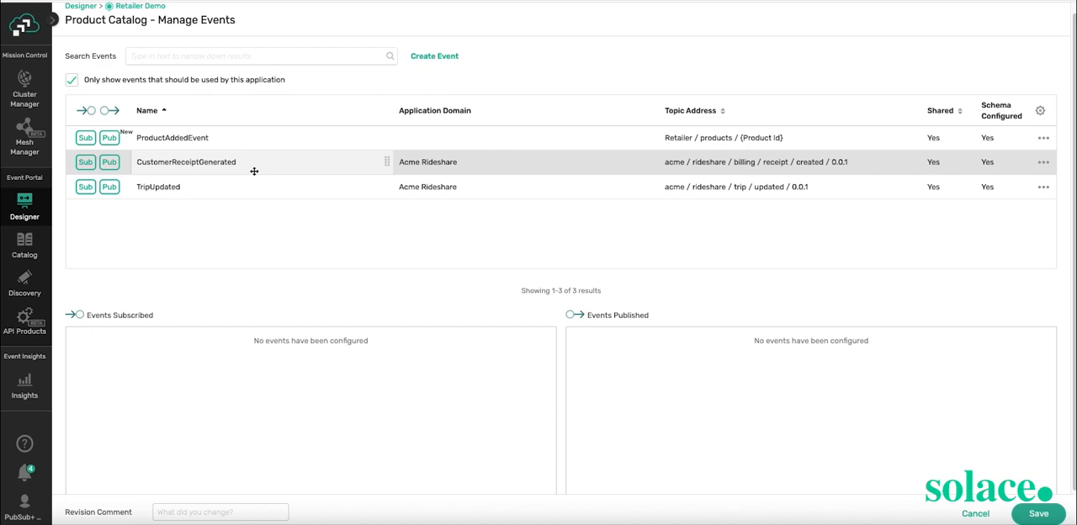
mouse_move(110, 141)
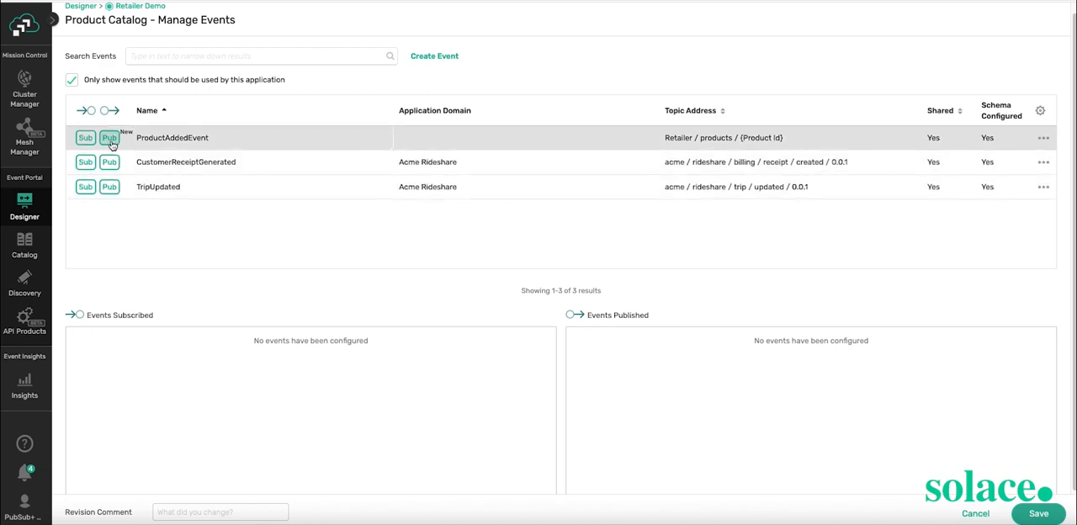
left_click(108, 137)
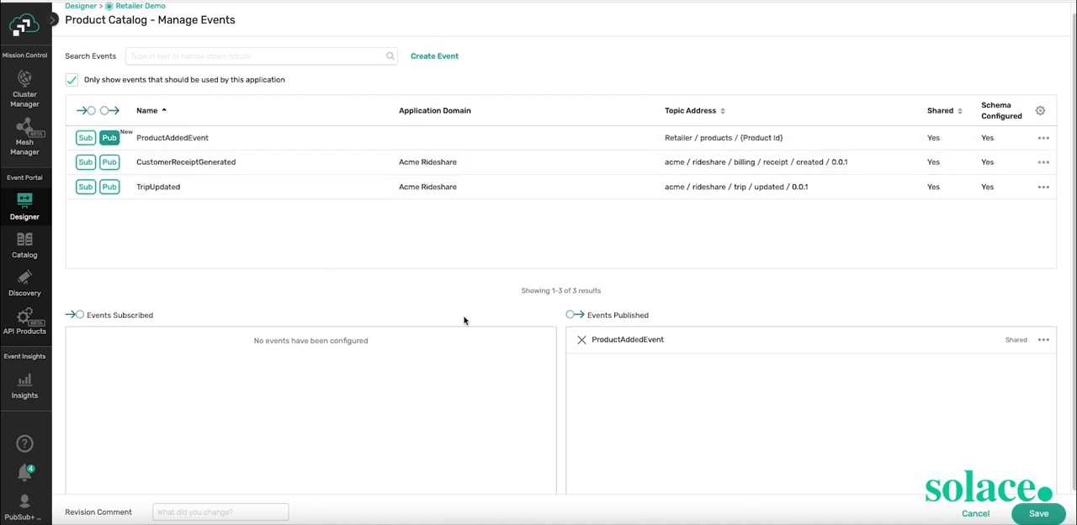
mouse_move(717, 410)
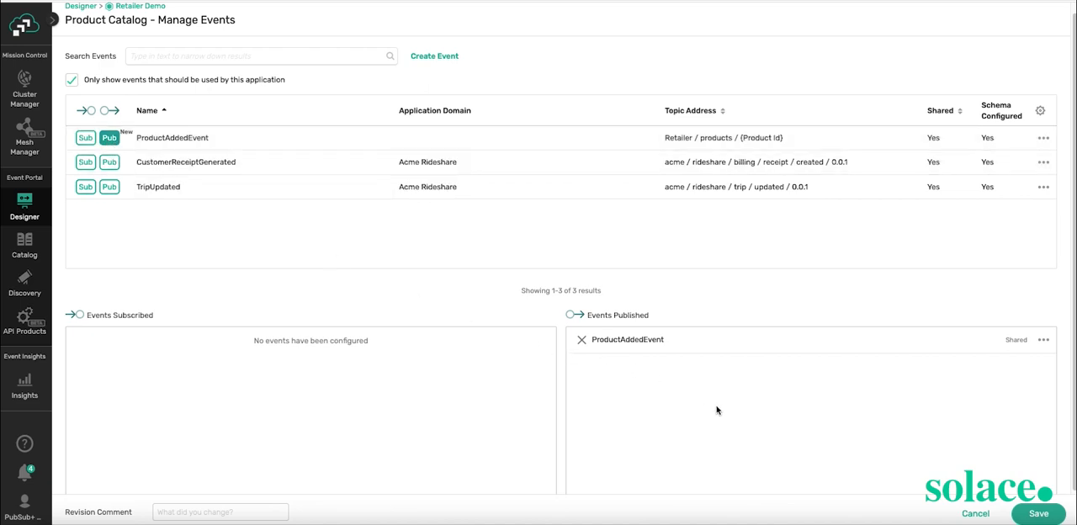
left_click(1038, 513)
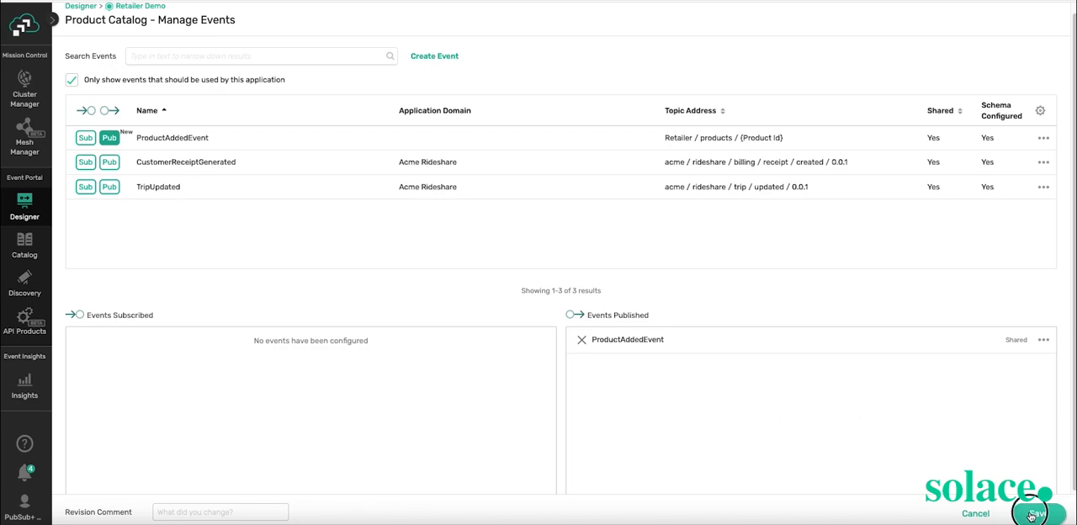
left_click(1033, 514)
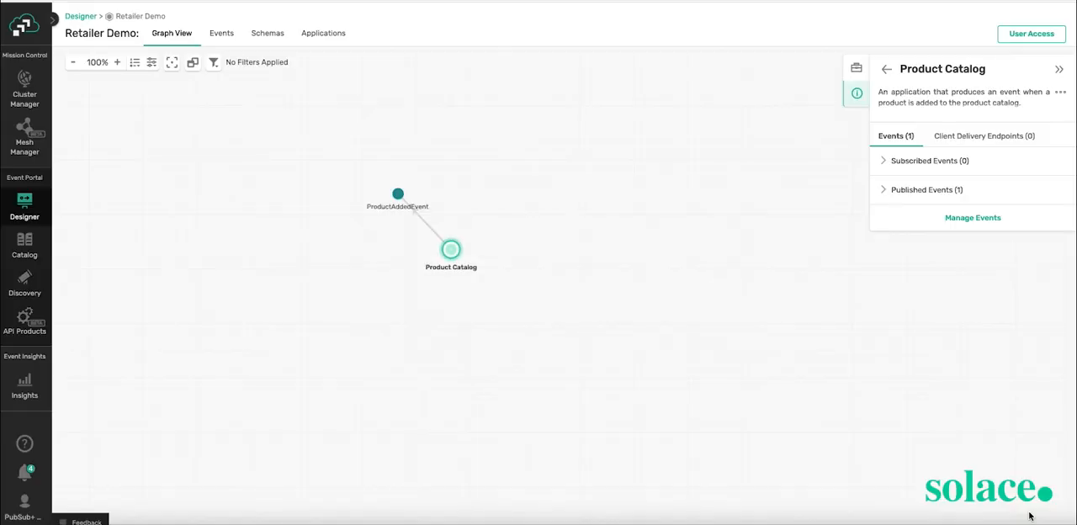
mouse_move(601, 392)
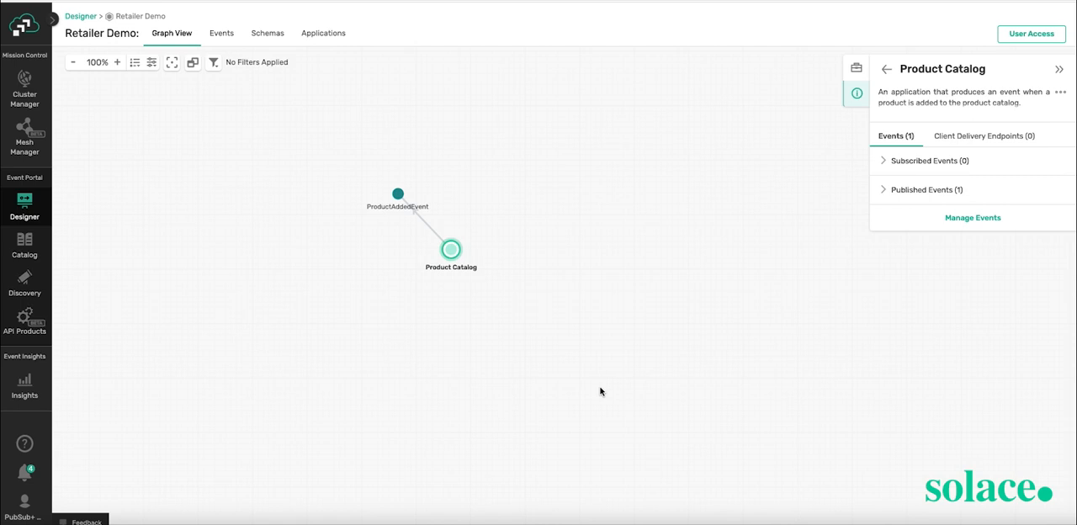
mouse_move(451, 252)
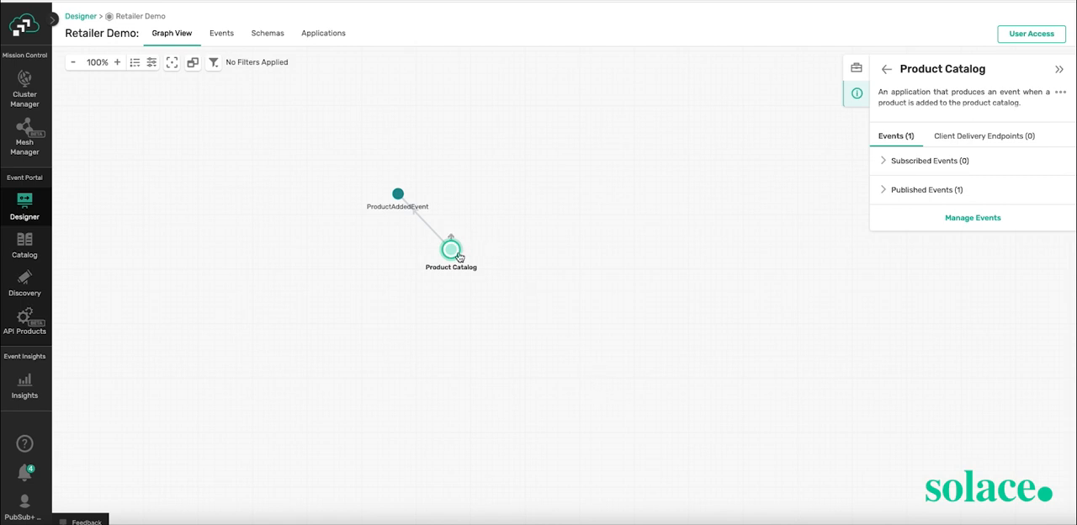
- Clone Product Catalog and rename the copy 'Order Management System'
right_click(451, 251)
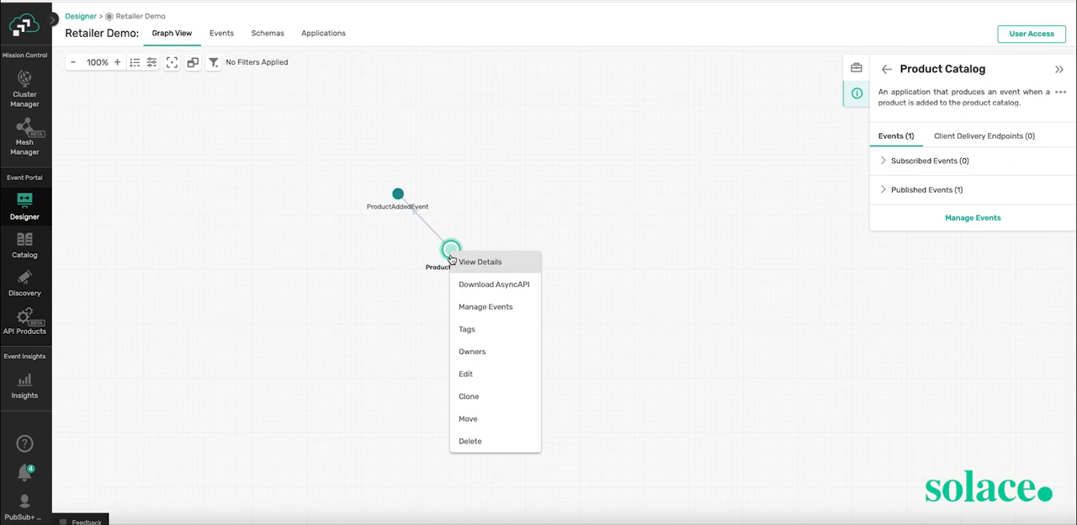
left_click(468, 395)
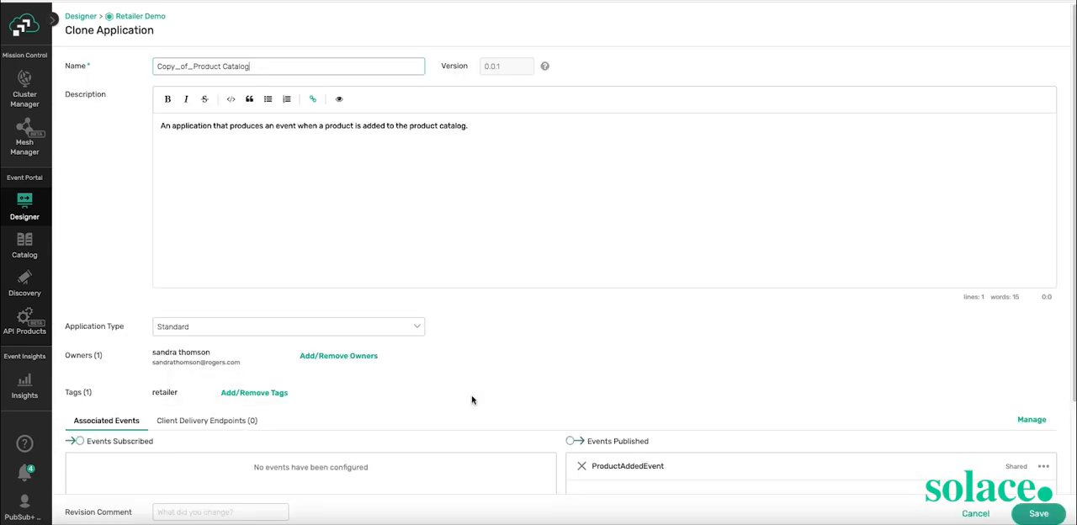
double_click(234, 66)
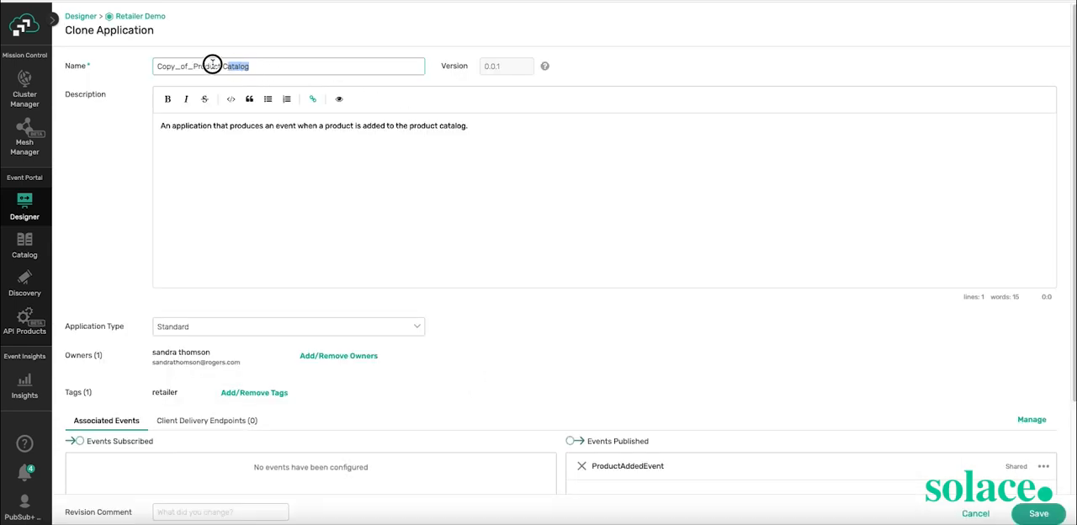
type("Or")
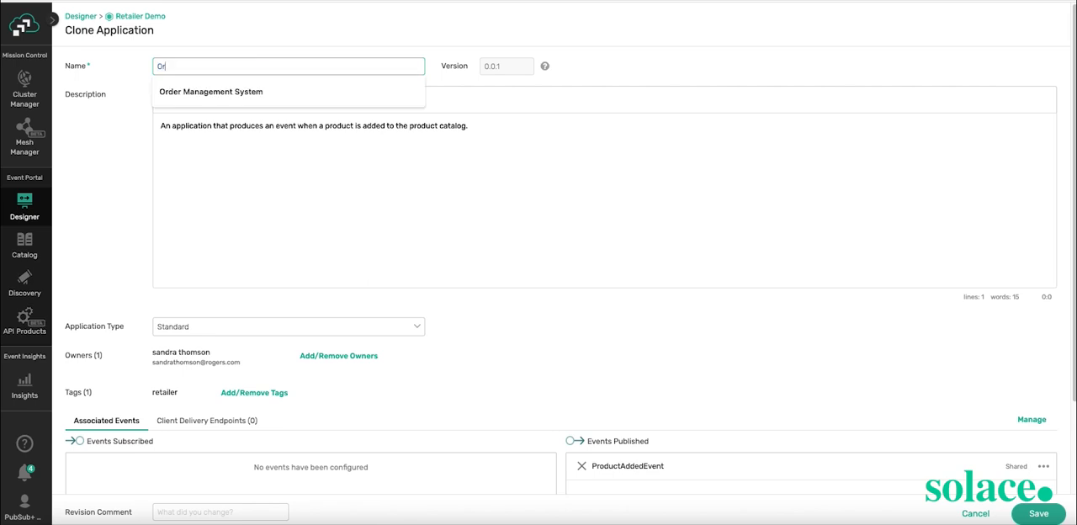
type("der")
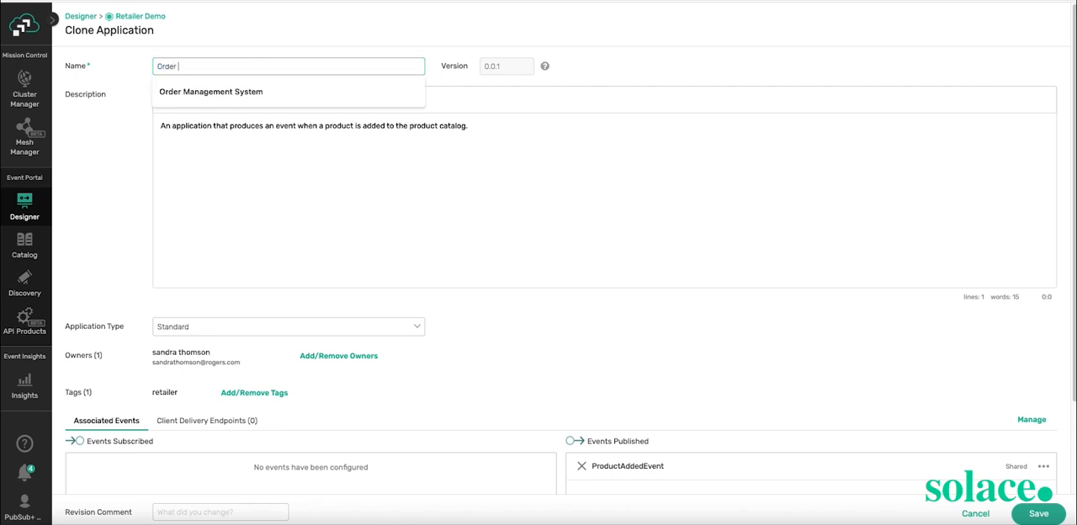
left_click(210, 91)
type("An application that subsc")
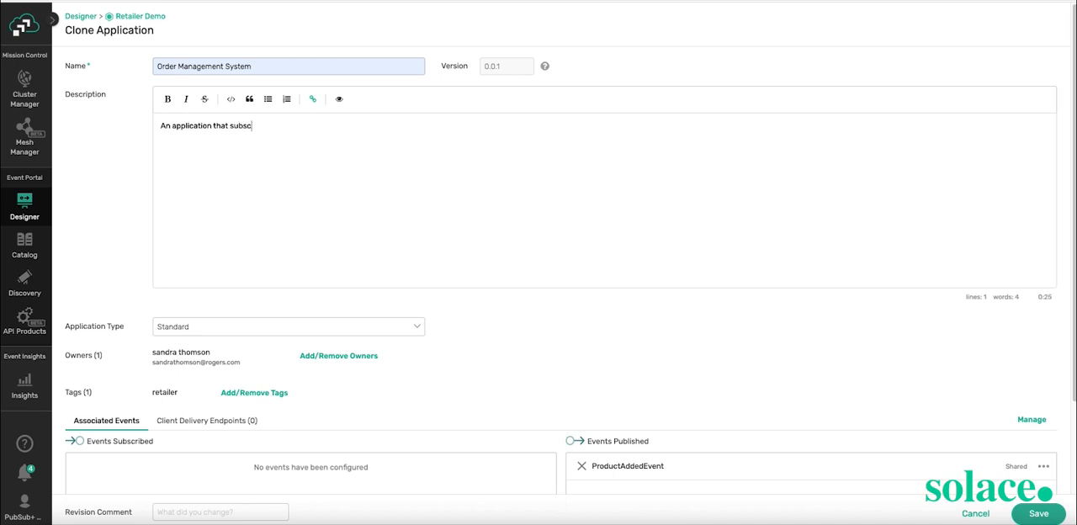
- Rewrite the description to say it subscribes to order status events
type("ribes to")
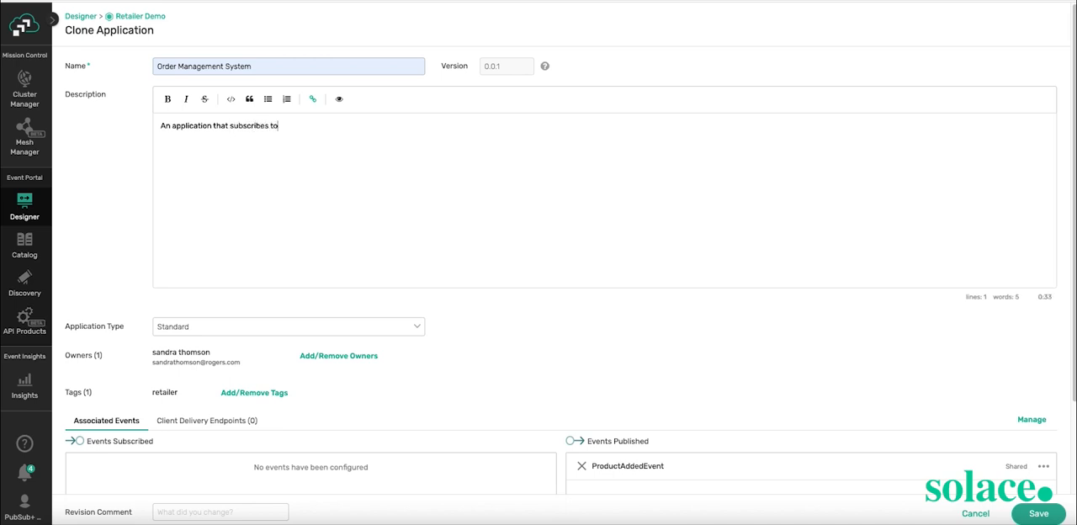
type("order")
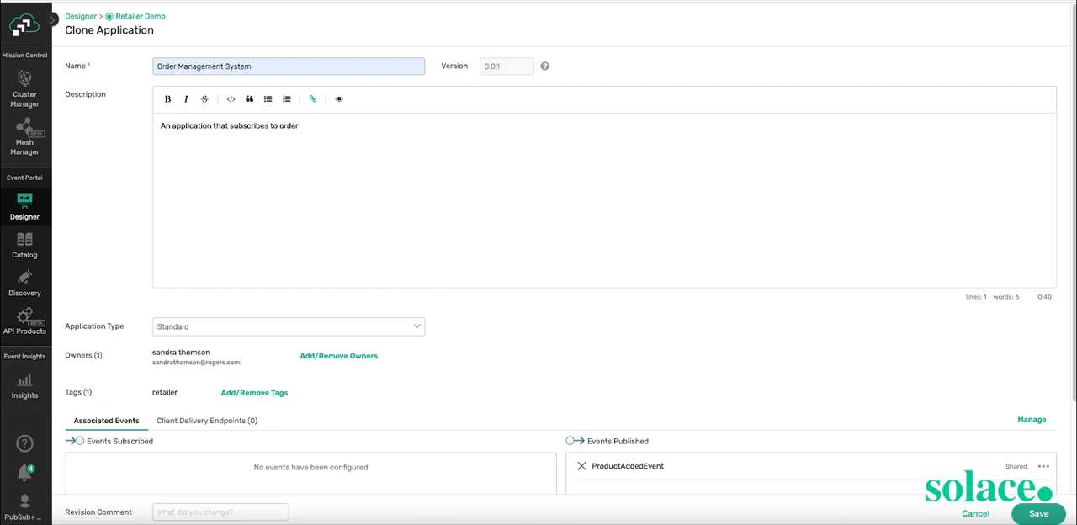
type("status events.")
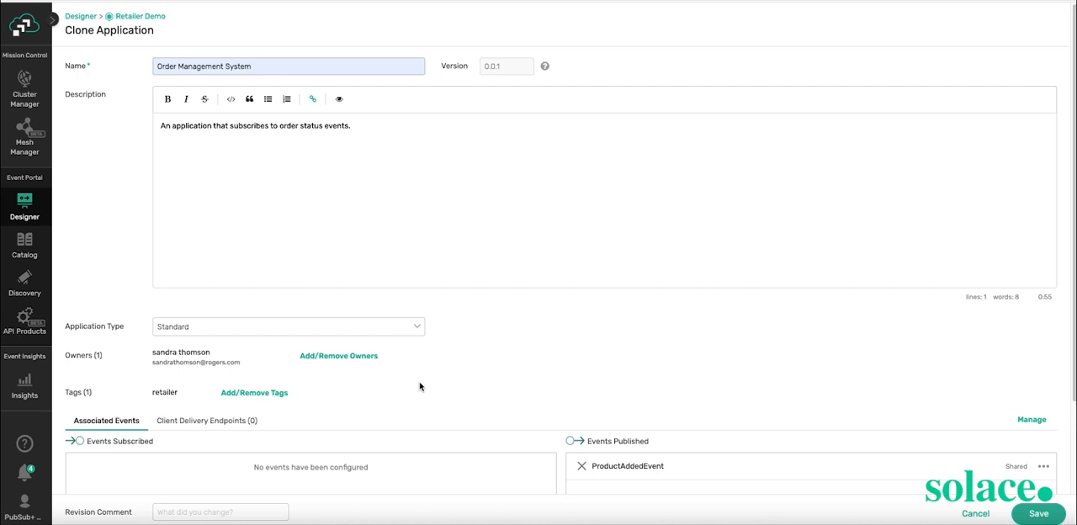
scroll("down", 3)
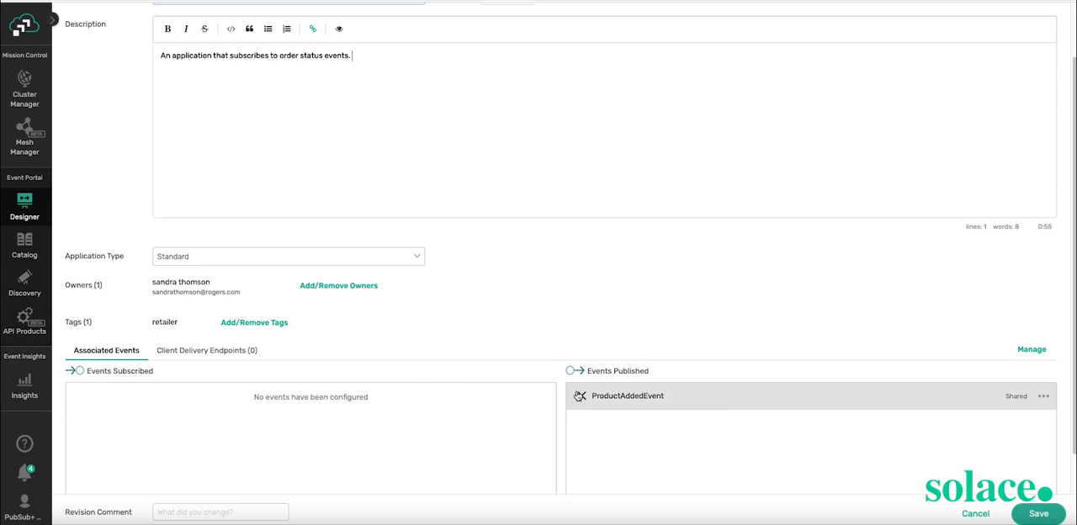
mouse_move(579, 396)
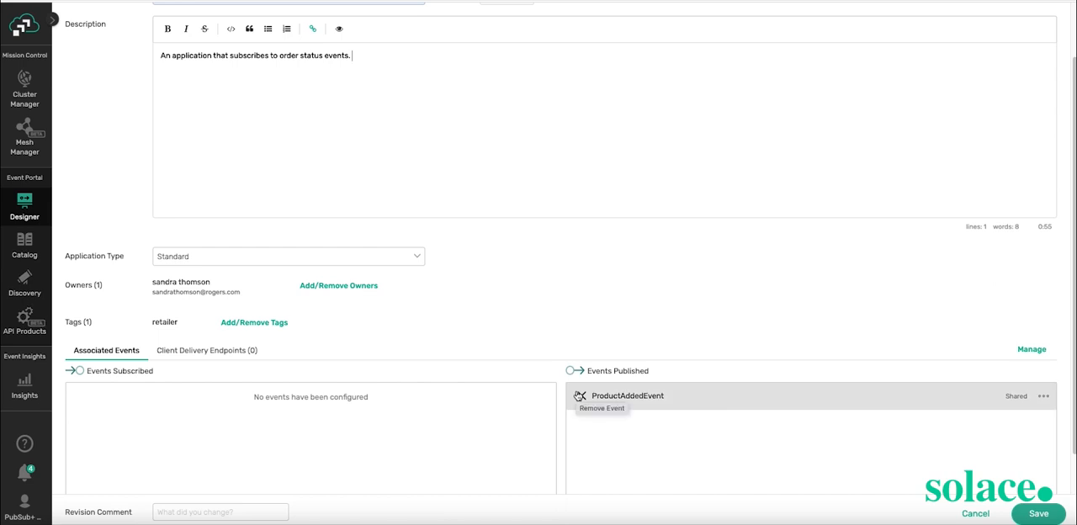
mouse_move(578, 397)
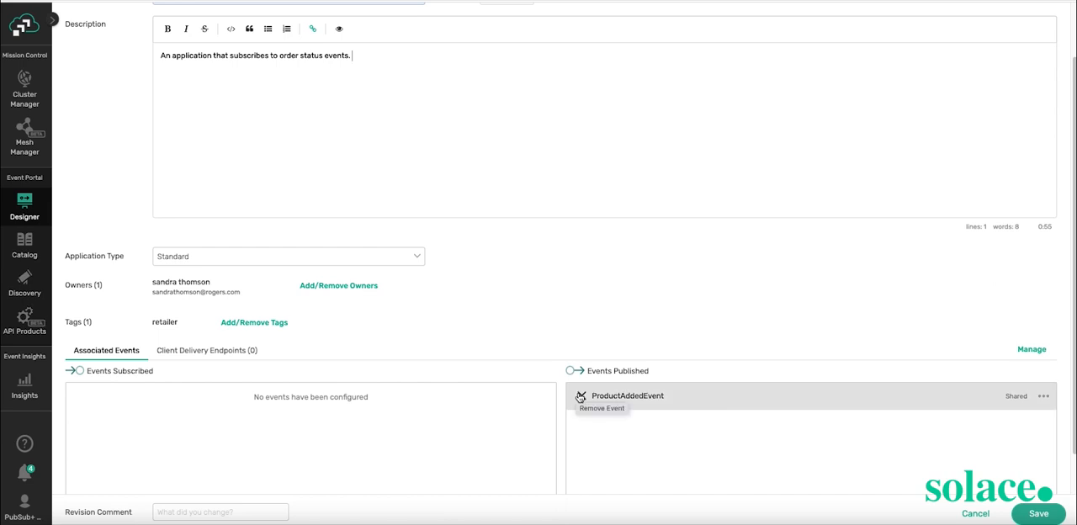
- Remove ProductAddedEvent from Events Published and open the event picker
left_click(602, 408)
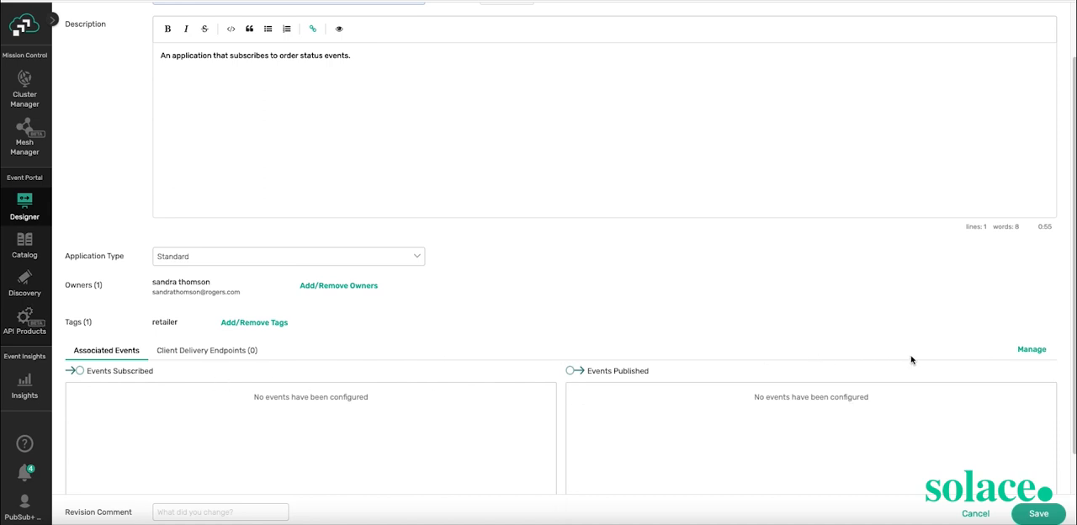
left_click(1031, 350)
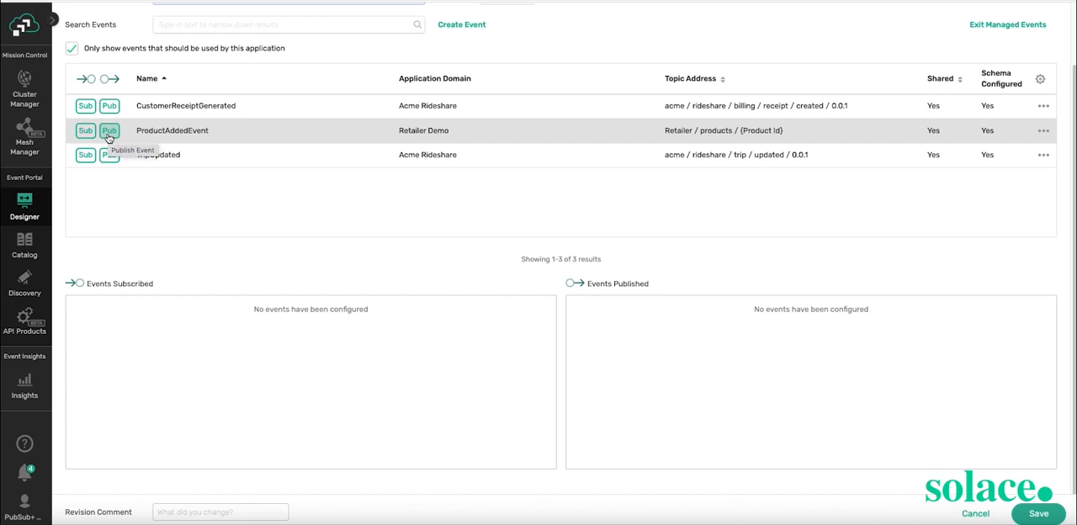
- Subscribe Order Management System to ProductAddedEvent and save the new application
left_click(85, 131)
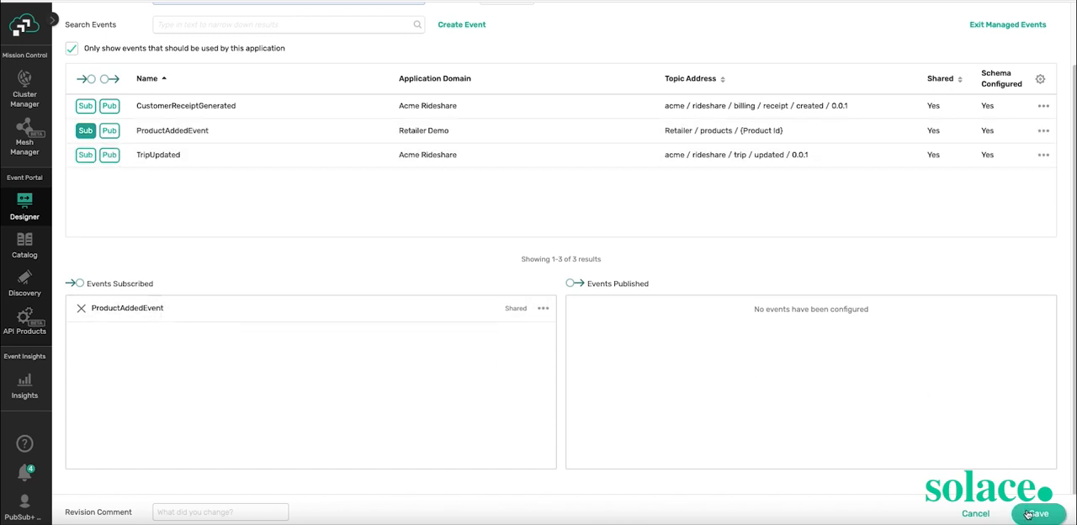
left_click(1037, 514)
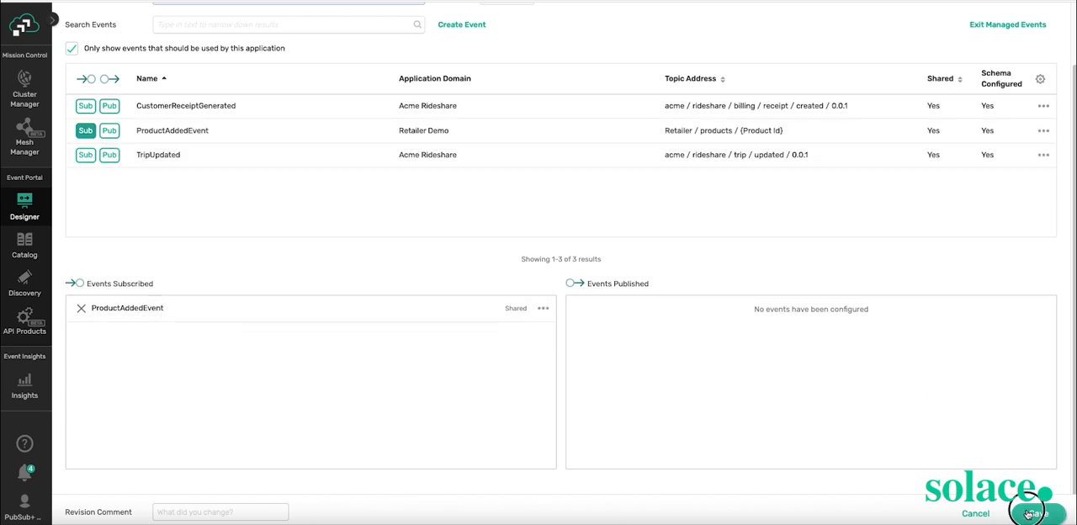
left_click(1030, 514)
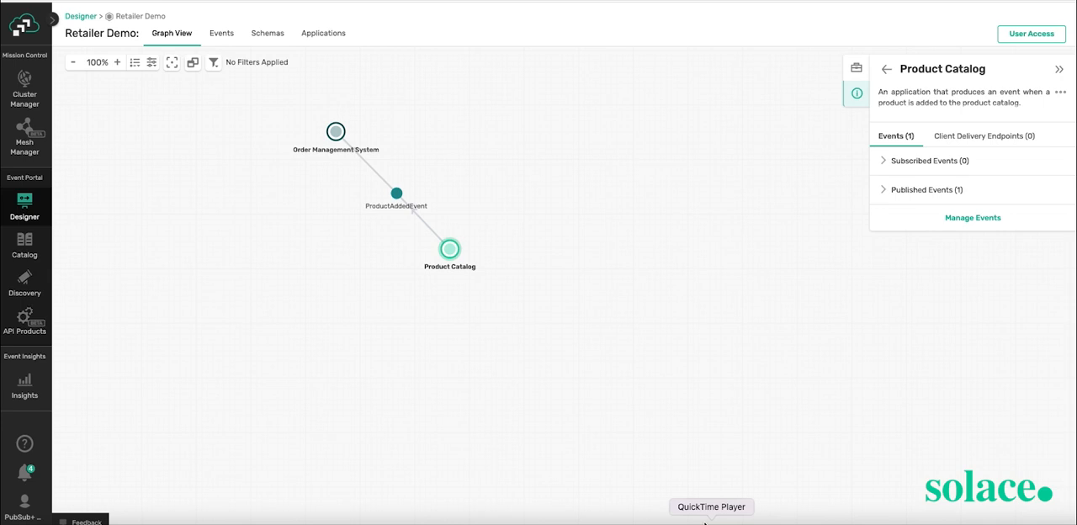
mouse_move(468, 257)
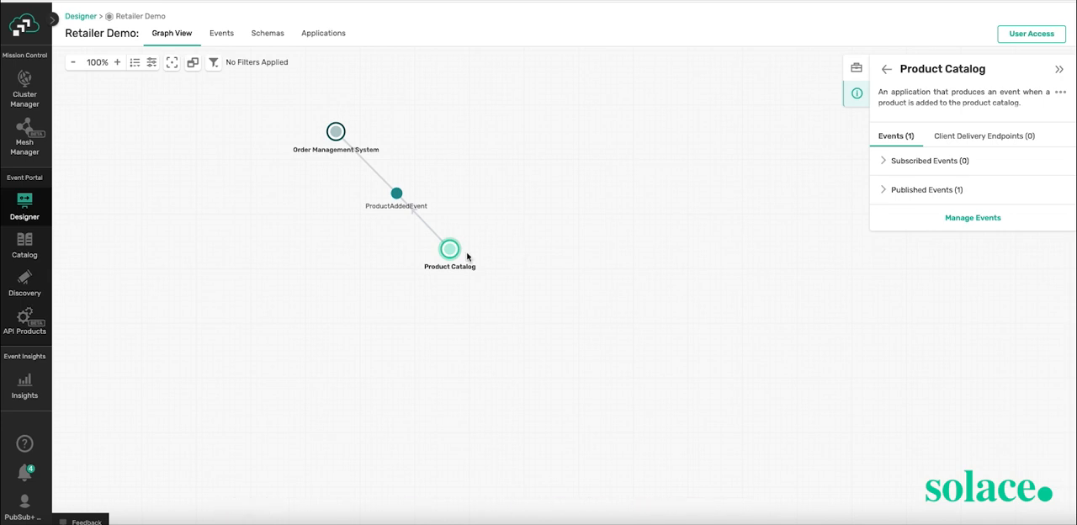
- Download Product Catalog's AsyncAPI document as JSON, saved as 'Product Catalog (4)' in Datasheets
right_click(449, 250)
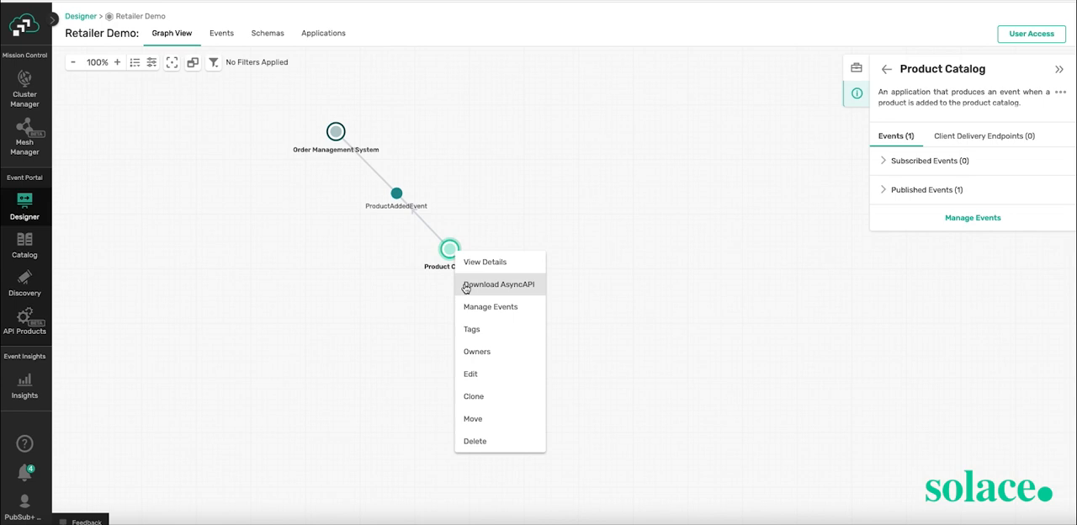
left_click(499, 285)
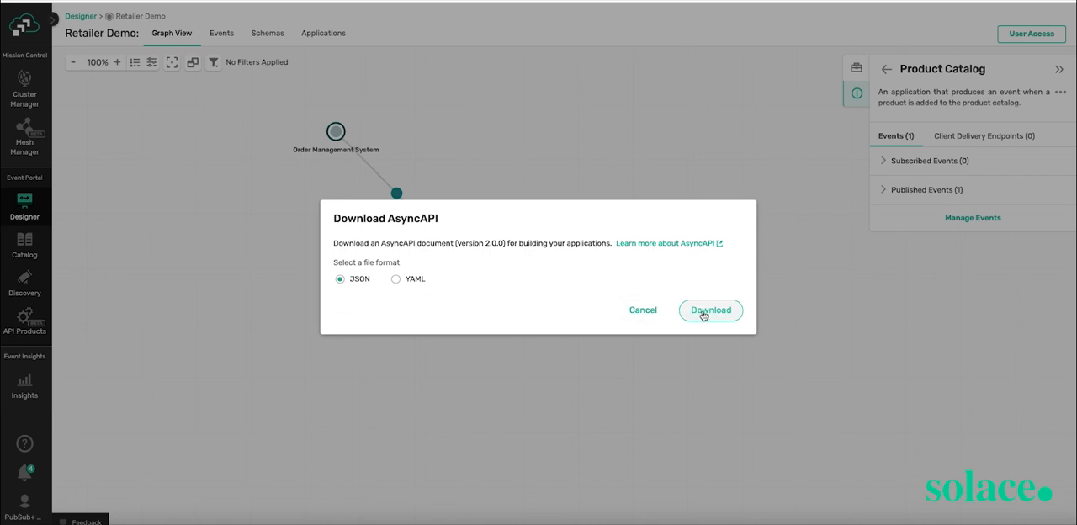
left_click(710, 310)
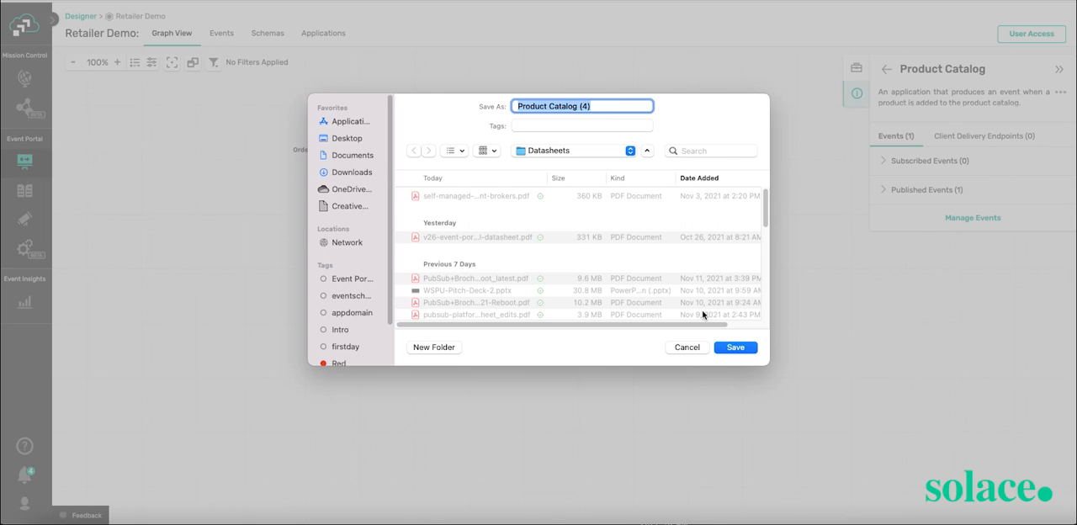
mouse_move(731, 347)
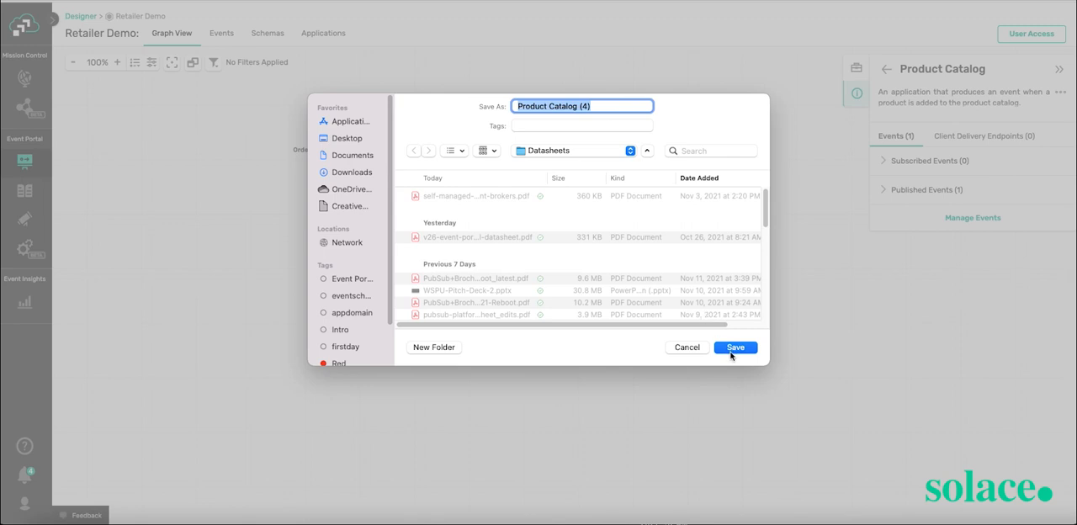
left_click(735, 347)
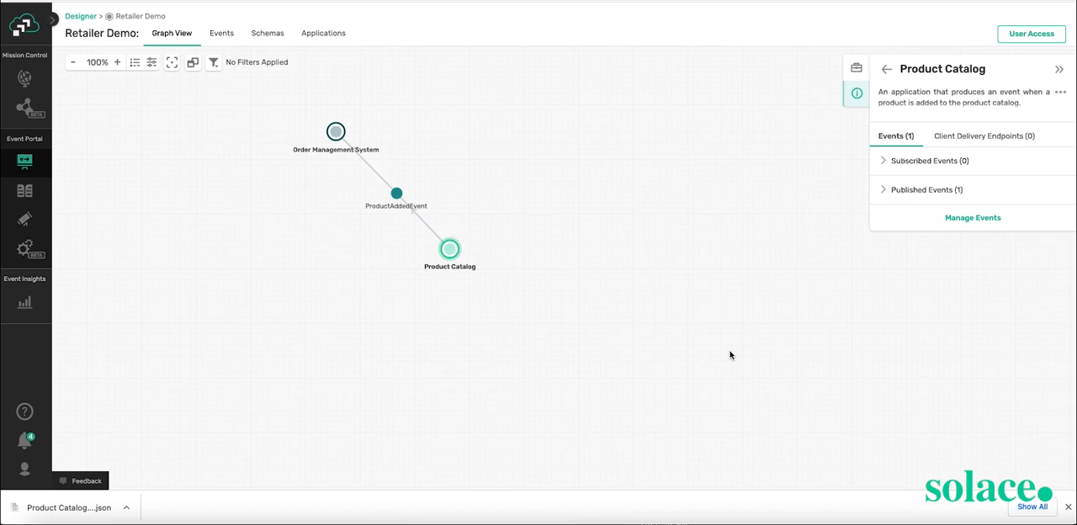
mouse_move(528, 372)
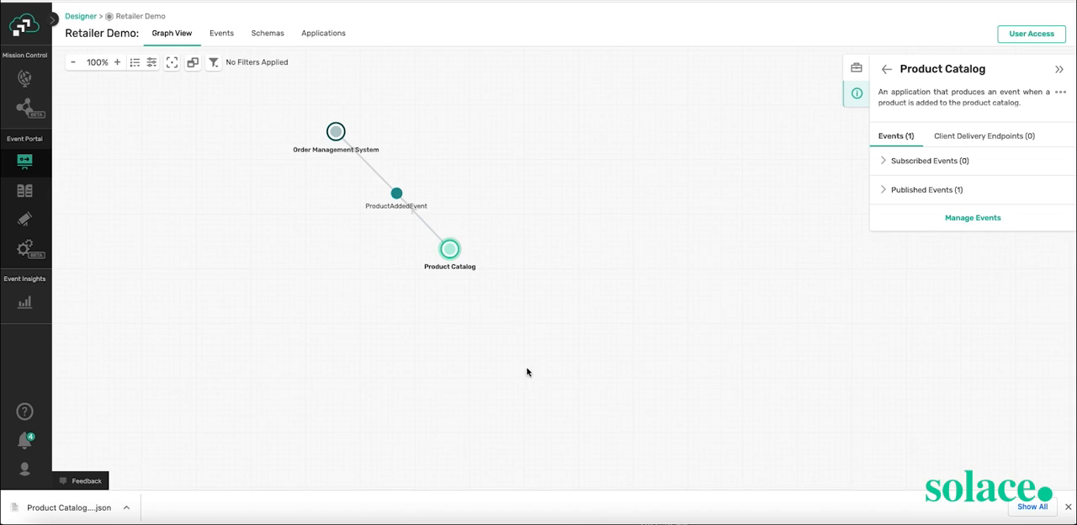
mouse_move(165, 380)
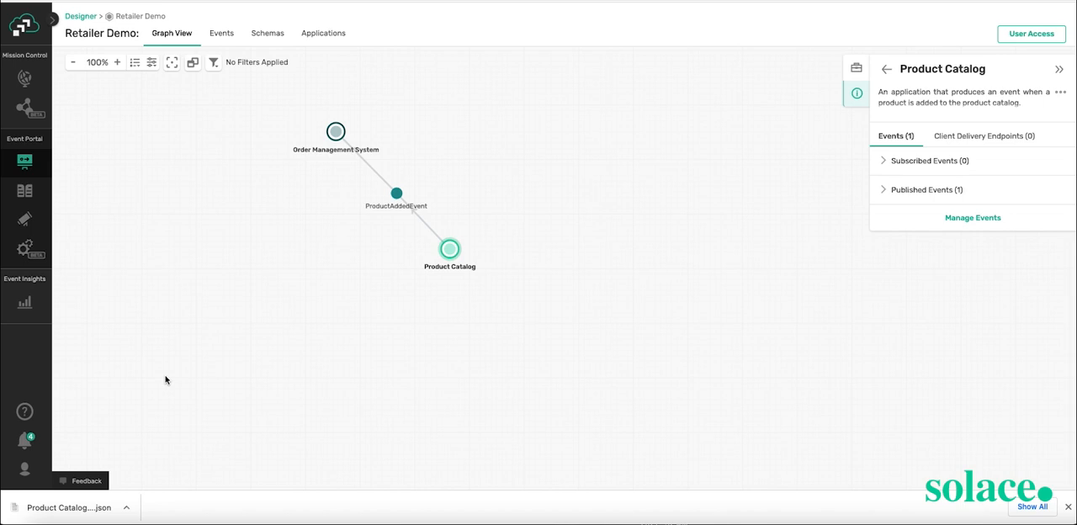
mouse_move(24, 411)
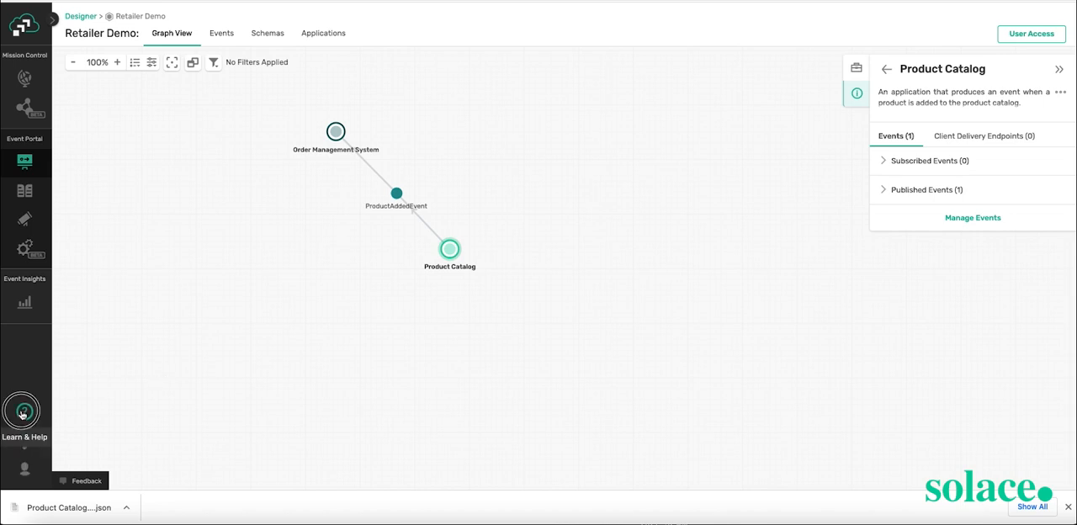
- Browse Learn & Help: Event Portal Sample Files, then the PubSub+ Cloud Quick Start guide
left_click(22, 412)
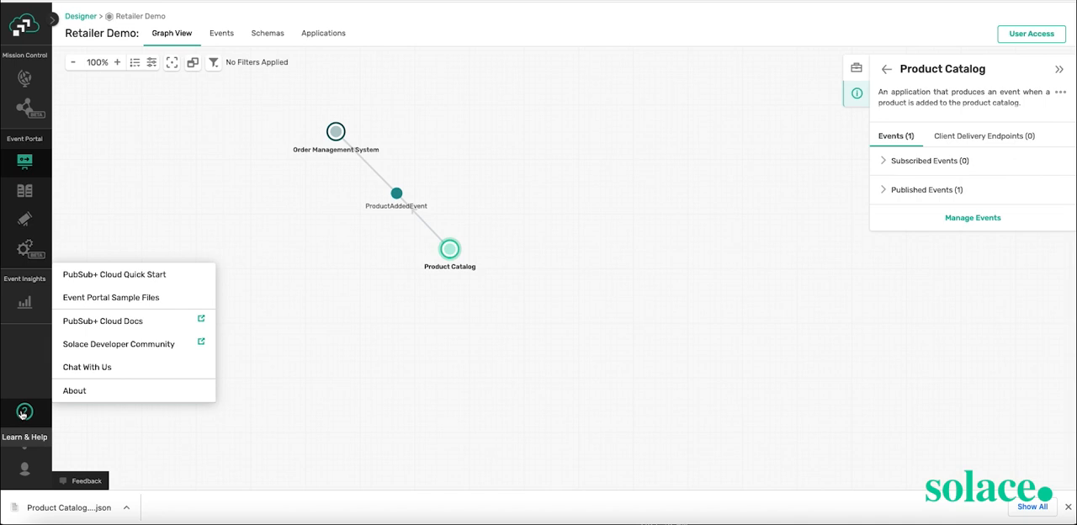
mouse_move(111, 297)
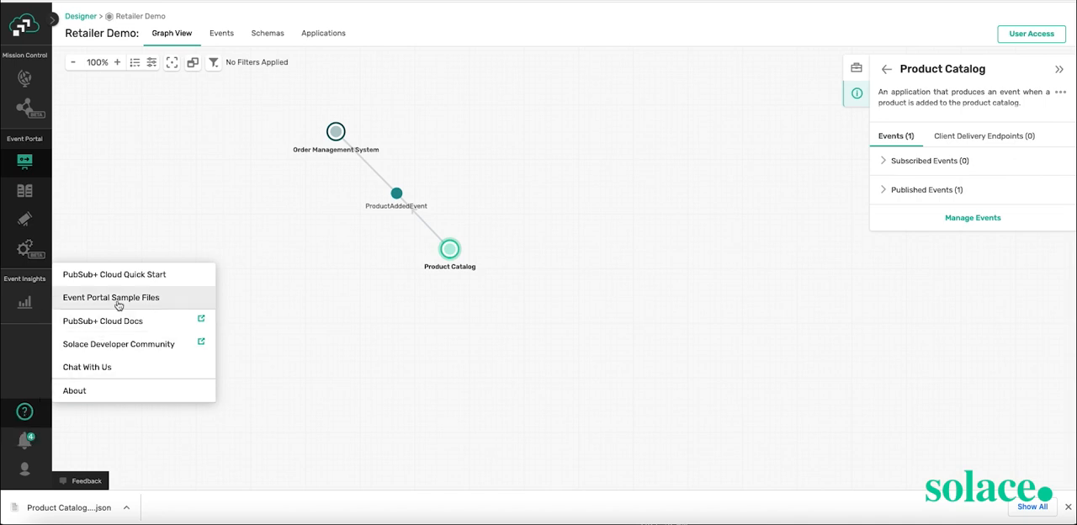
left_click(110, 297)
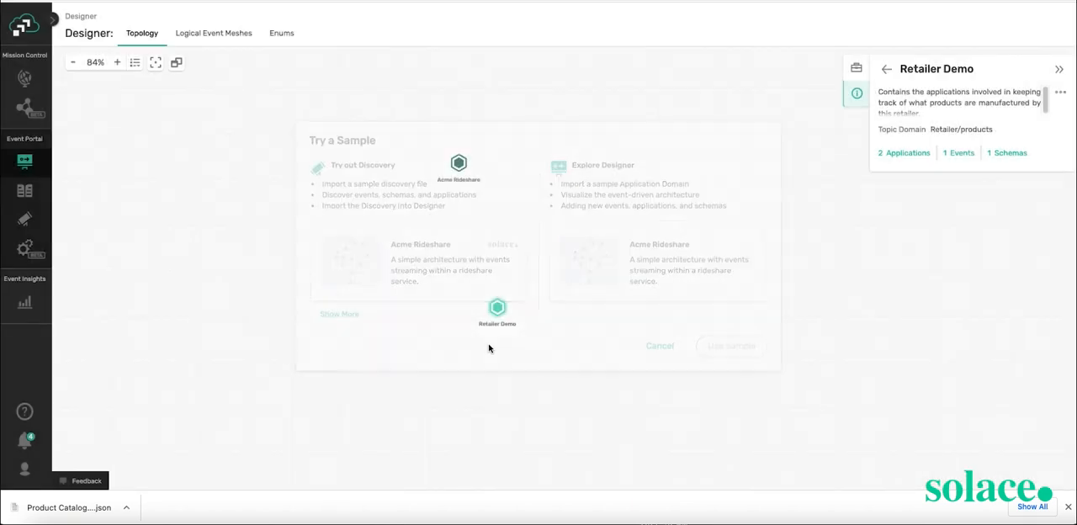
left_click(24, 412)
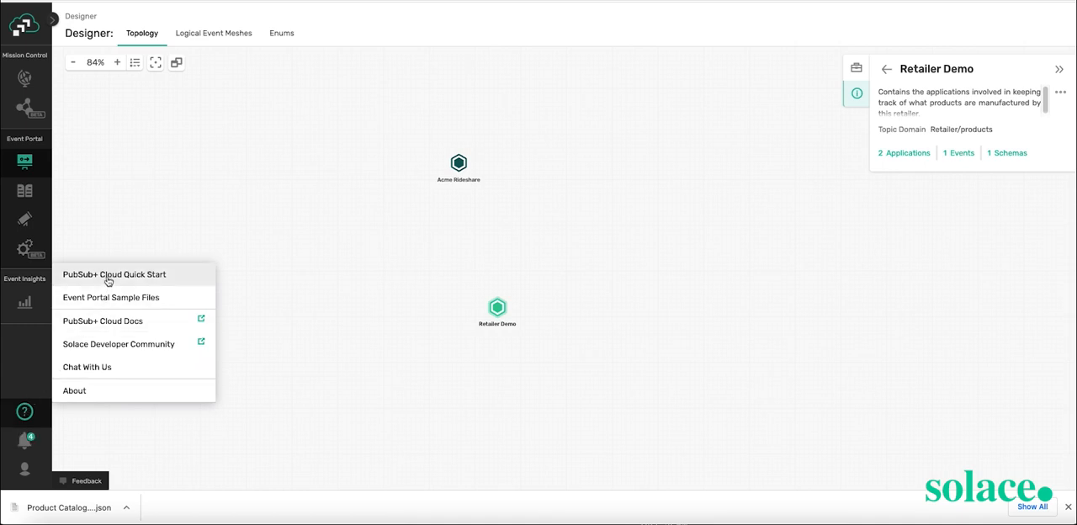
left_click(114, 274)
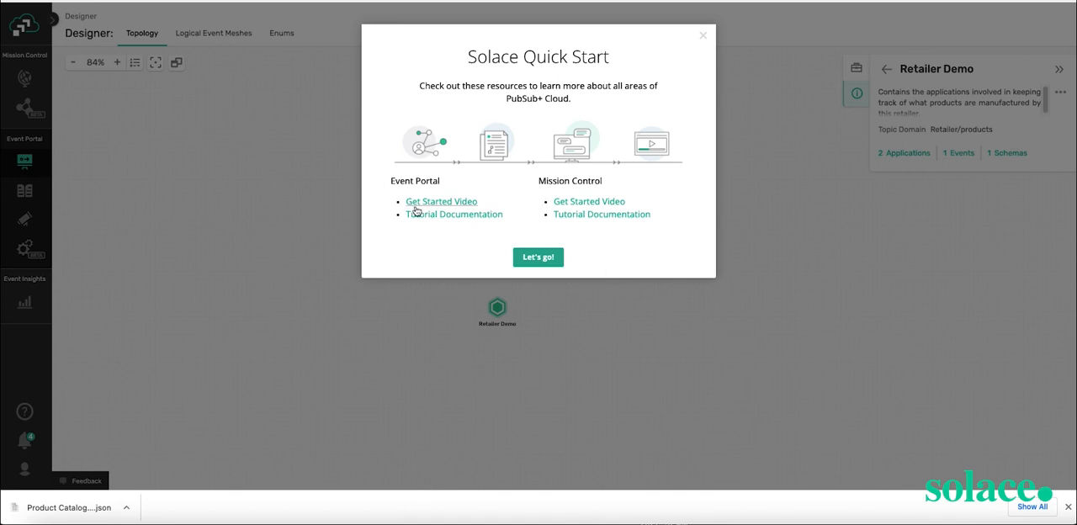
mouse_move(602, 214)
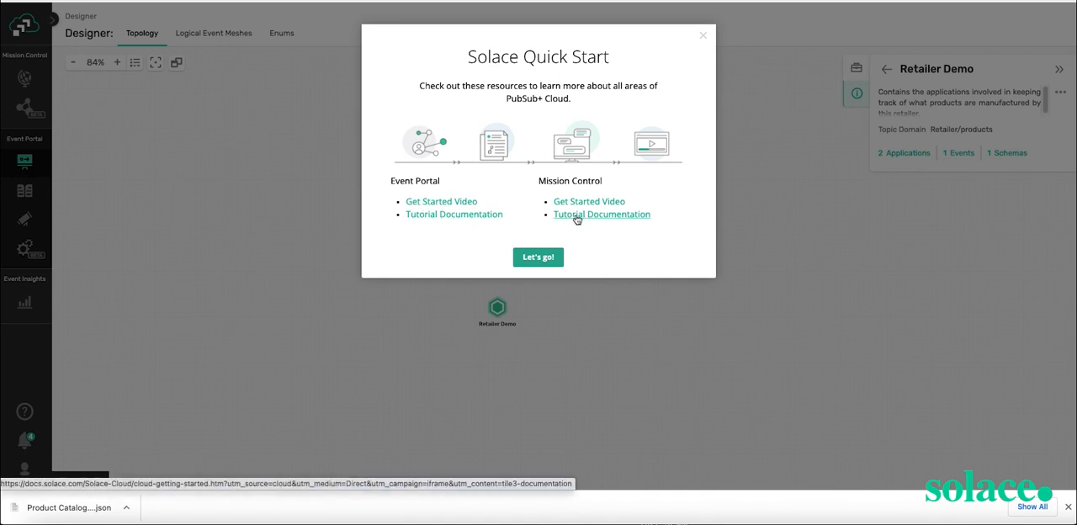
mouse_move(831, 14)
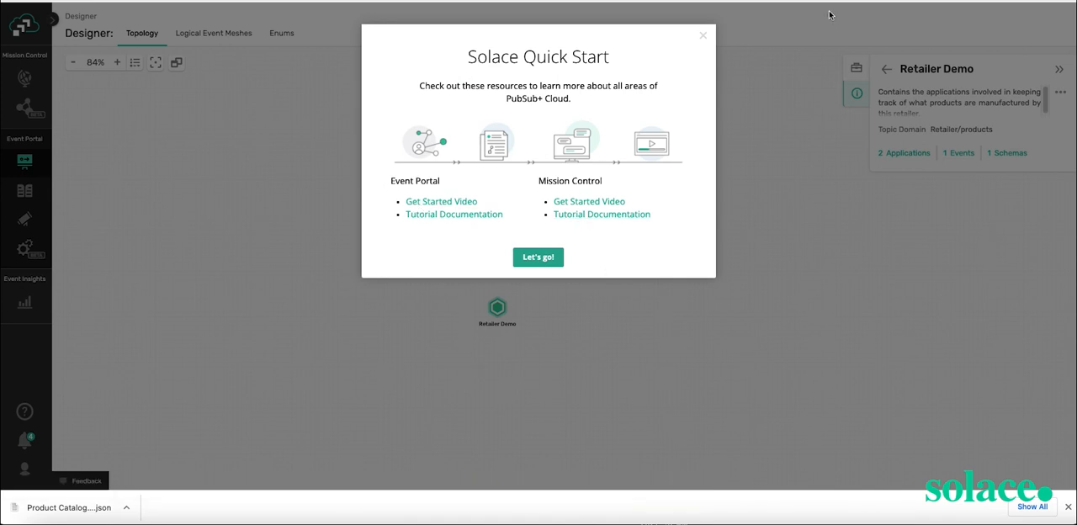
left_click(538, 257)
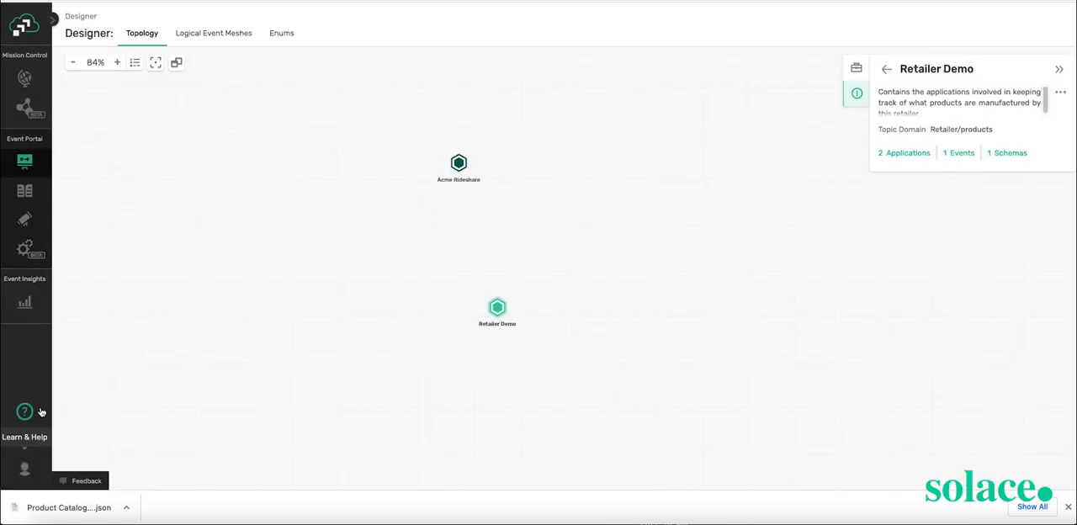
left_click(24, 411)
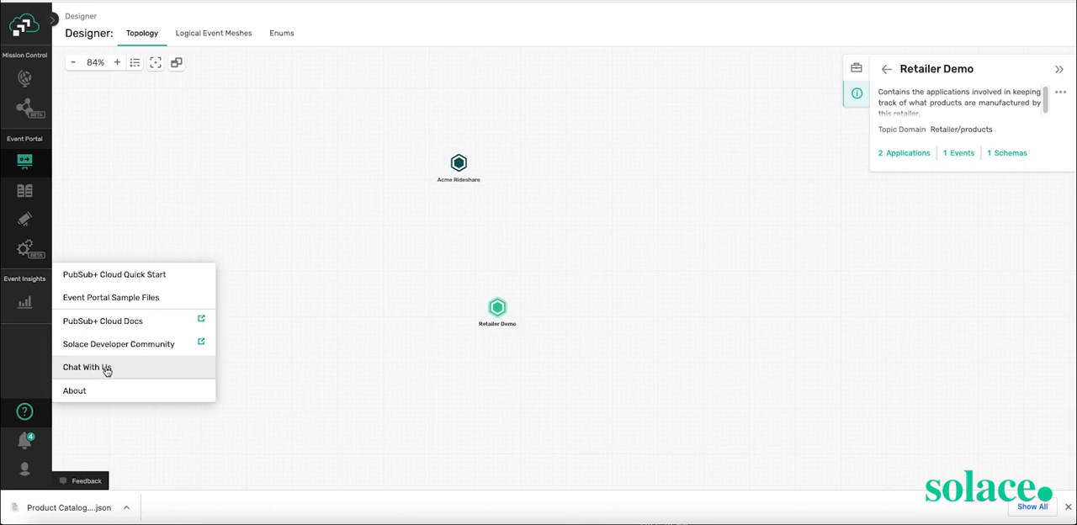
mouse_move(26, 468)
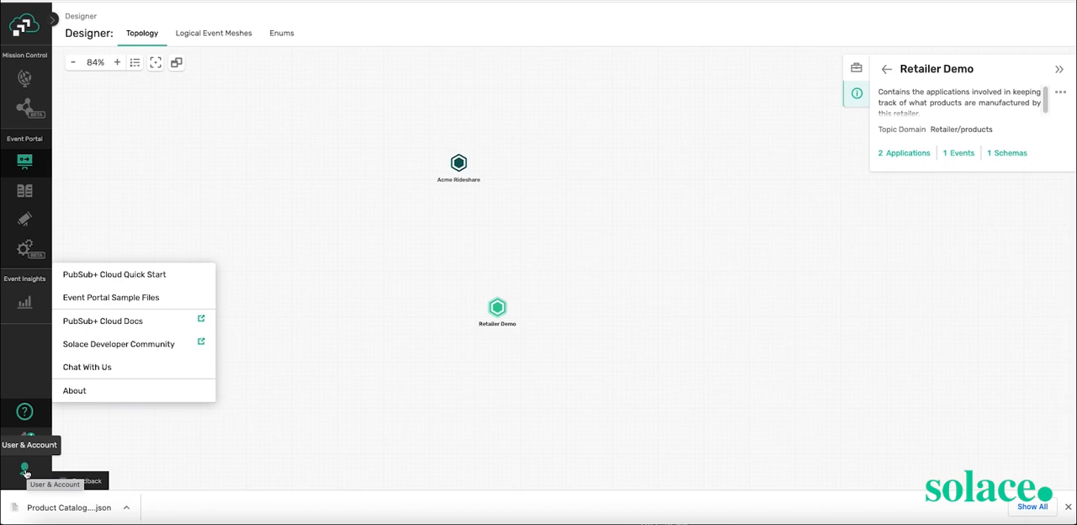
- Open Account Details and view the User Management list of three users
left_click(24, 469)
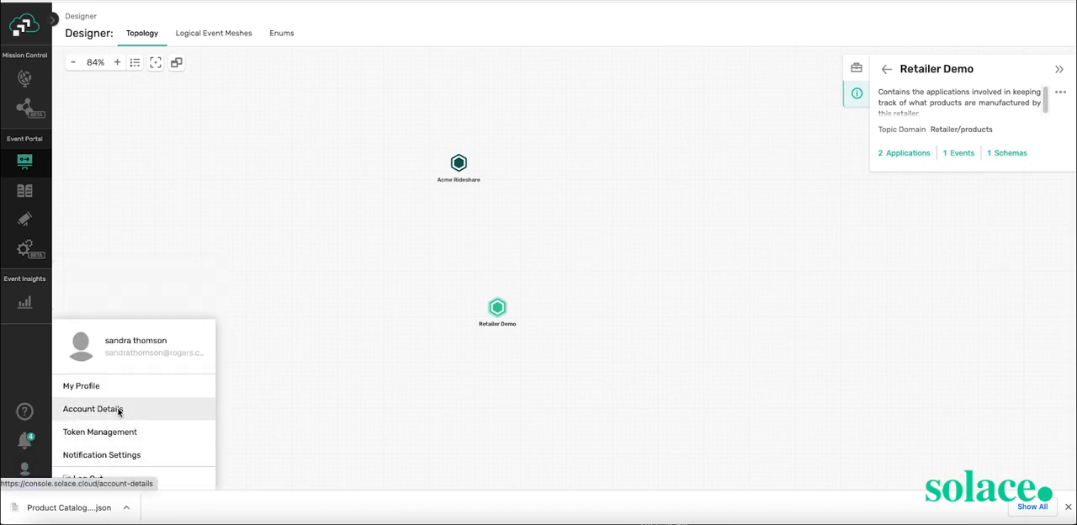
left_click(93, 409)
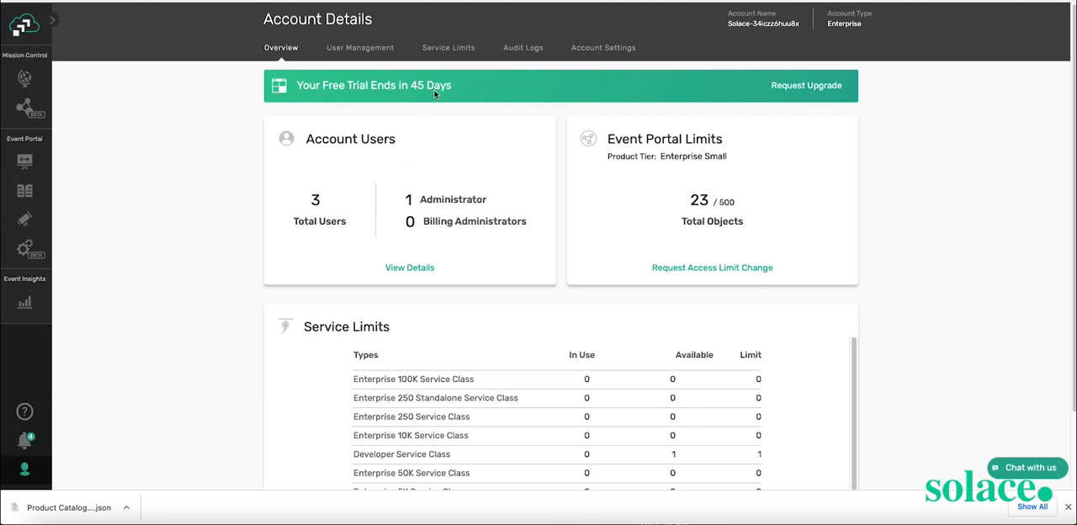
left_click(359, 47)
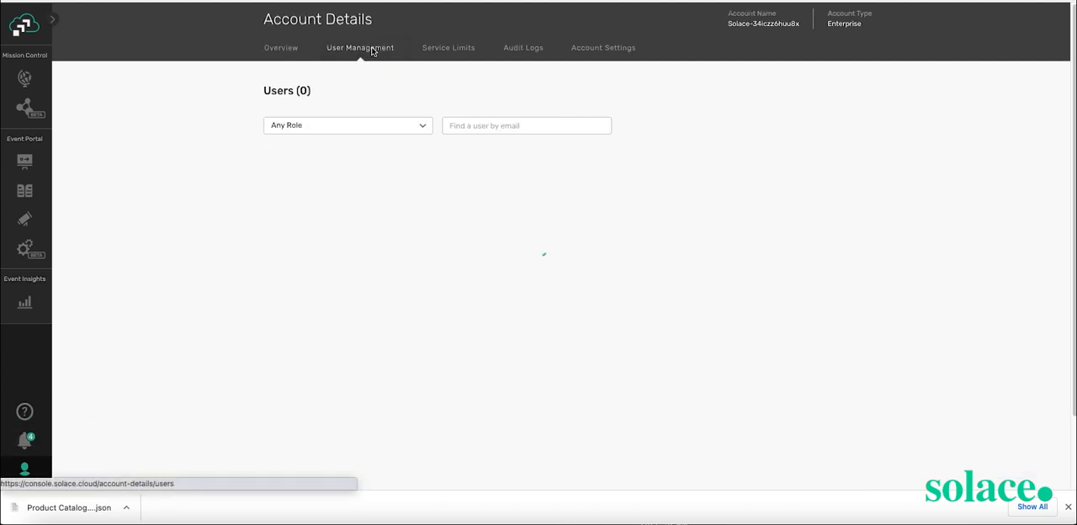
left_click(360, 47)
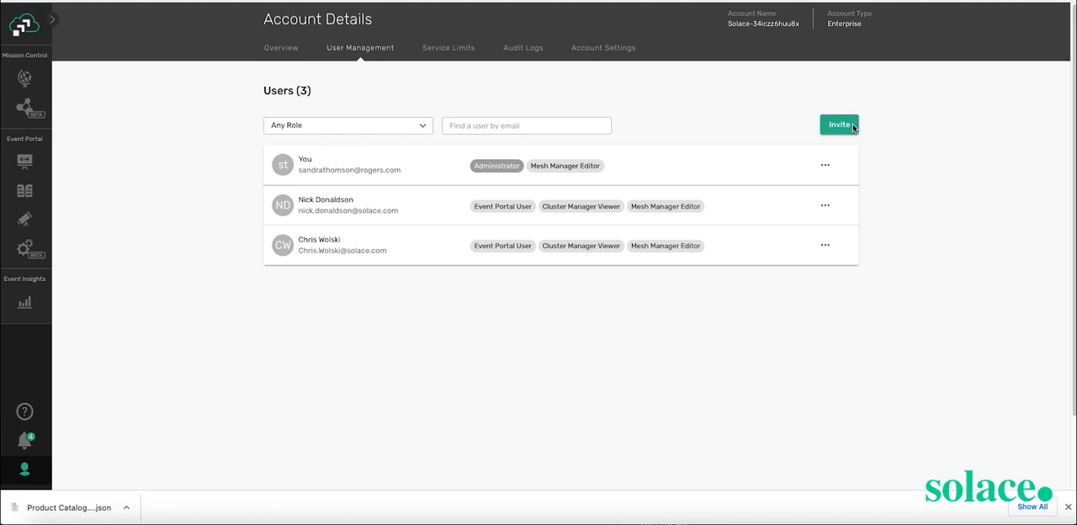
- Review the invite-user Event Portal role options, cancel the invitation, and return Home
left_click(838, 124)
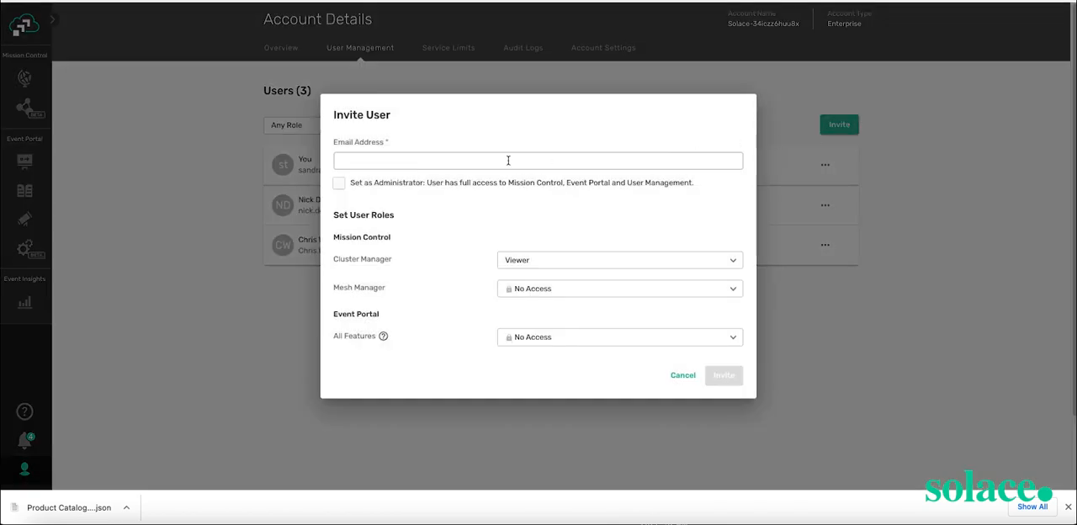
left_click(722, 375)
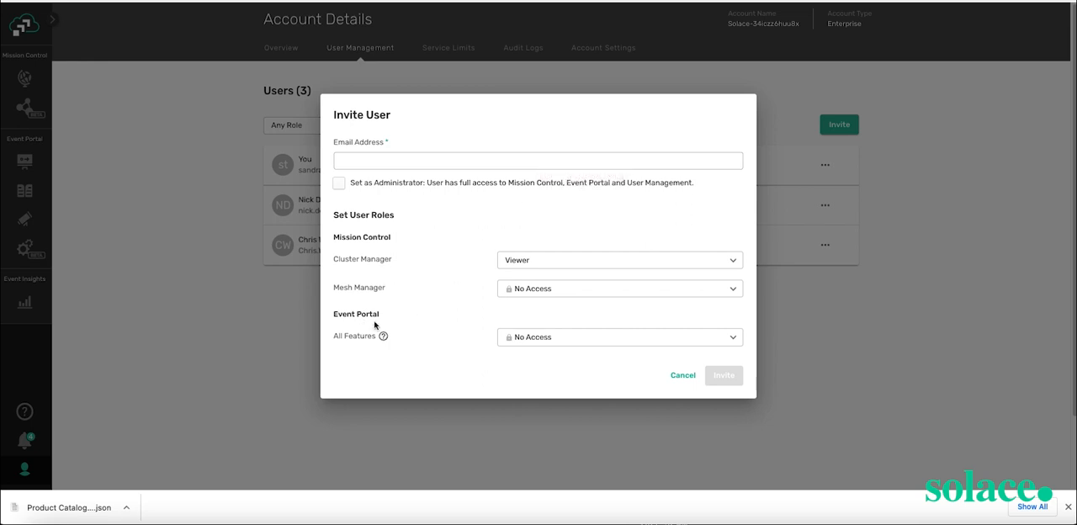
left_click(619, 337)
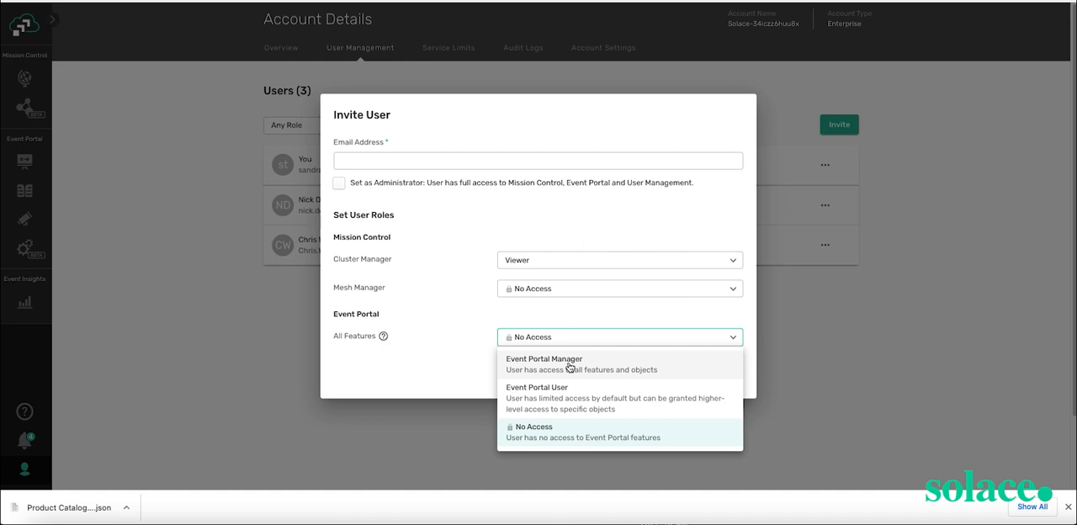
mouse_move(629, 321)
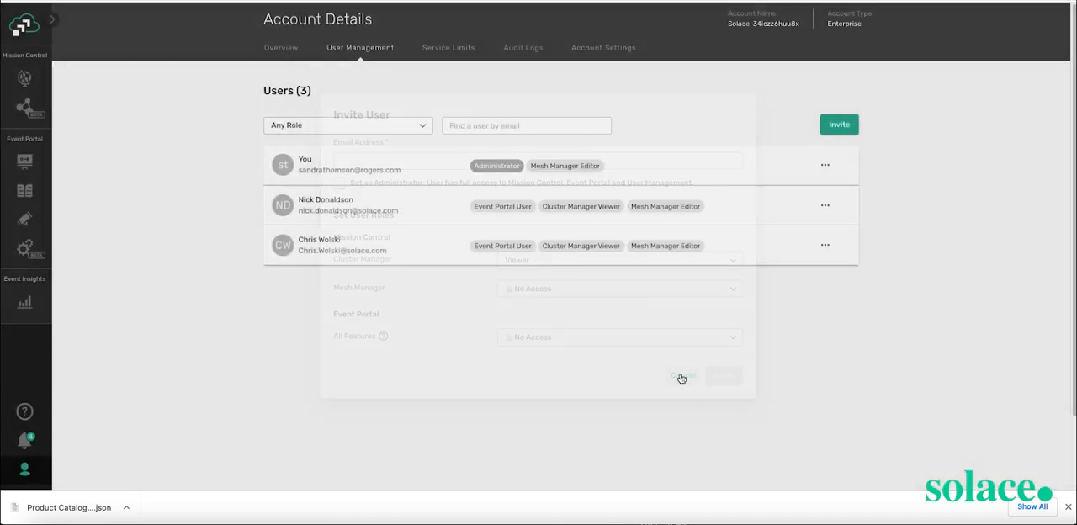
left_click(681, 376)
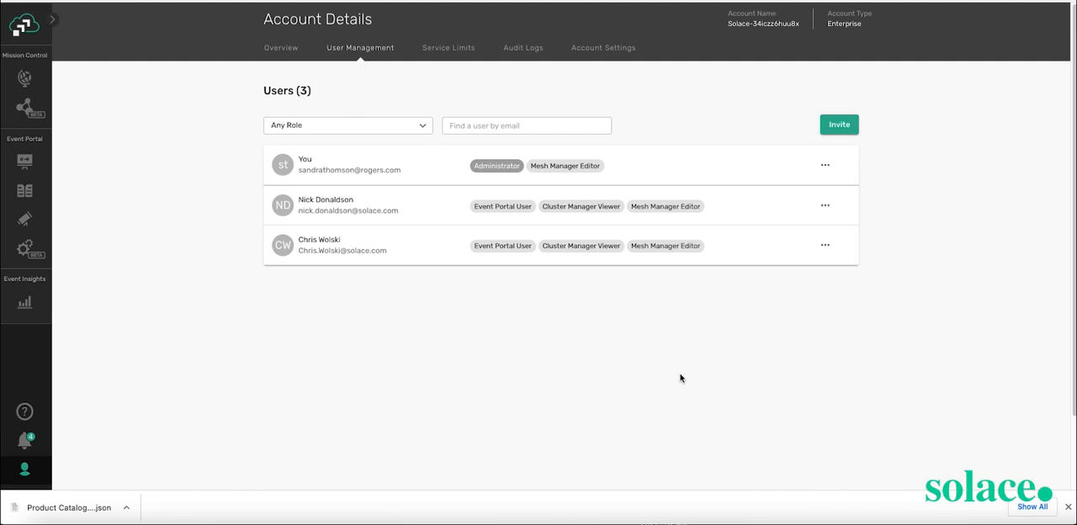
mouse_move(24, 23)
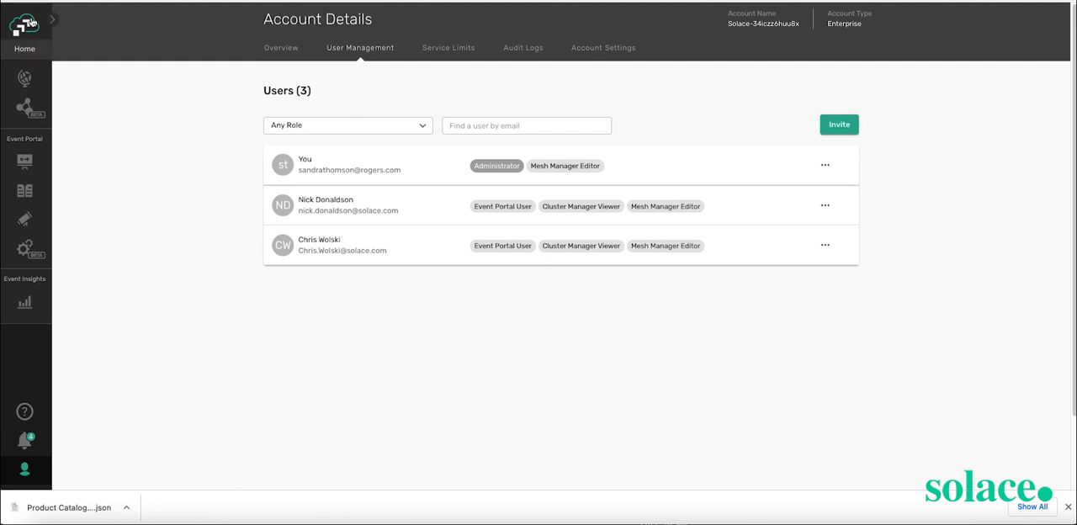
left_click(25, 34)
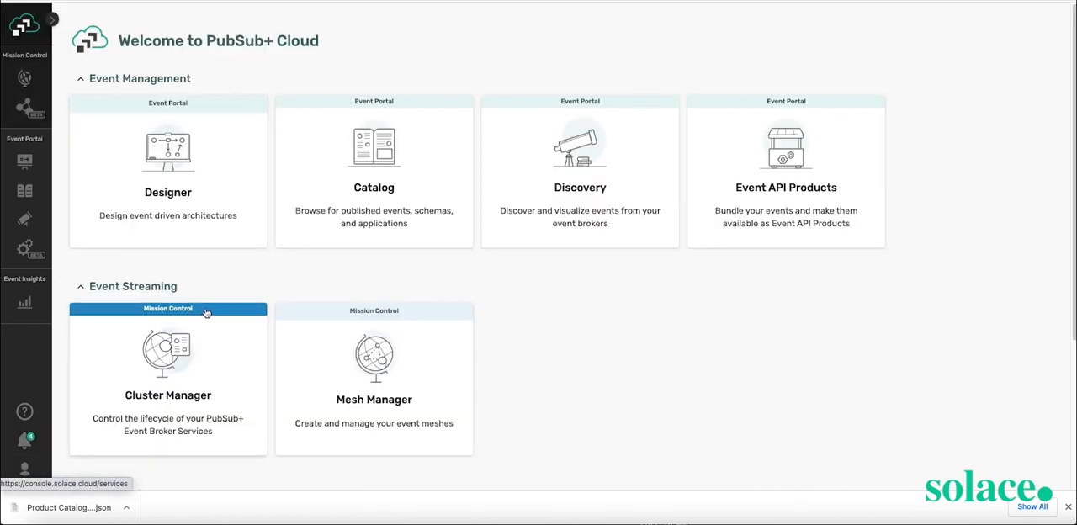